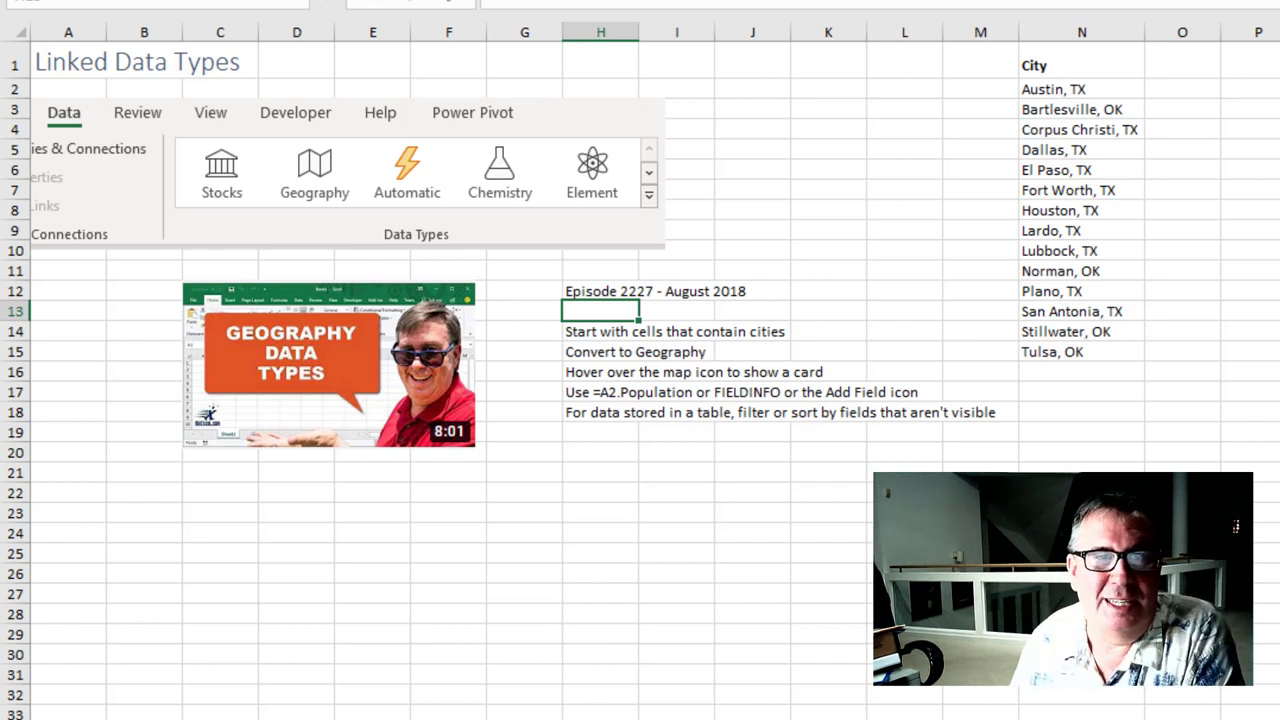
pyautogui.moveTo(680, 312)
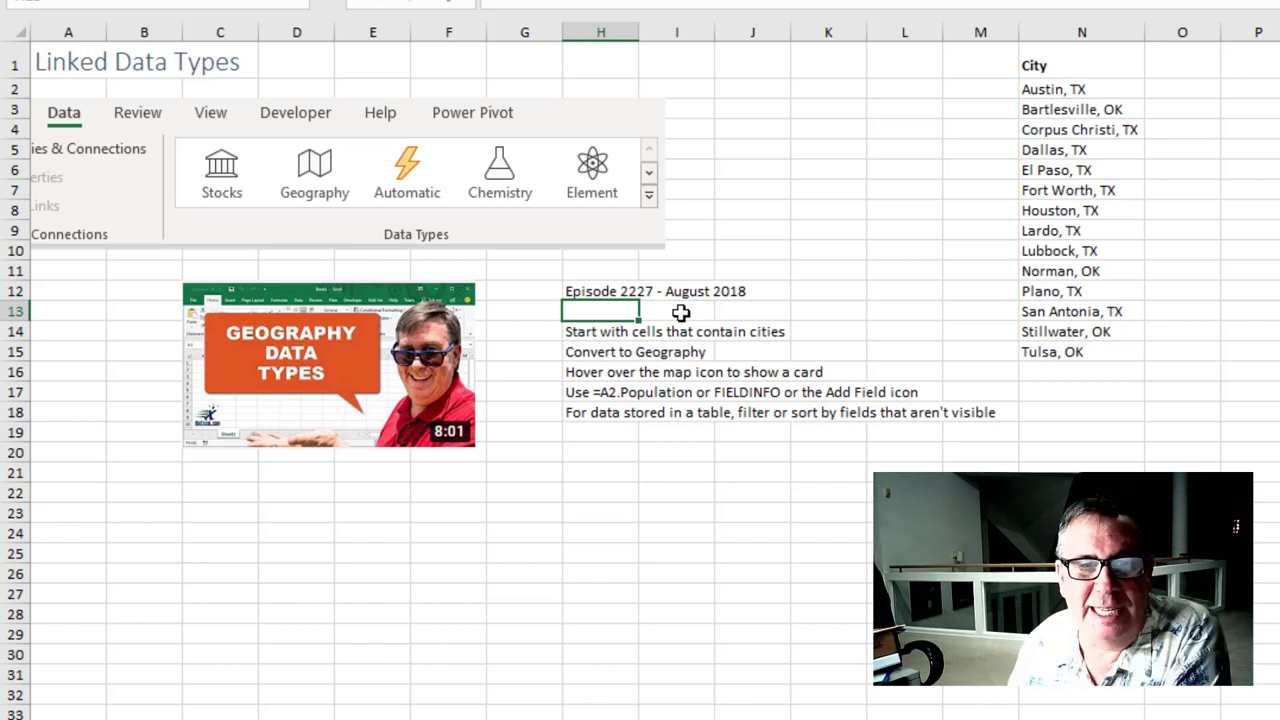
pyautogui.moveTo(520, 309)
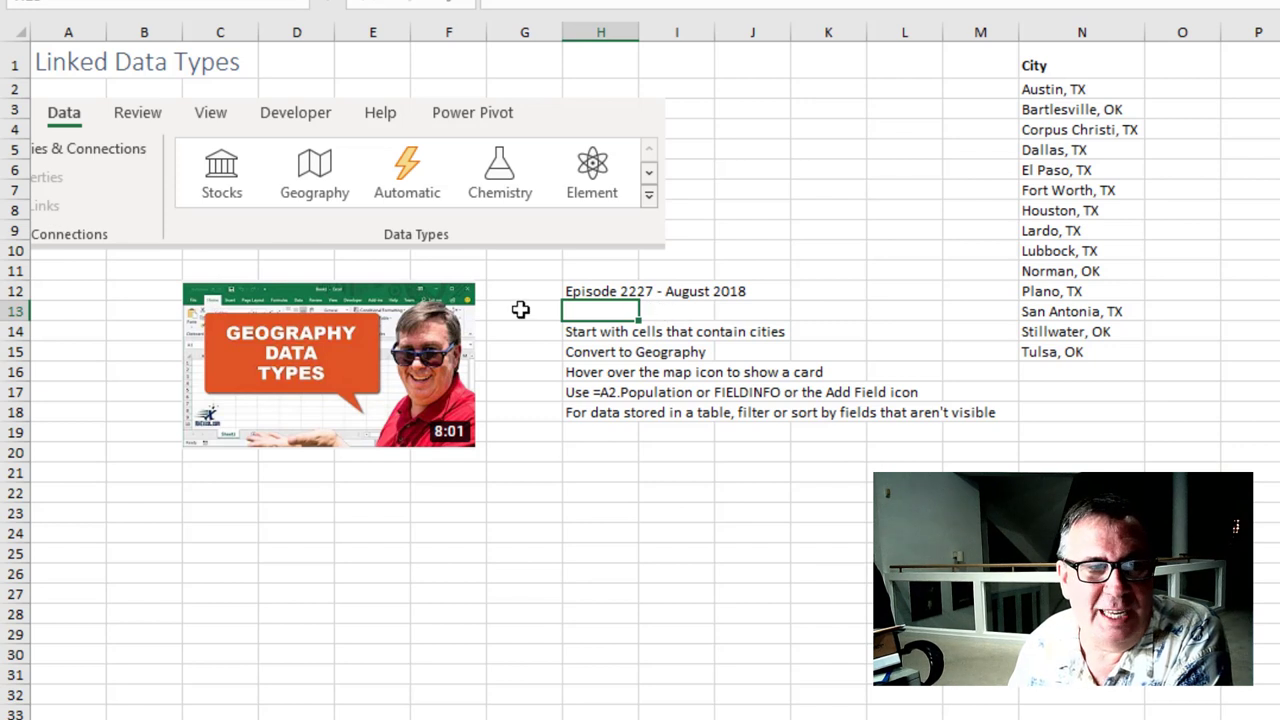
pyautogui.moveTo(283, 180)
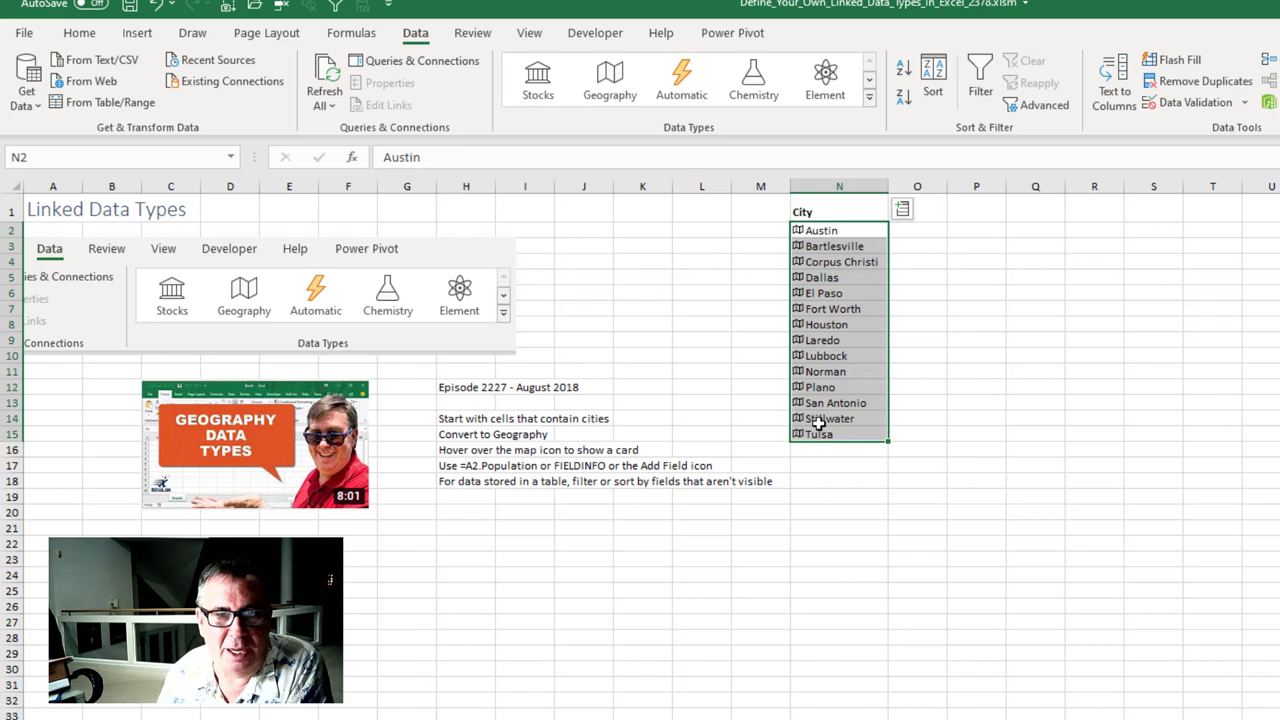
pyautogui.moveTo(799, 287)
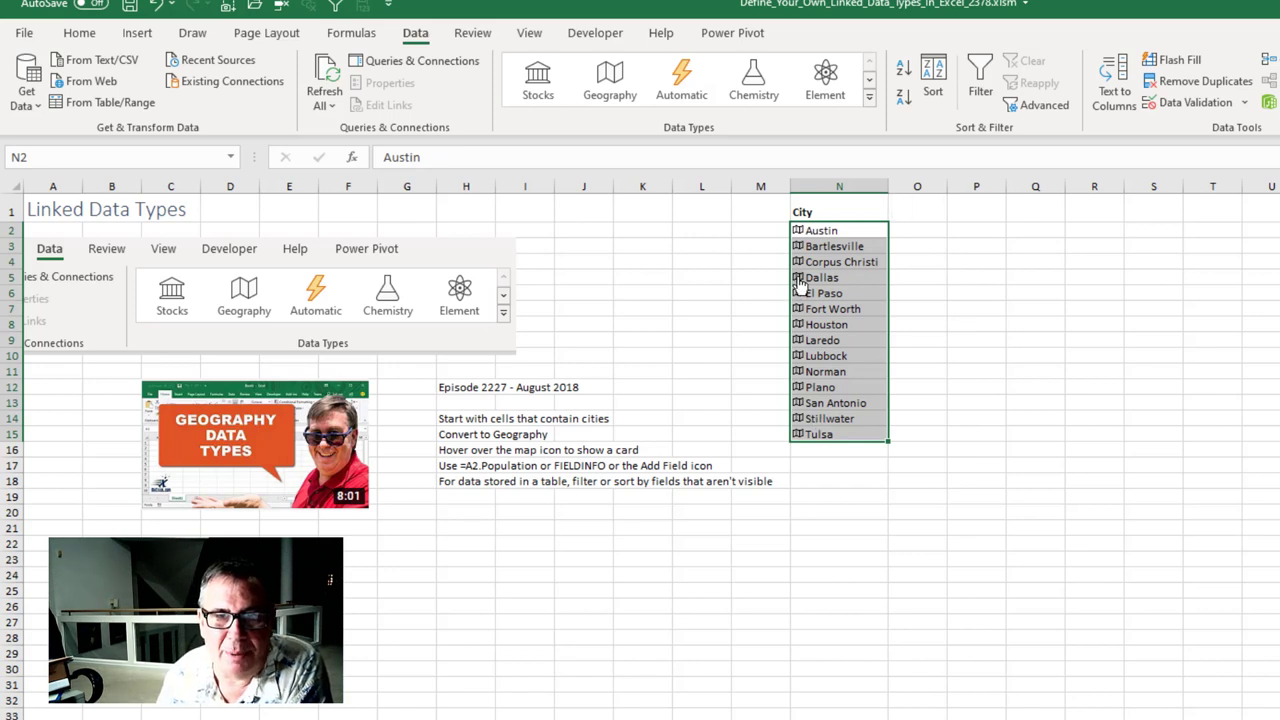
# - View the Dallas card, make the city list a table and add a Population column
pyautogui.click(820, 277)
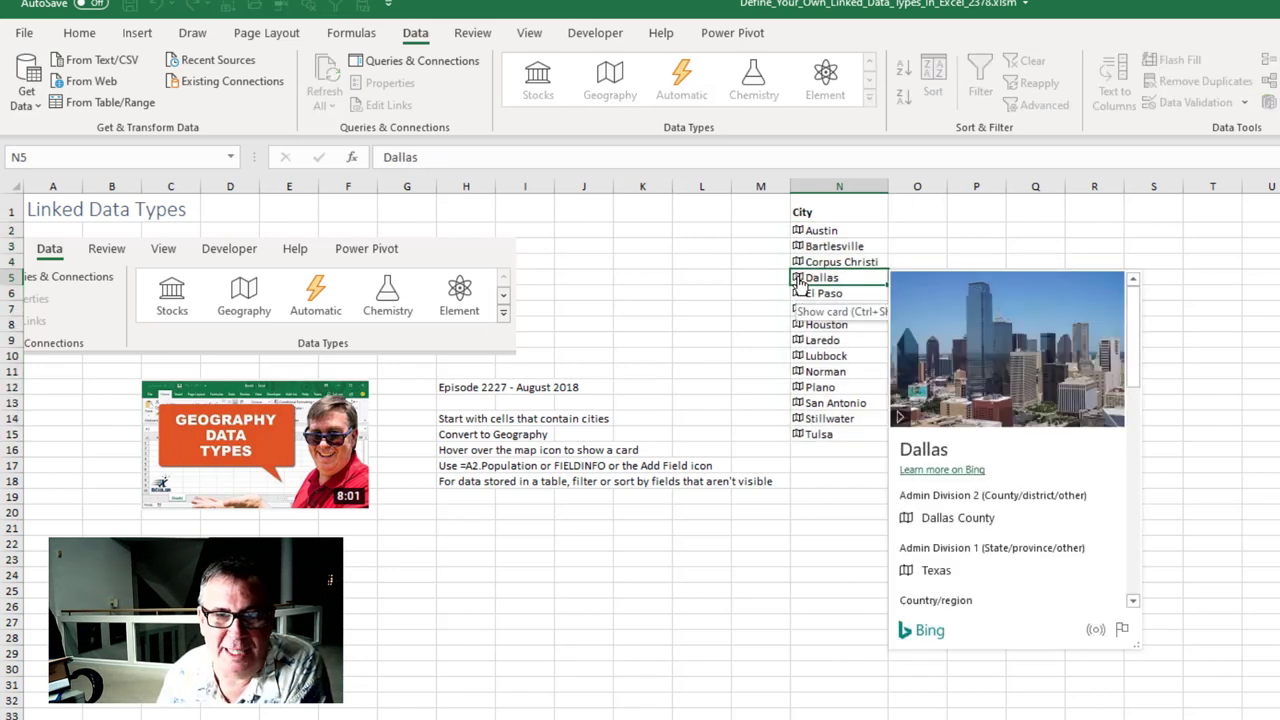
pyautogui.click(821, 230)
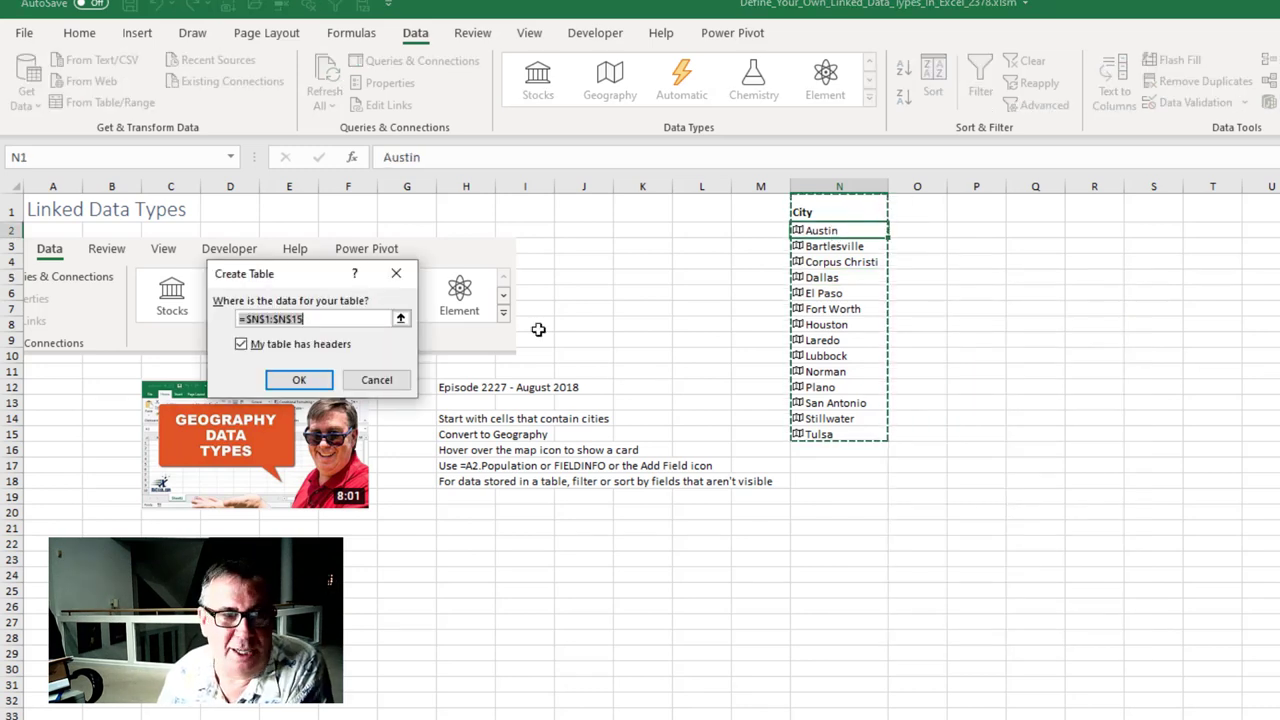
pyautogui.click(299, 379)
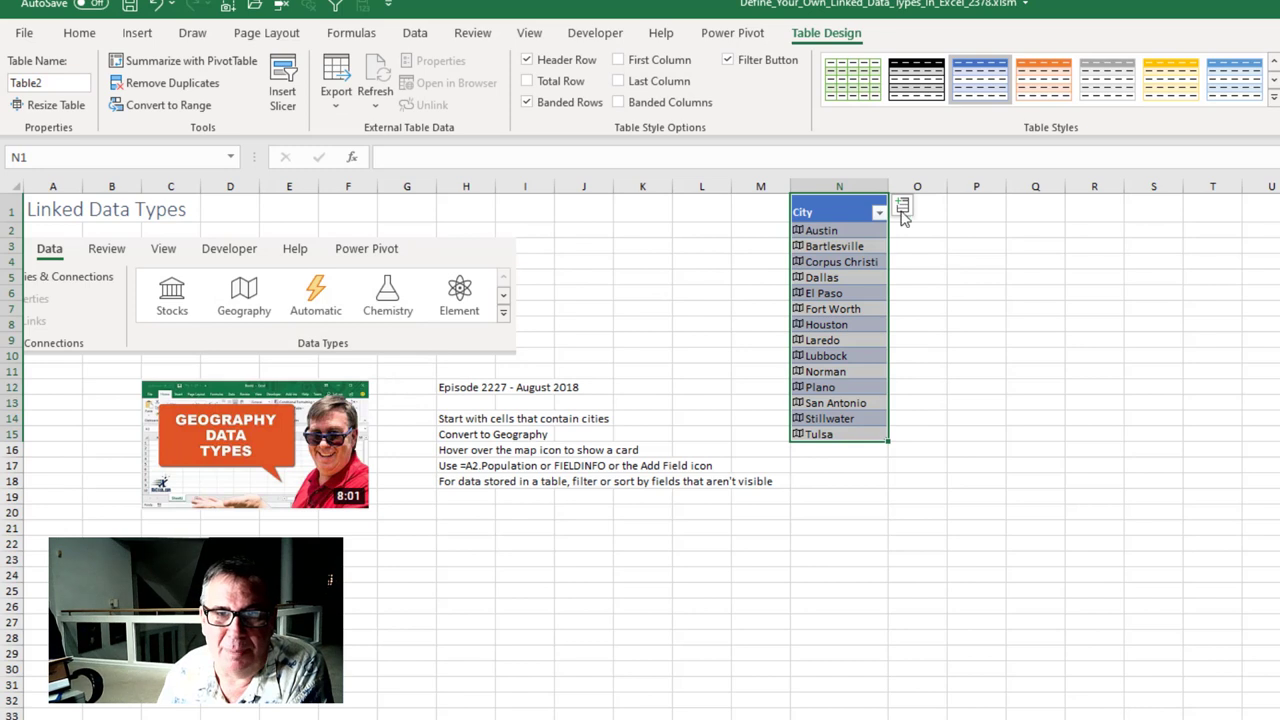
pyautogui.click(901, 206)
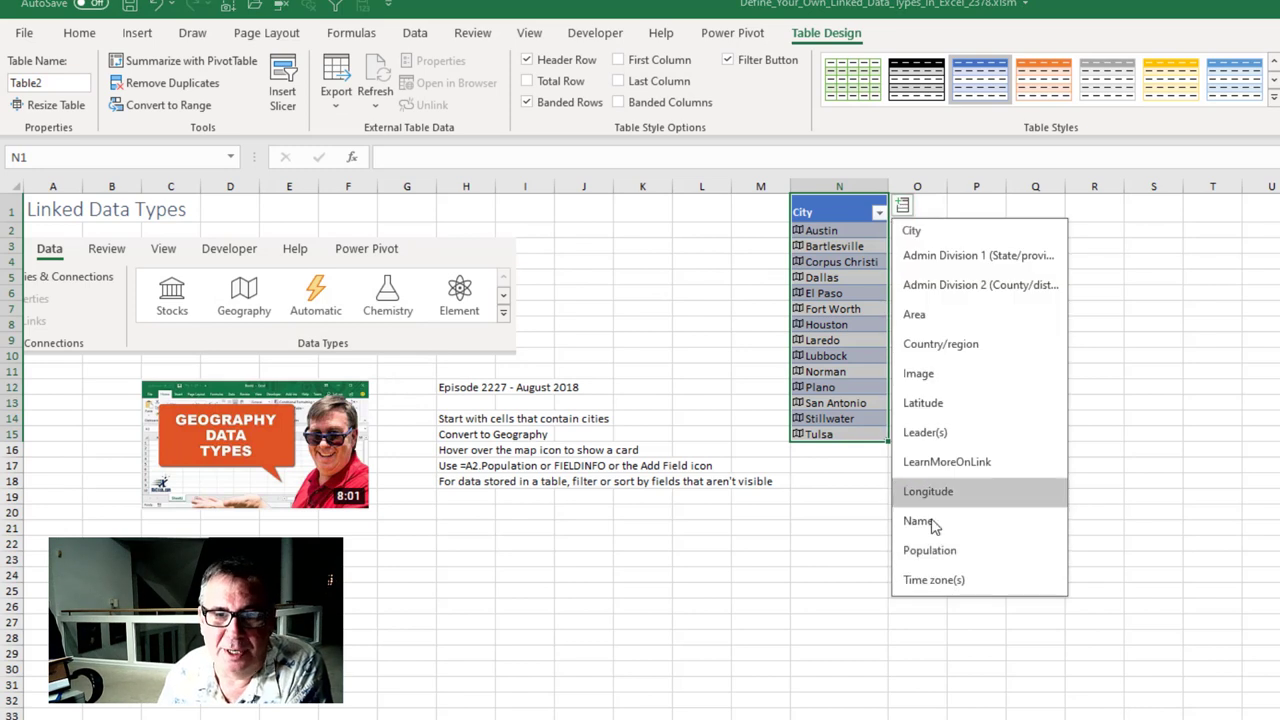
pyautogui.click(929, 550)
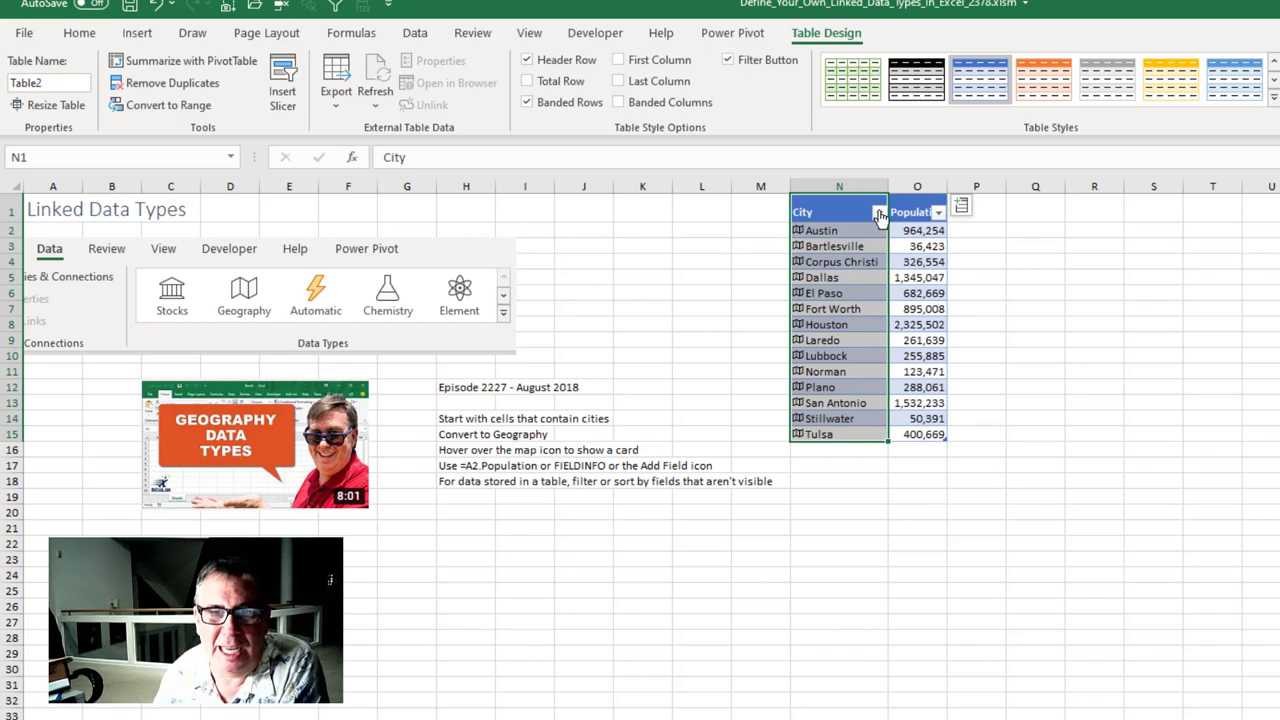
# - Filter the City column on the Admin Division 1 field to exclude Oklahoma
pyautogui.click(879, 212)
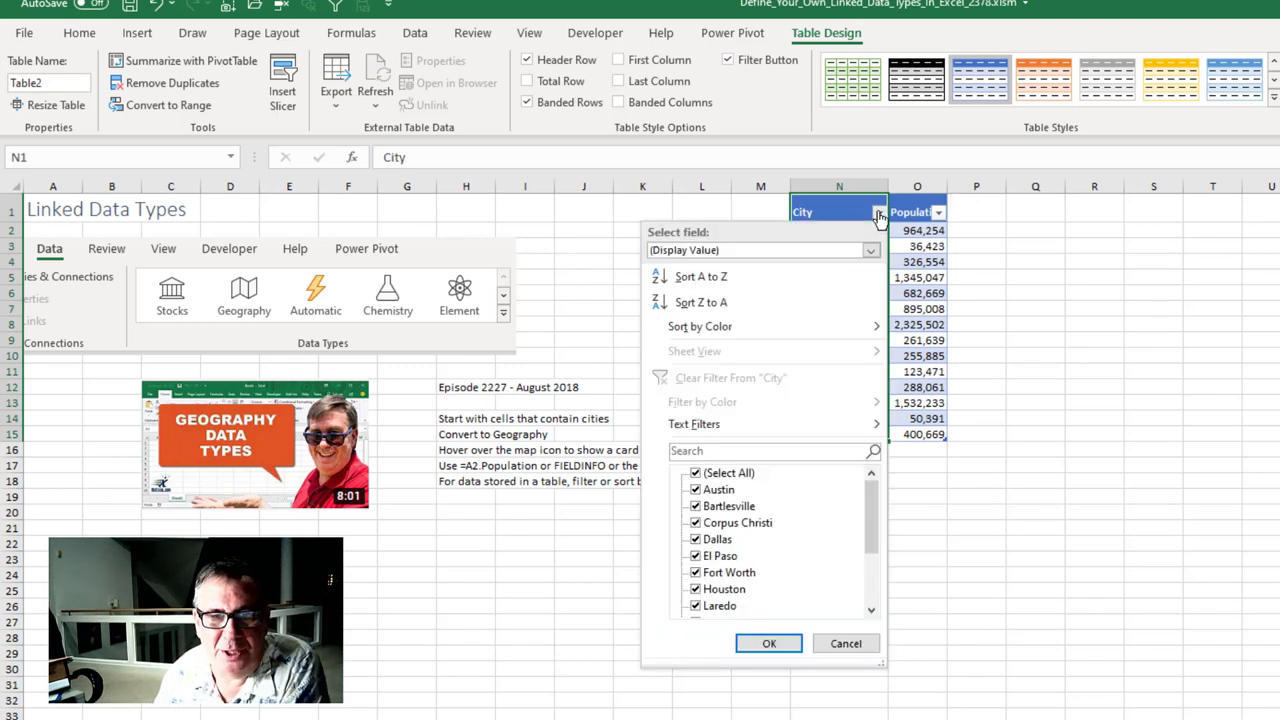
pyautogui.moveTo(770, 277)
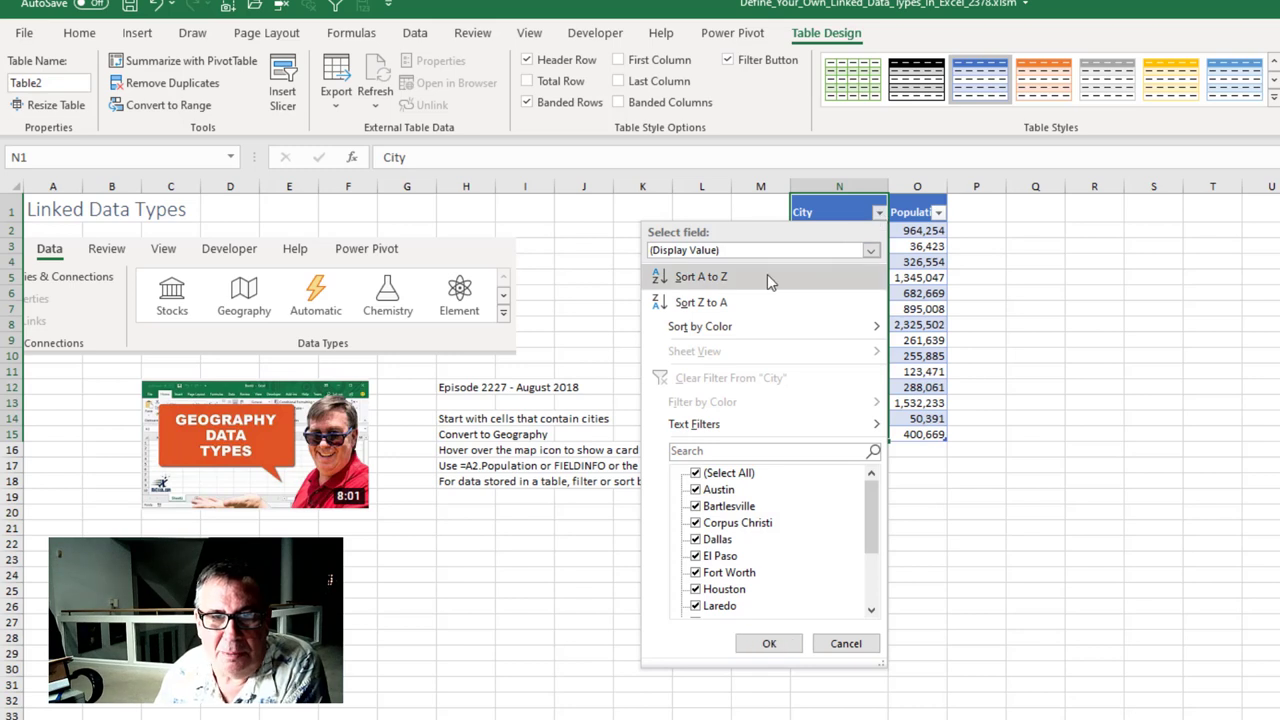
pyautogui.click(868, 250)
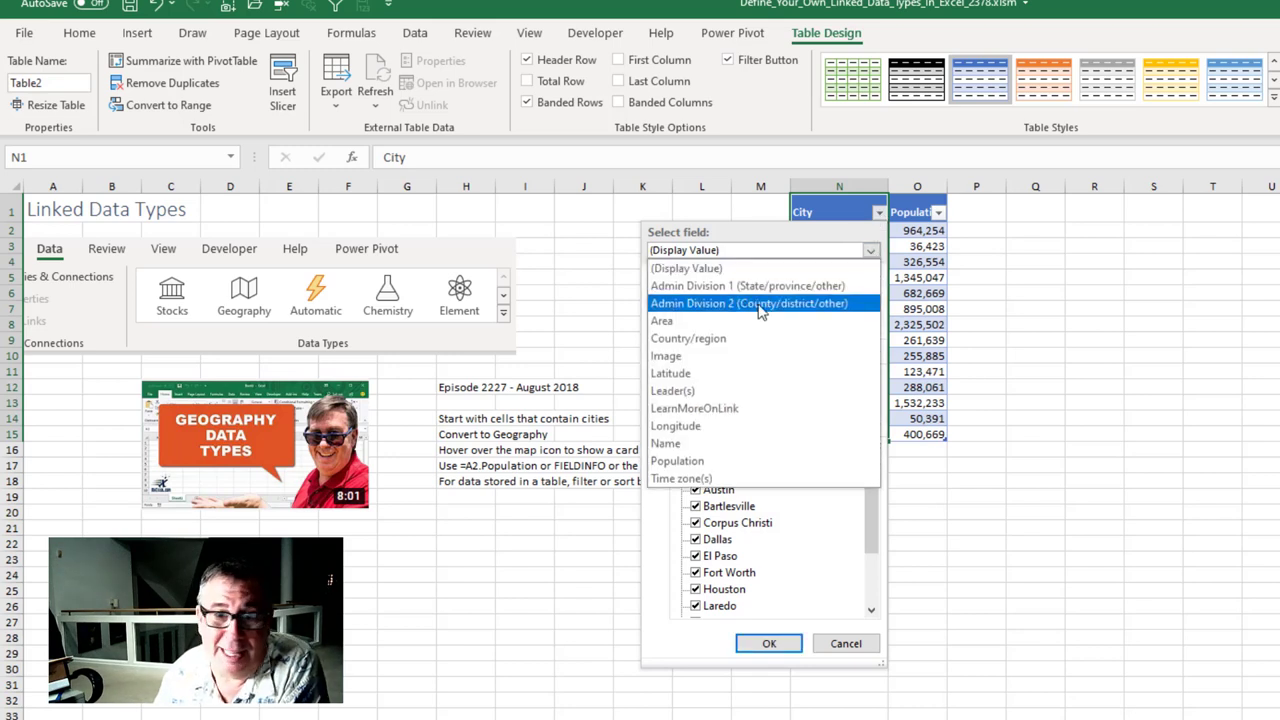
pyautogui.click(749, 303)
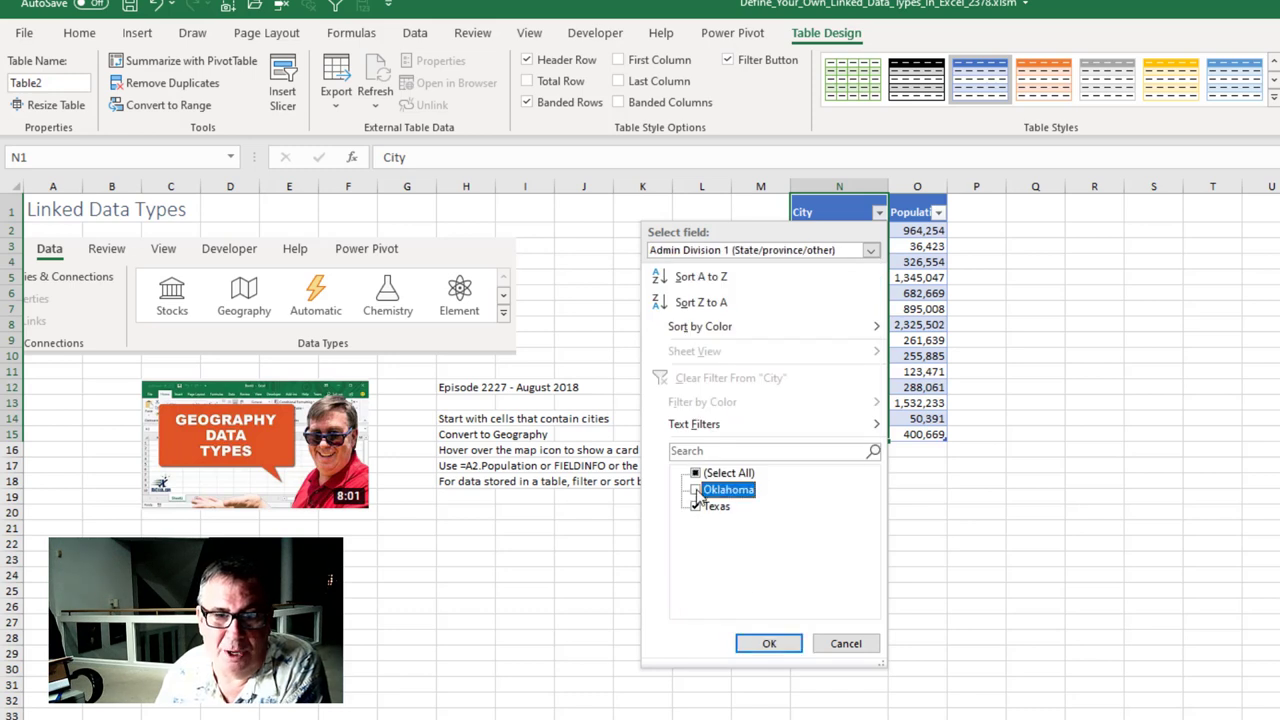
pyautogui.click(769, 643)
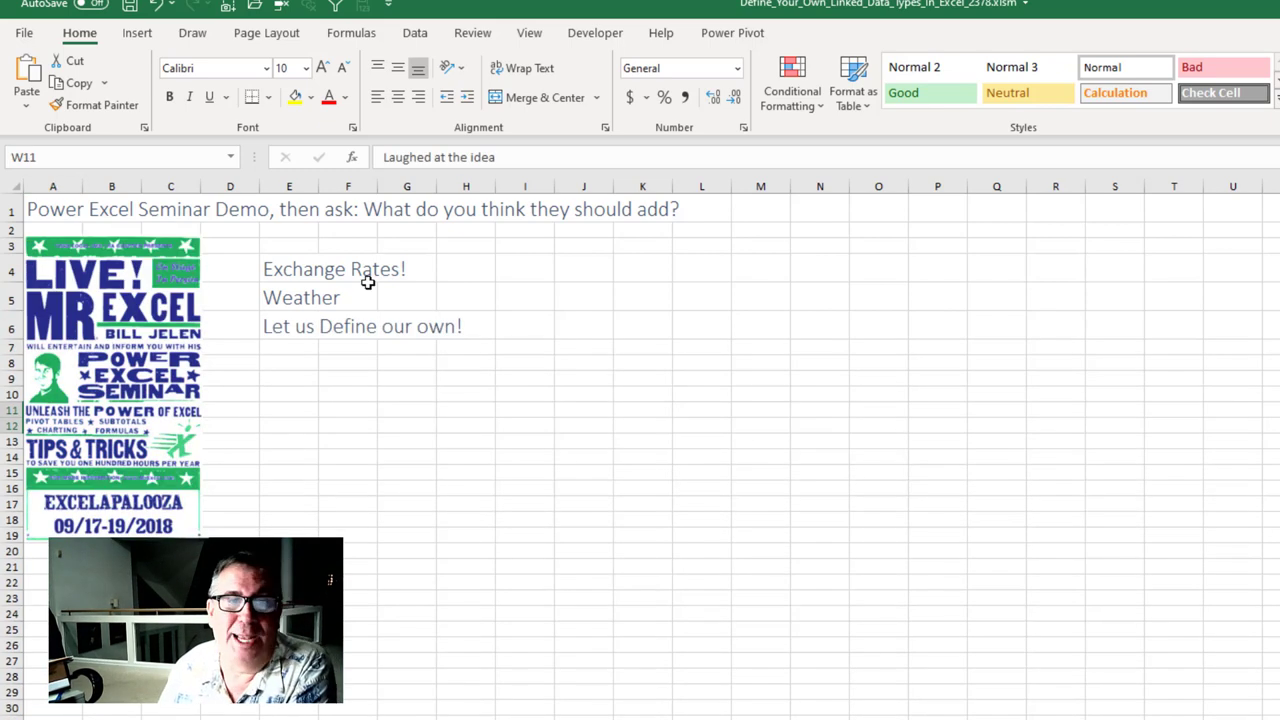
pyautogui.moveTo(688, 347)
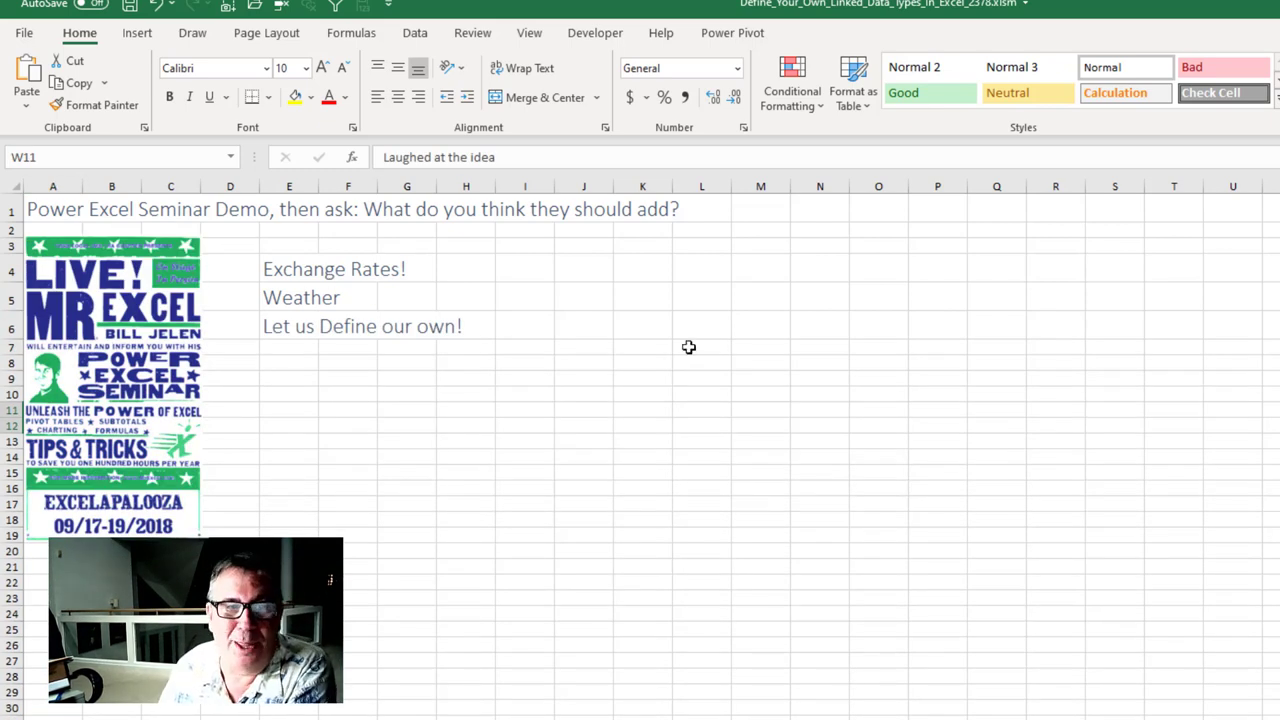
pyautogui.moveTo(332, 352)
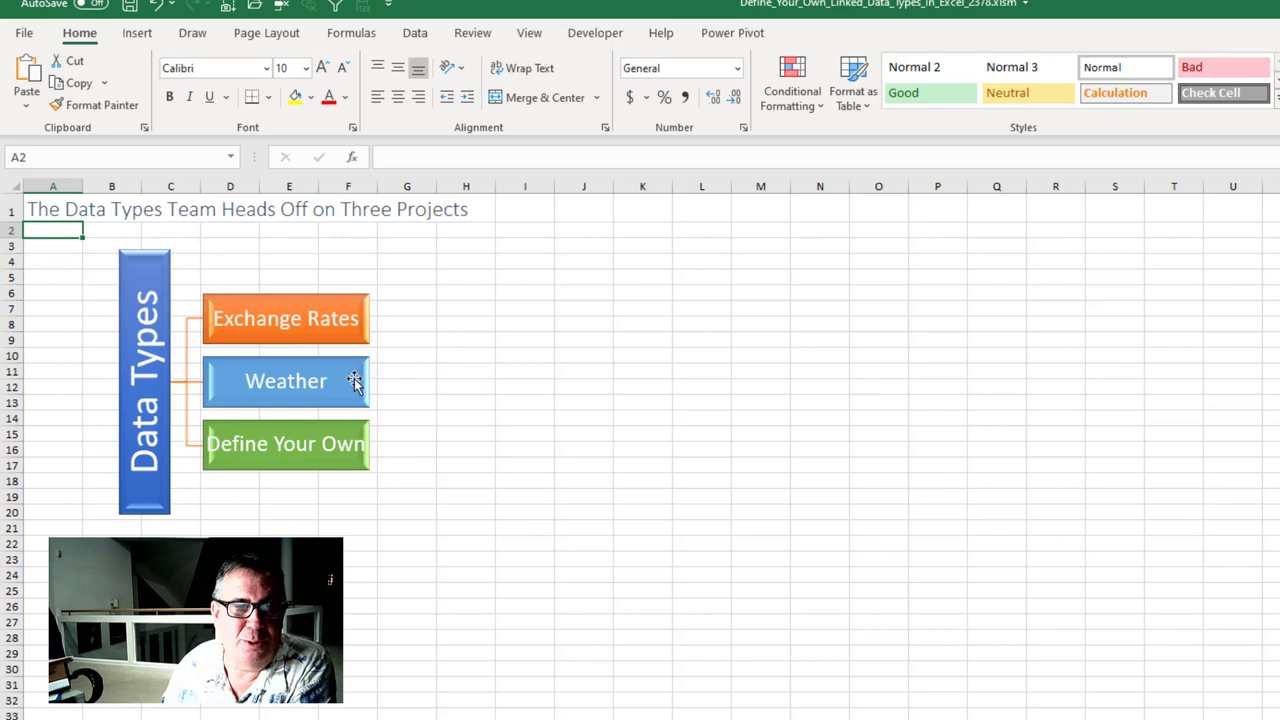
pyautogui.moveTo(335, 450)
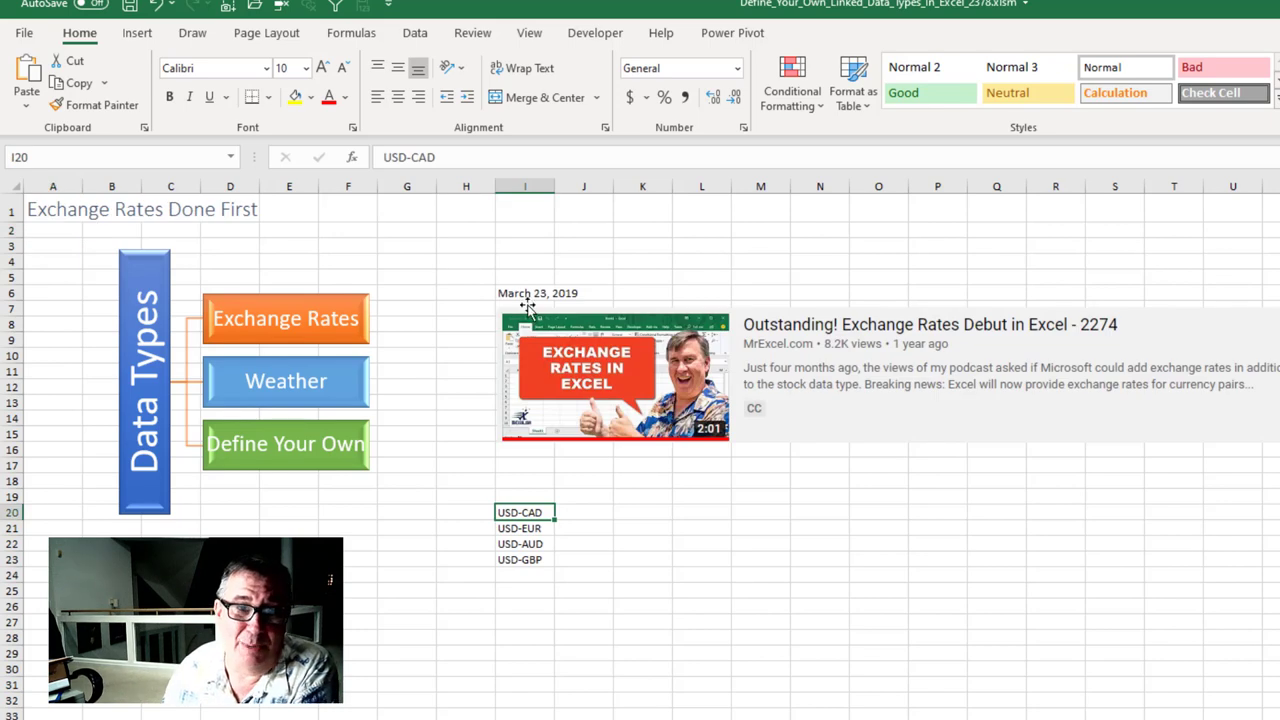
pyautogui.moveTo(615, 280)
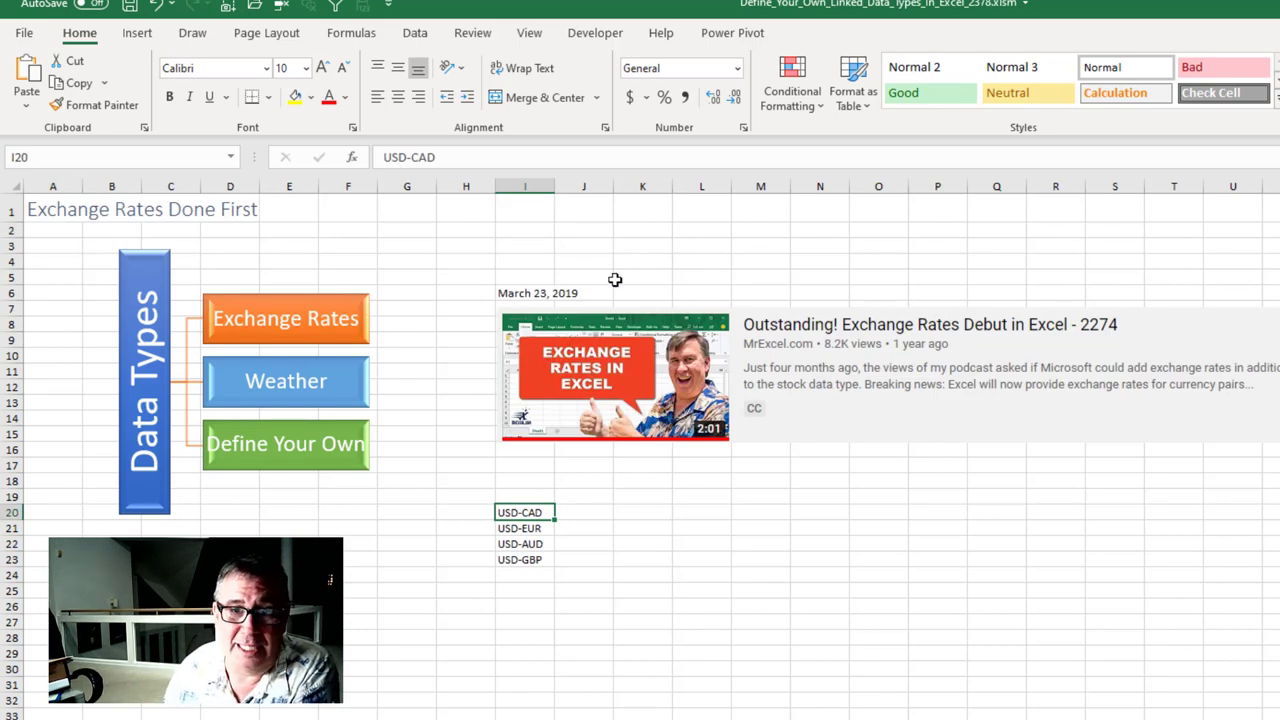
pyautogui.moveTo(755, 448)
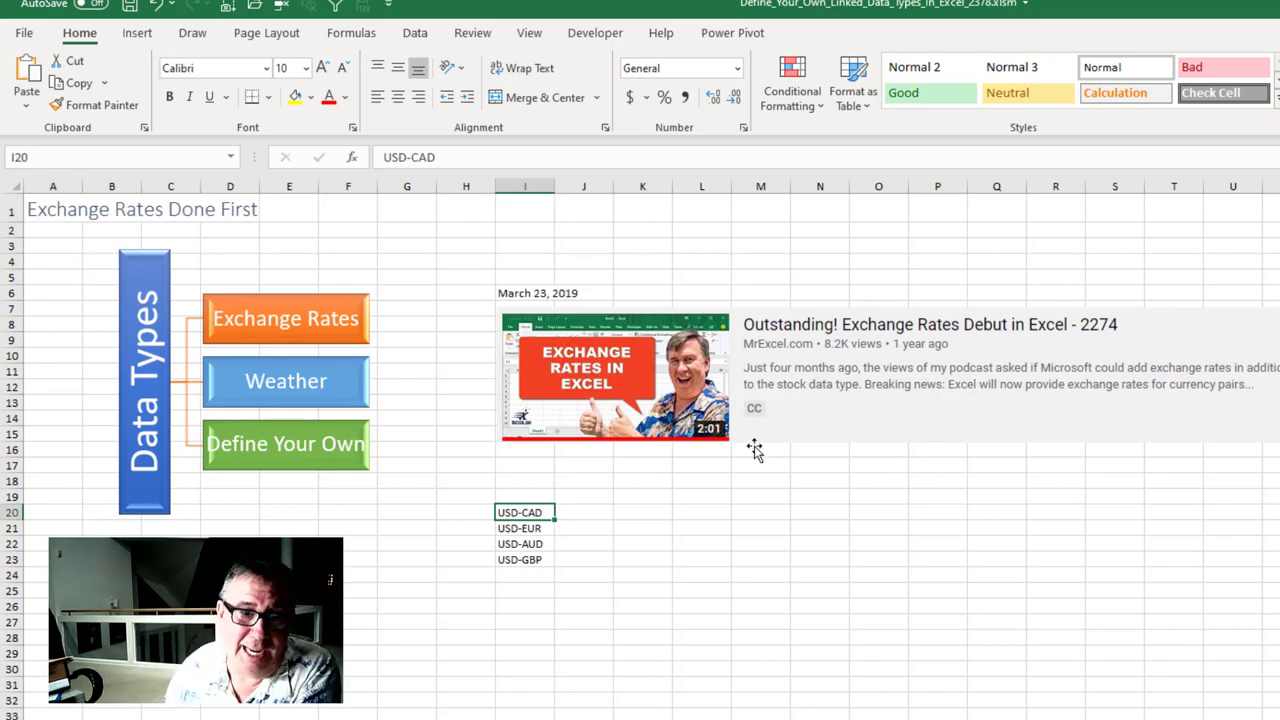
# - Convert the four USD currency pairs in I20:I23 into Stocks data types and show their fields
pyautogui.moveTo(524, 512); pyautogui.dragTo(524, 544)
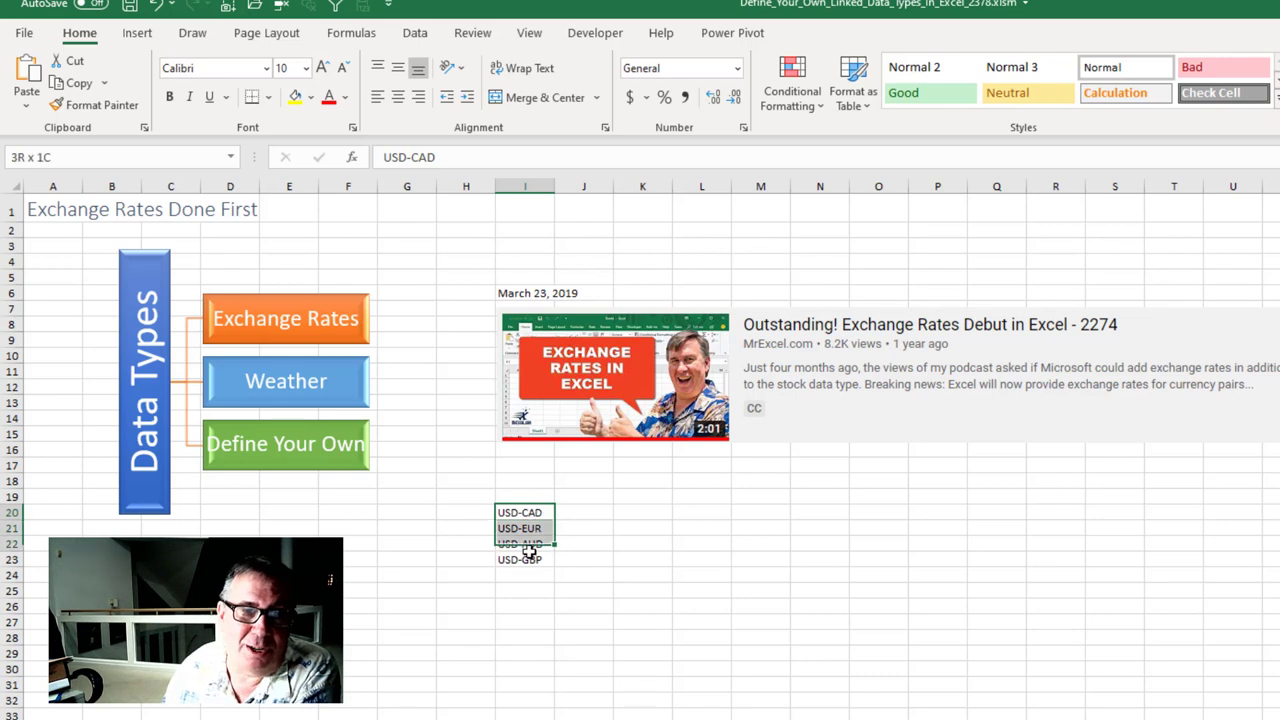
pyautogui.click(415, 33)
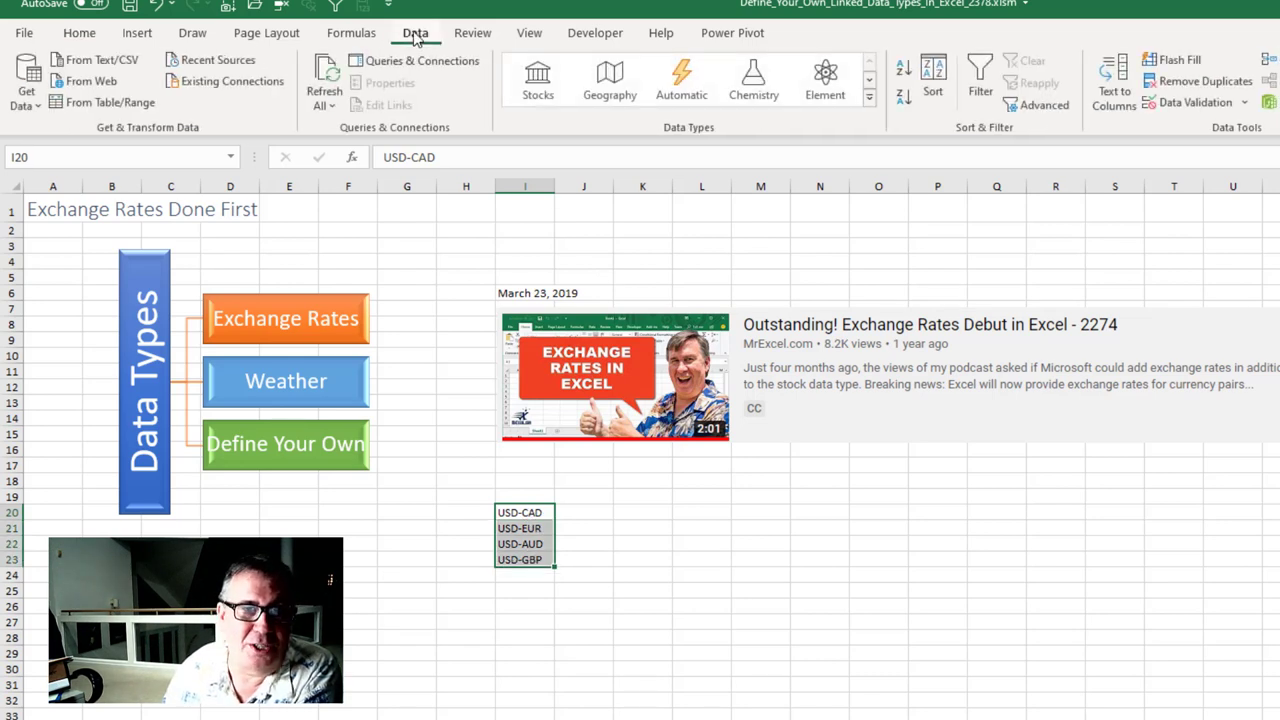
pyautogui.moveTo(538, 78)
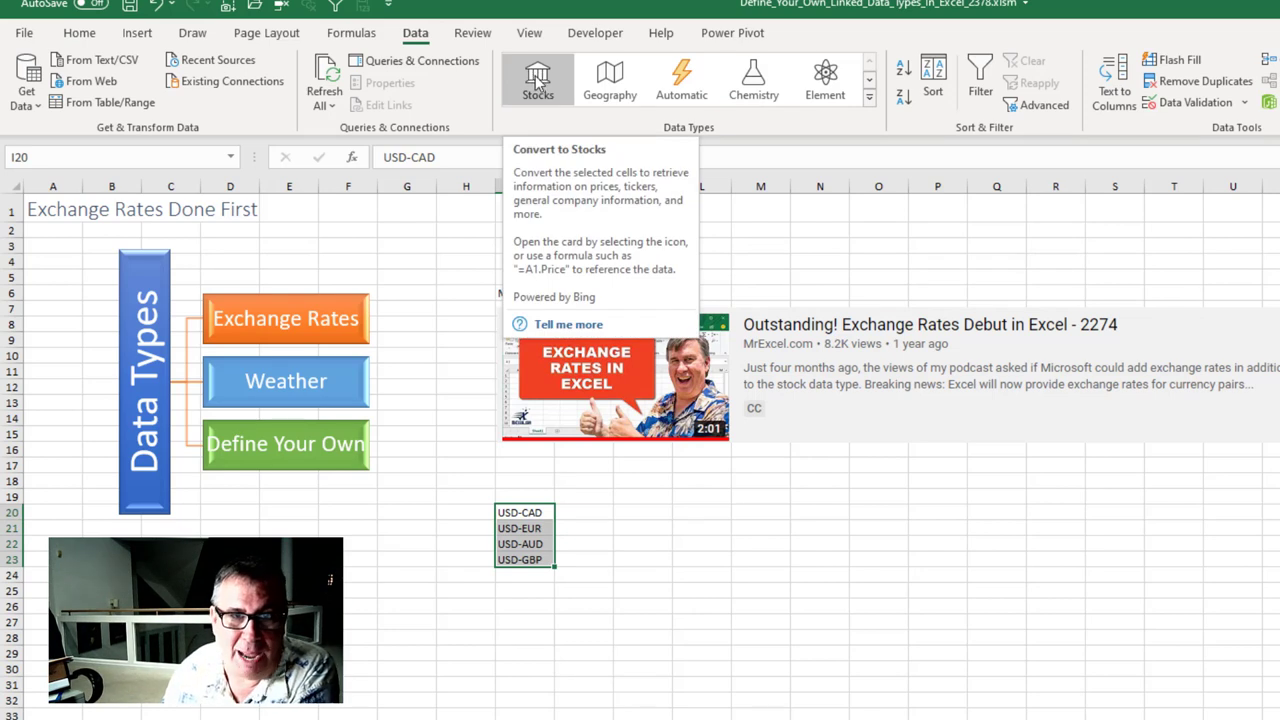
pyautogui.click(537, 78)
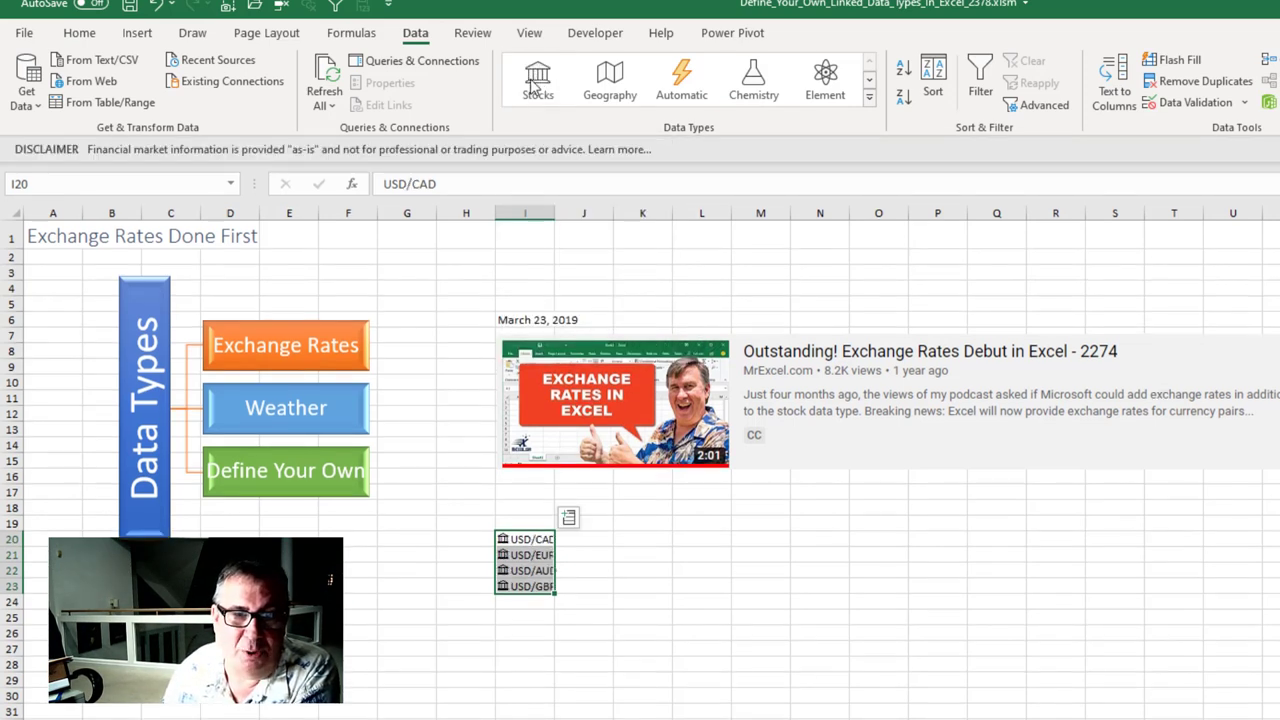
pyautogui.click(568, 517)
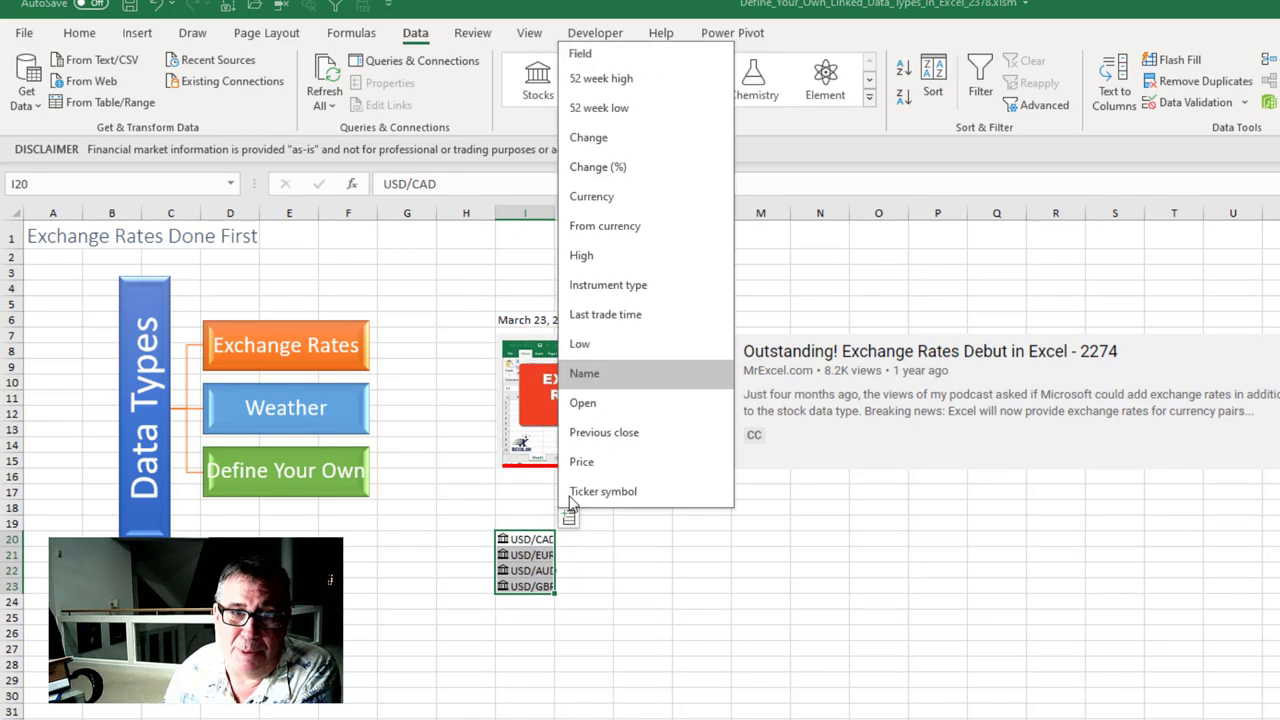
pyautogui.moveTo(604, 225)
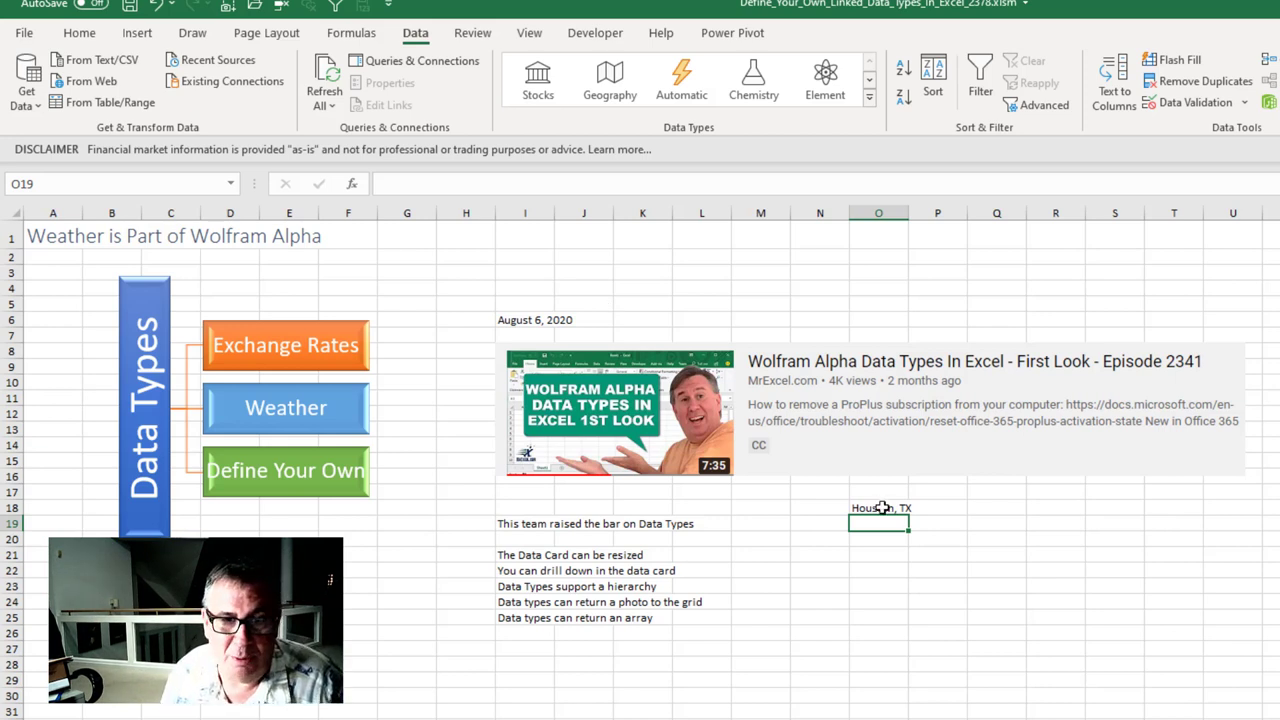
# - Convert Houston, TX to a city data type and extract its daily weather history into the grid
pyautogui.click(878, 508)
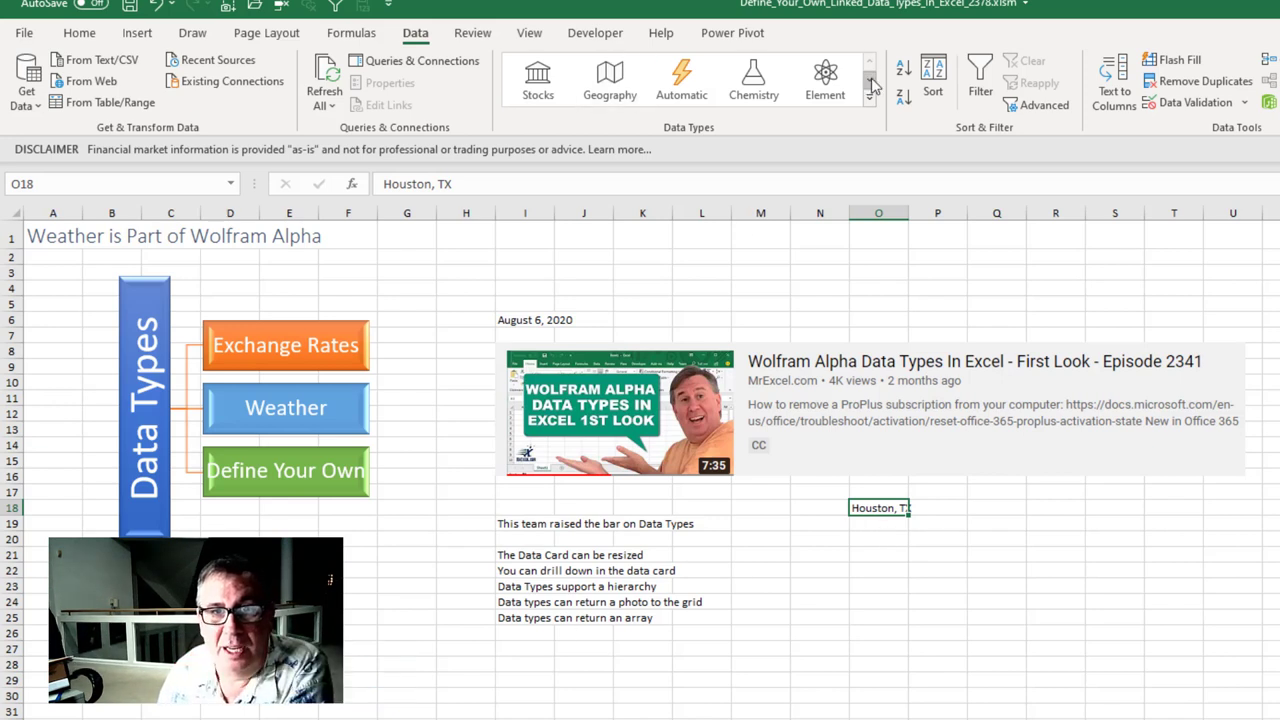
pyautogui.click(870, 95)
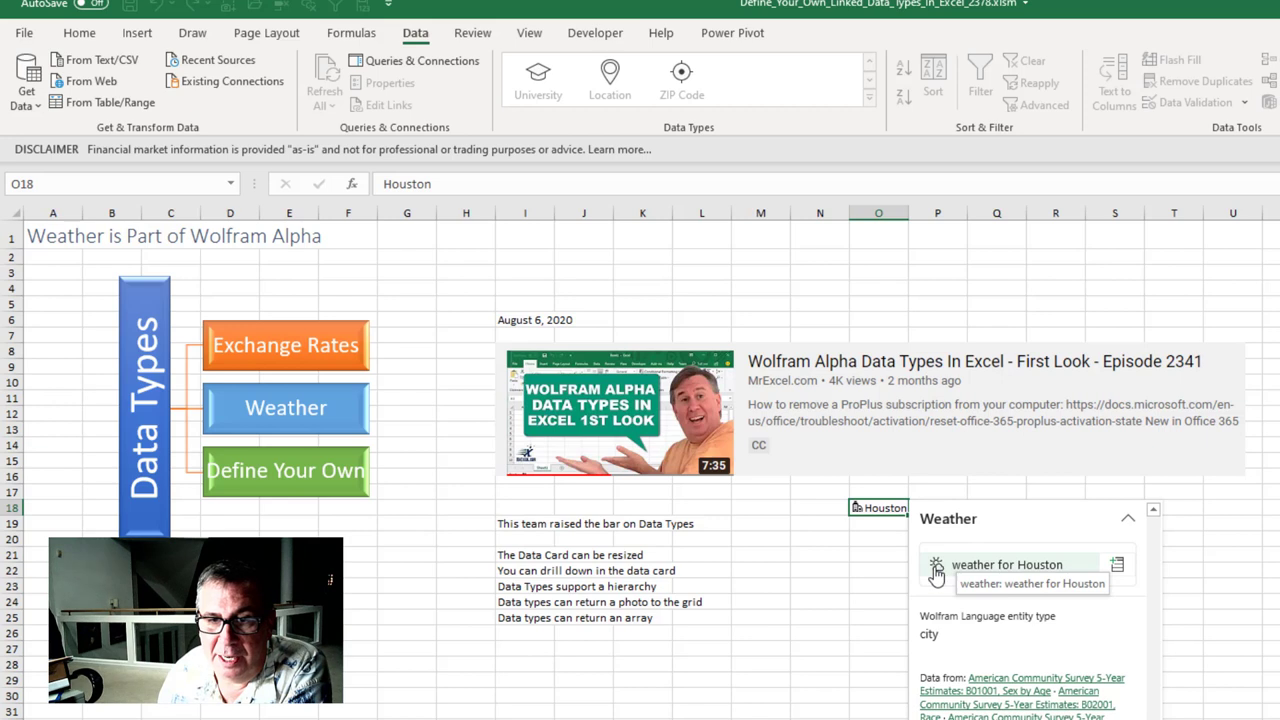
pyautogui.click(1006, 564)
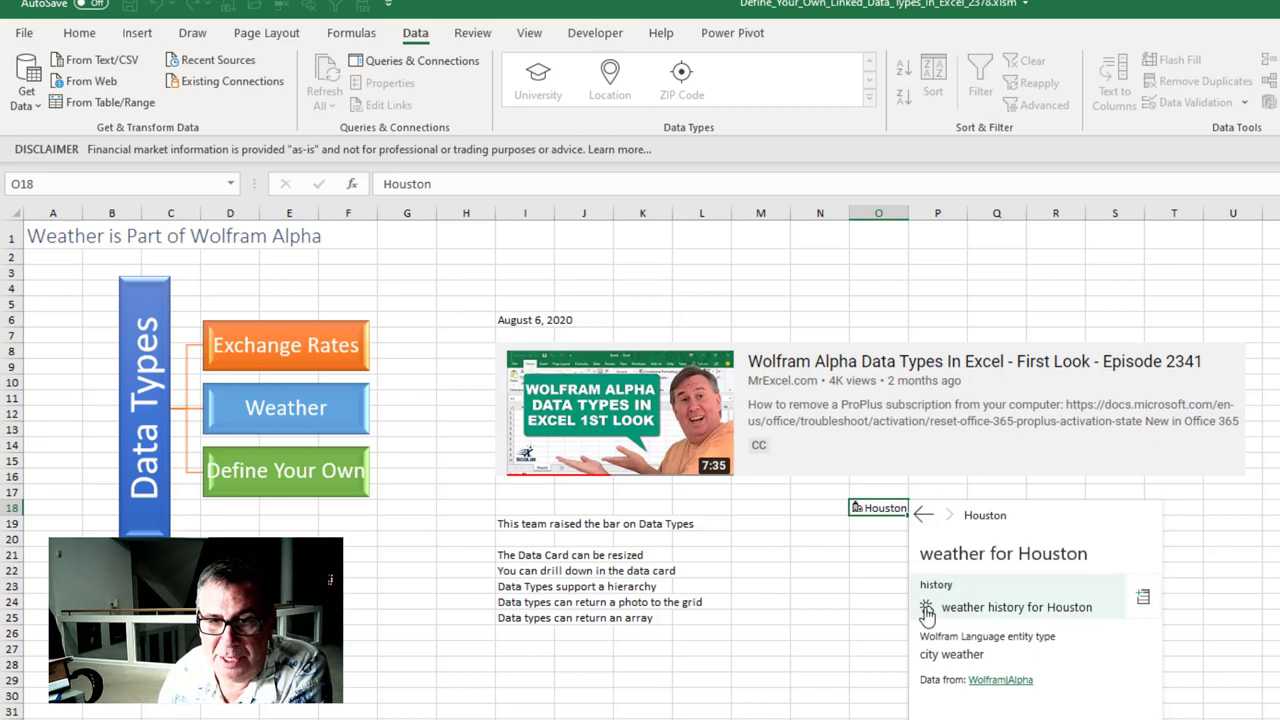
pyautogui.click(1016, 607)
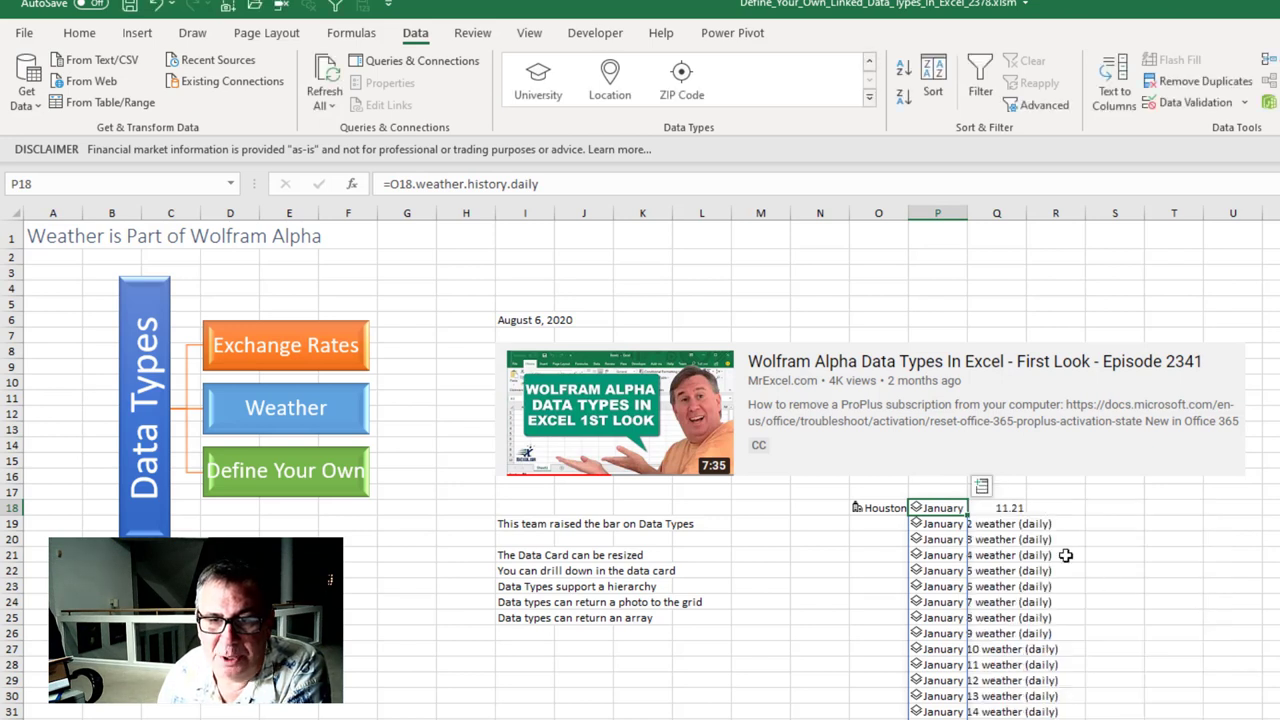
pyautogui.click(996, 508)
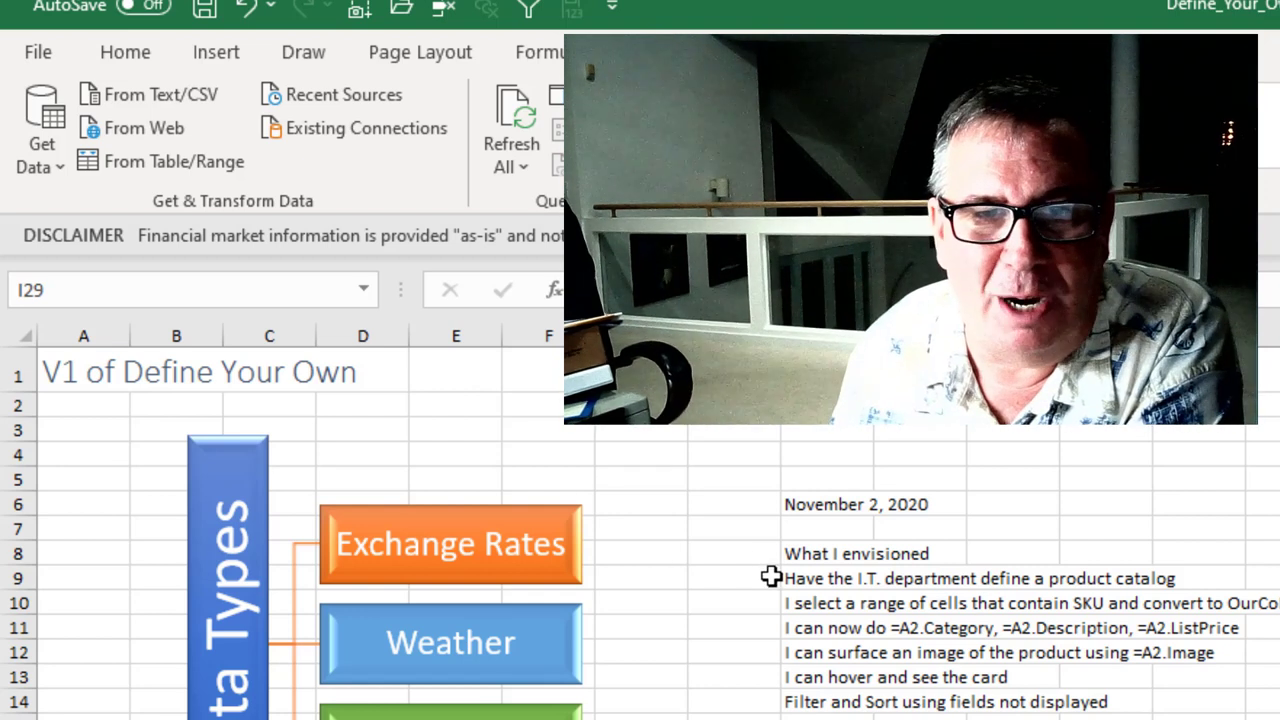
pyautogui.click(735, 578)
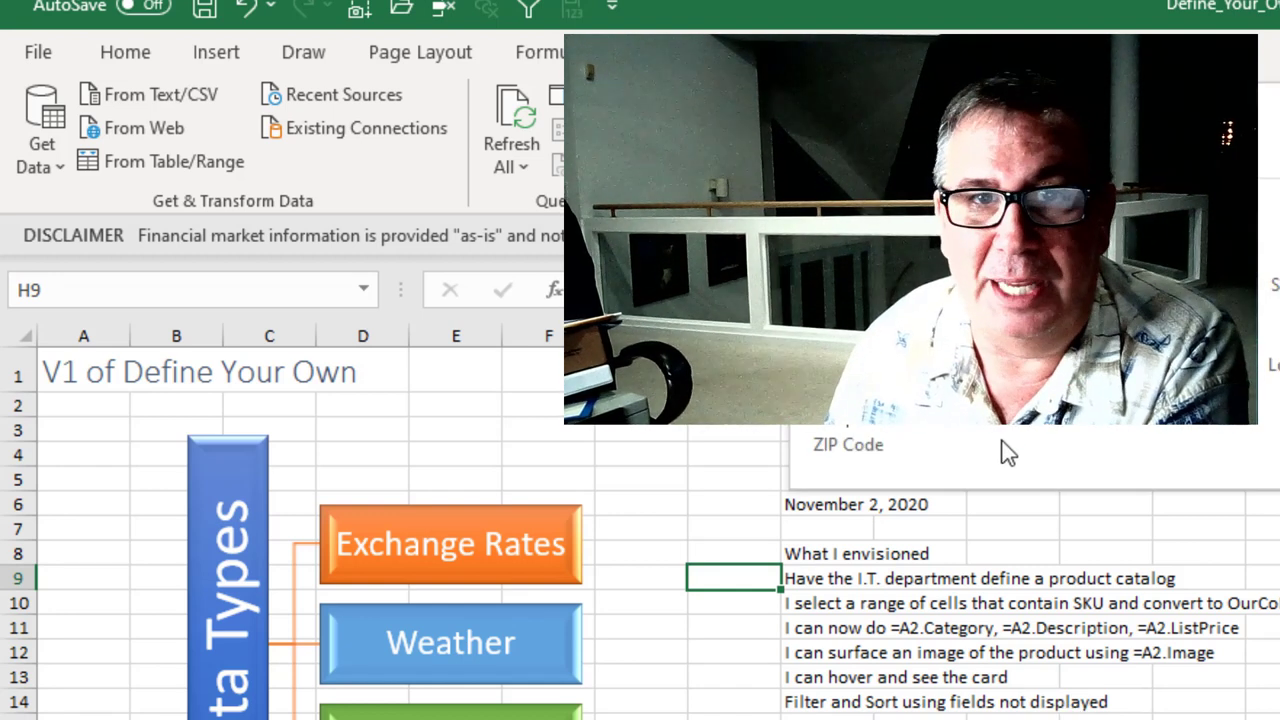
pyautogui.moveTo(849, 622)
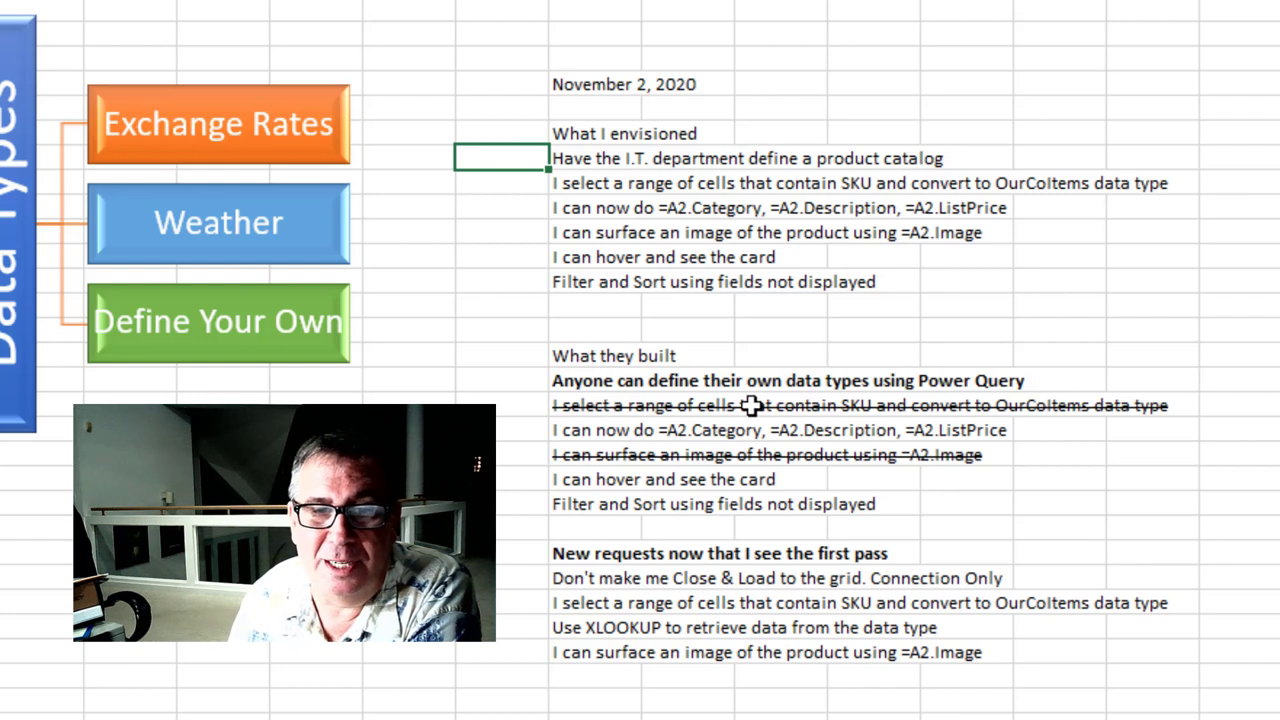
pyautogui.moveTo(805, 410)
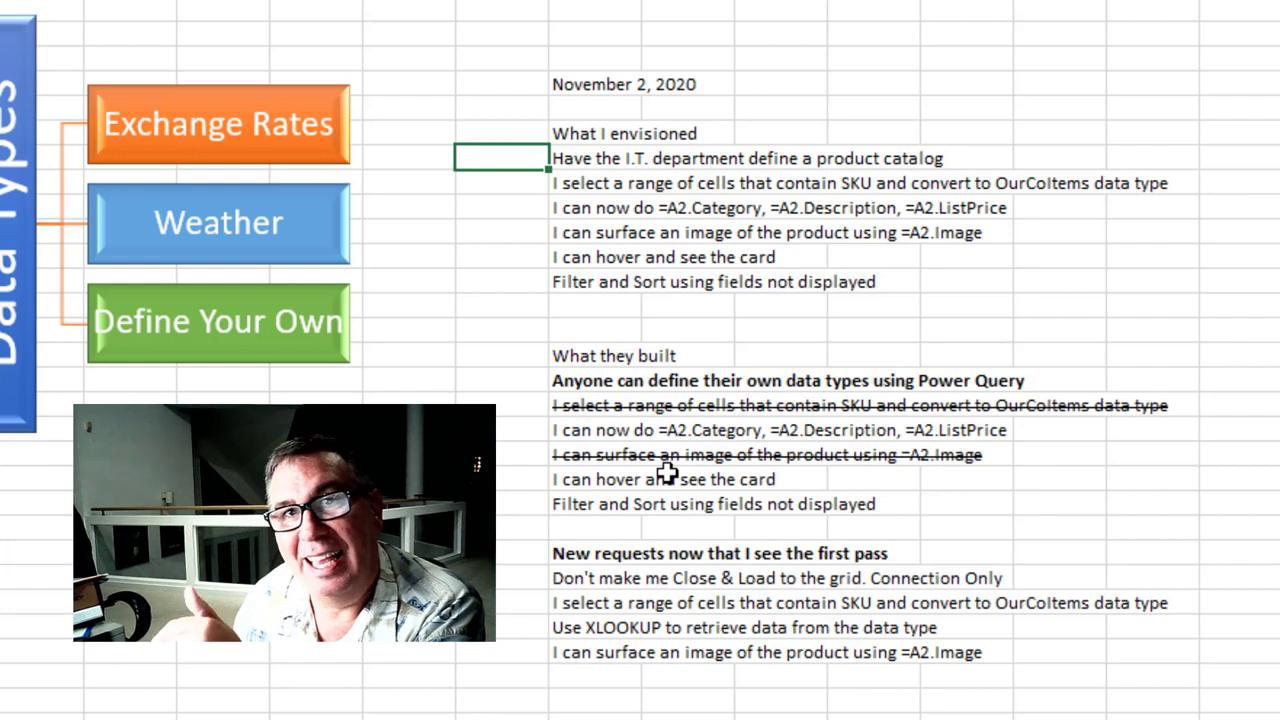
pyautogui.moveTo(290, 248)
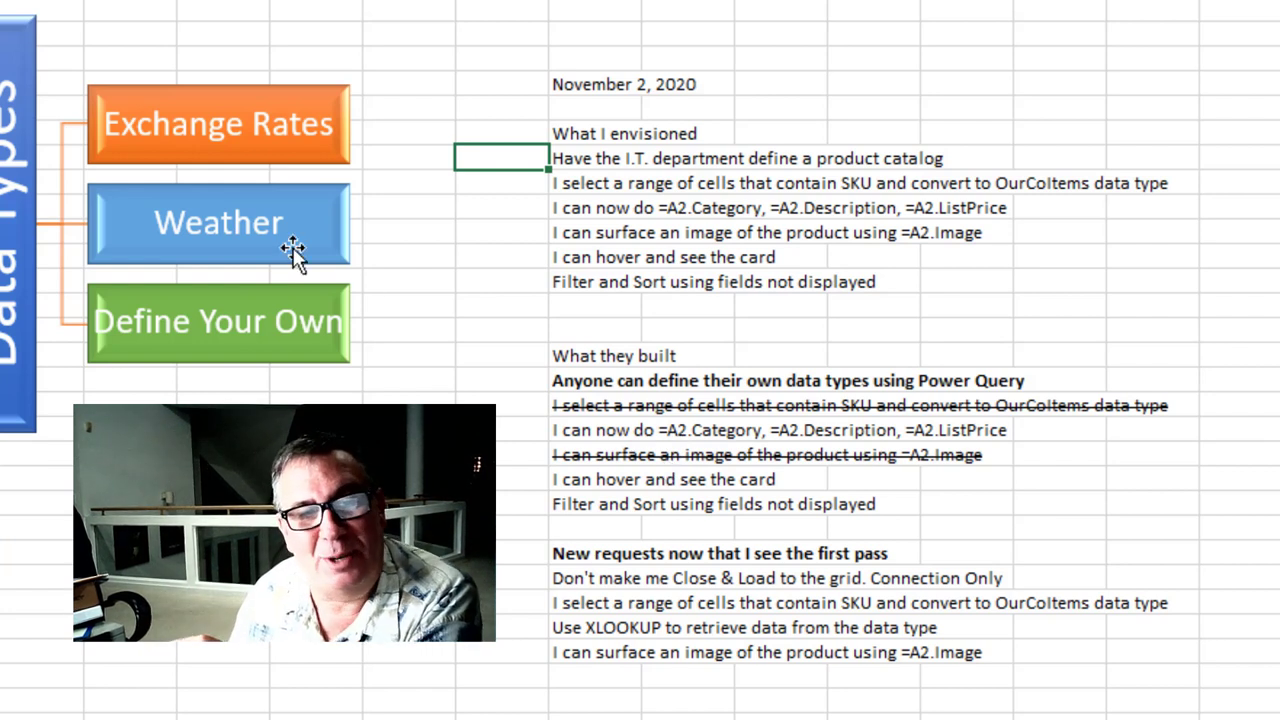
pyautogui.moveTo(335, 360)
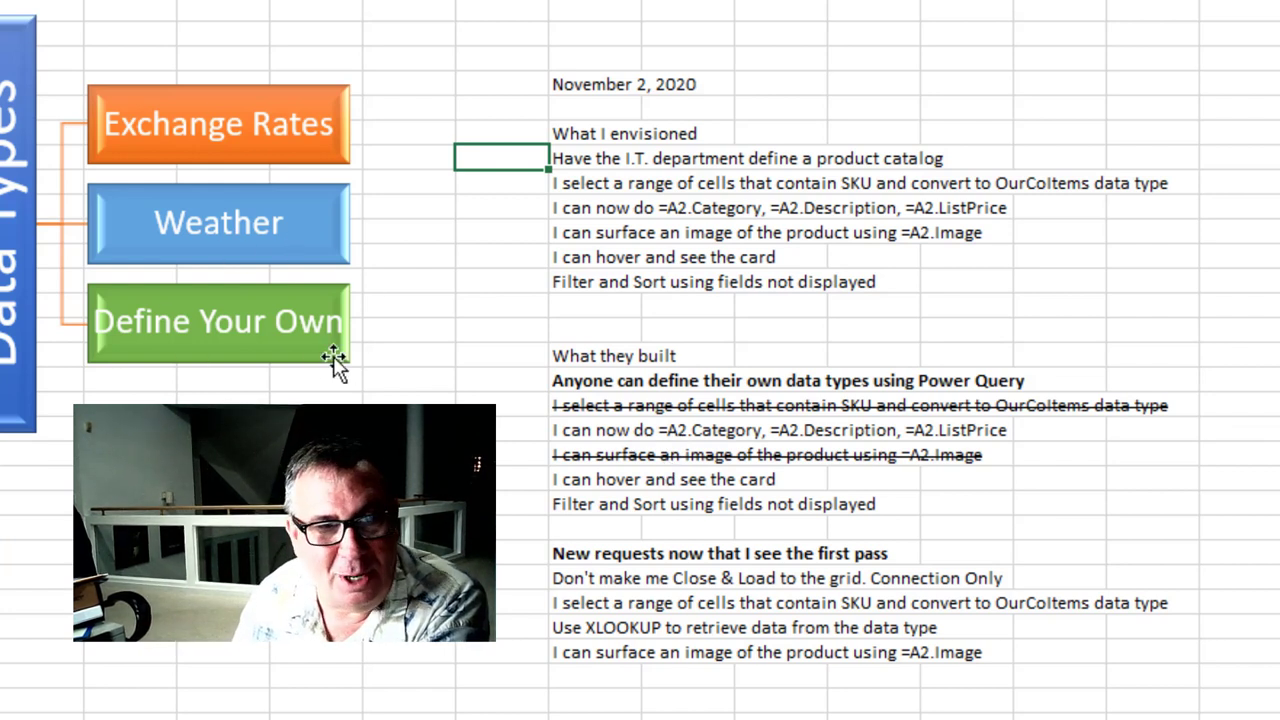
pyautogui.moveTo(285, 255)
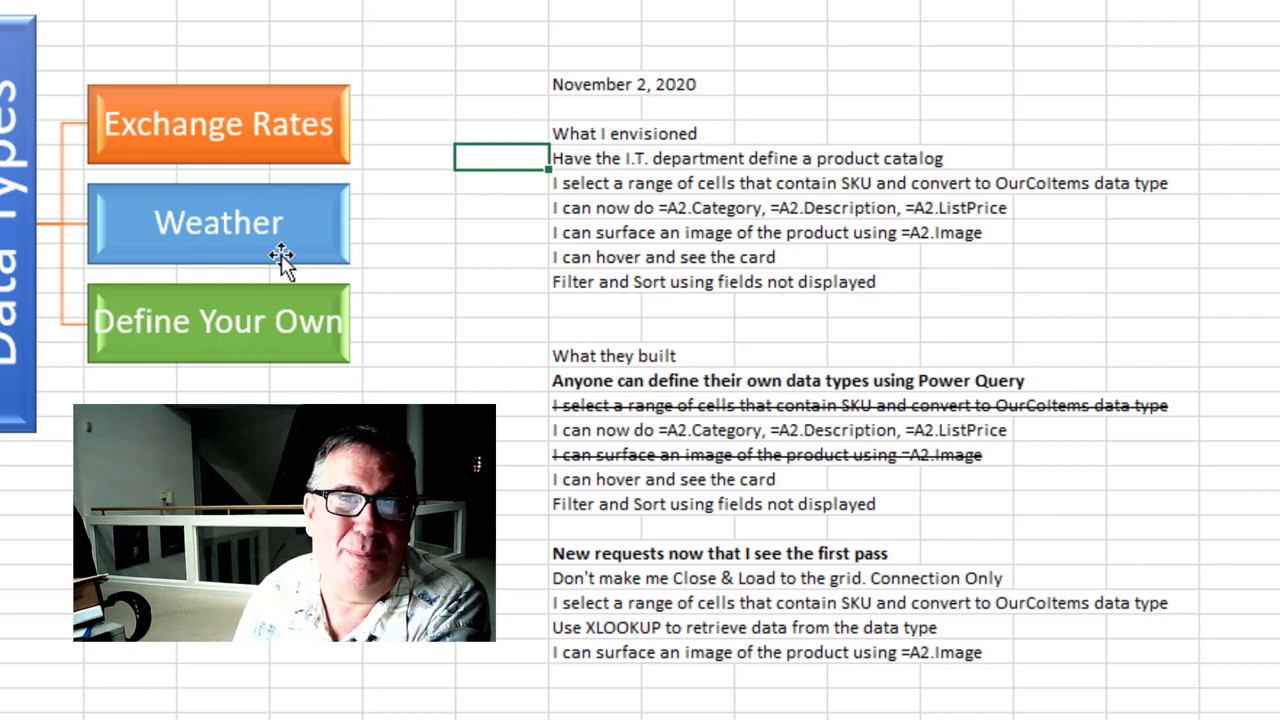
pyautogui.moveTo(300, 217)
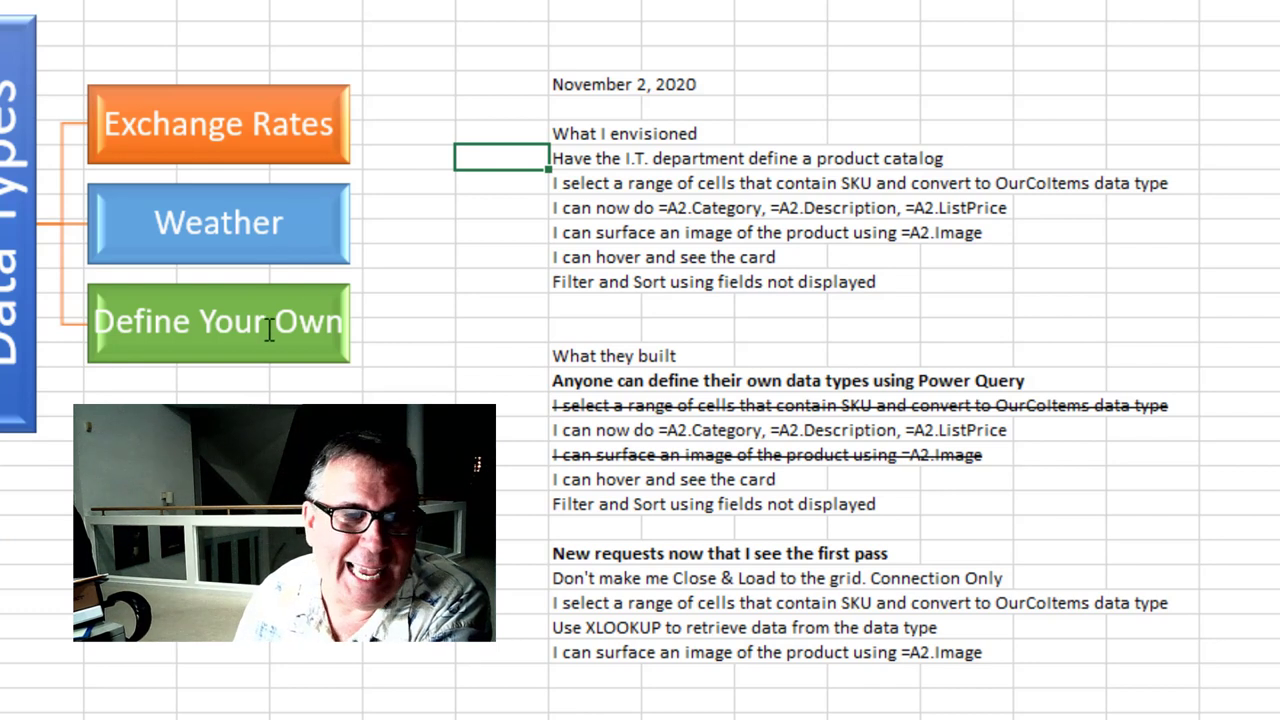
pyautogui.moveTo(290, 222)
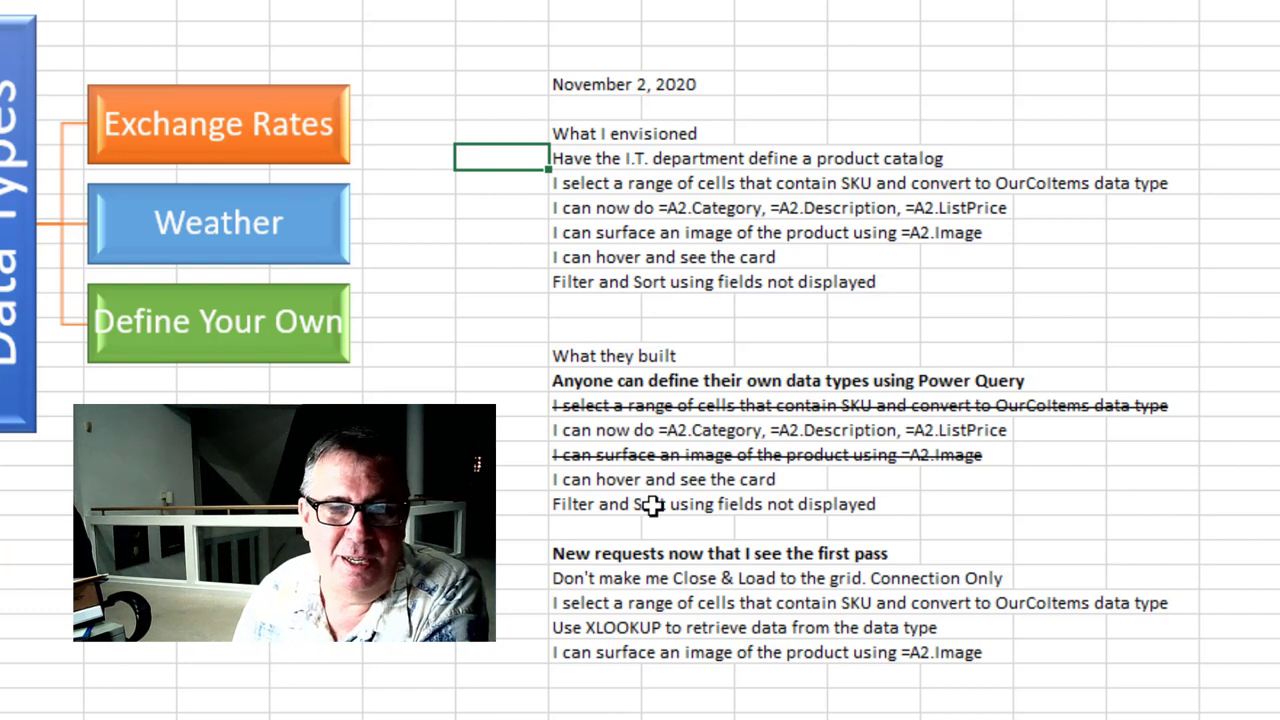
pyautogui.moveTo(990, 504)
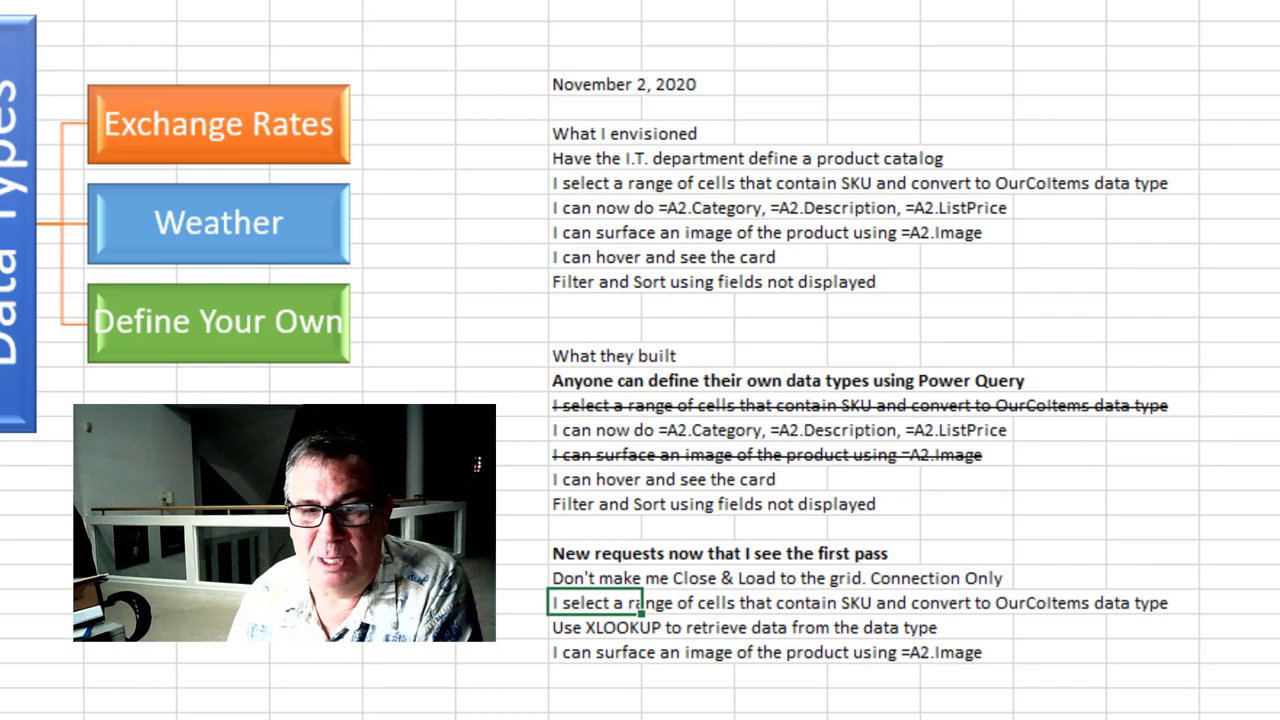
pyautogui.moveTo(1184, 617)
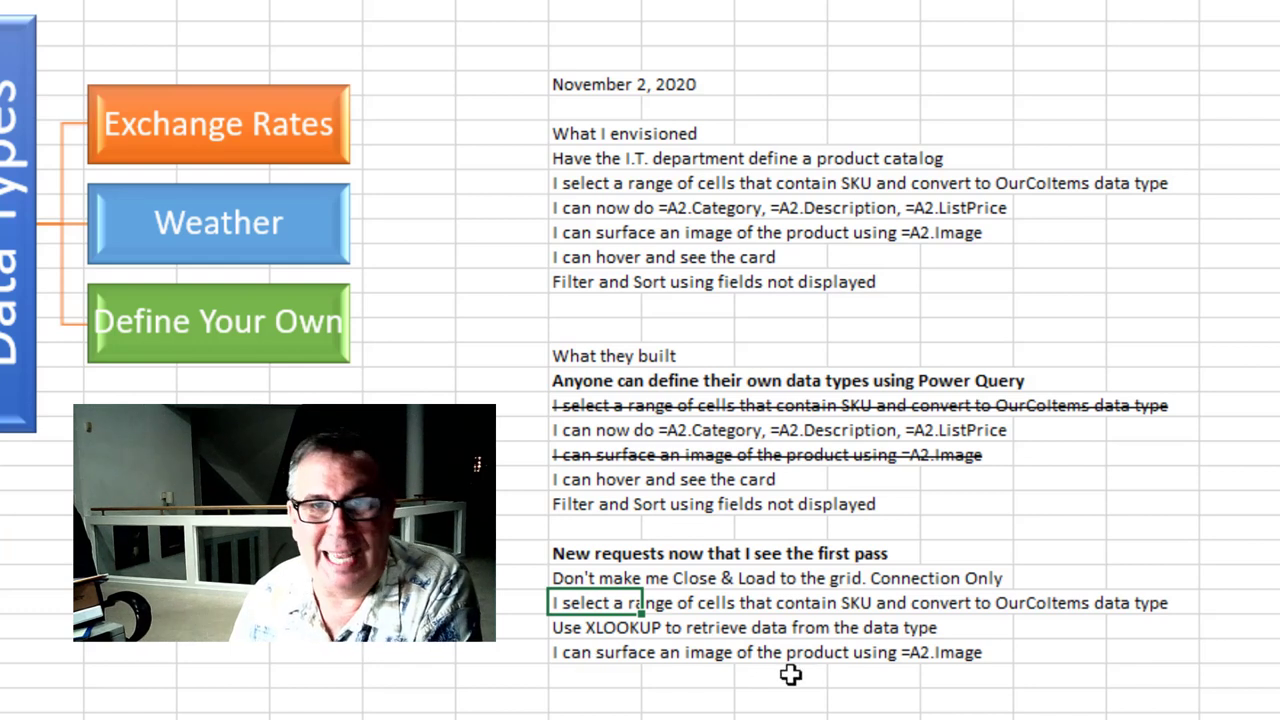
pyautogui.moveTo(828, 662)
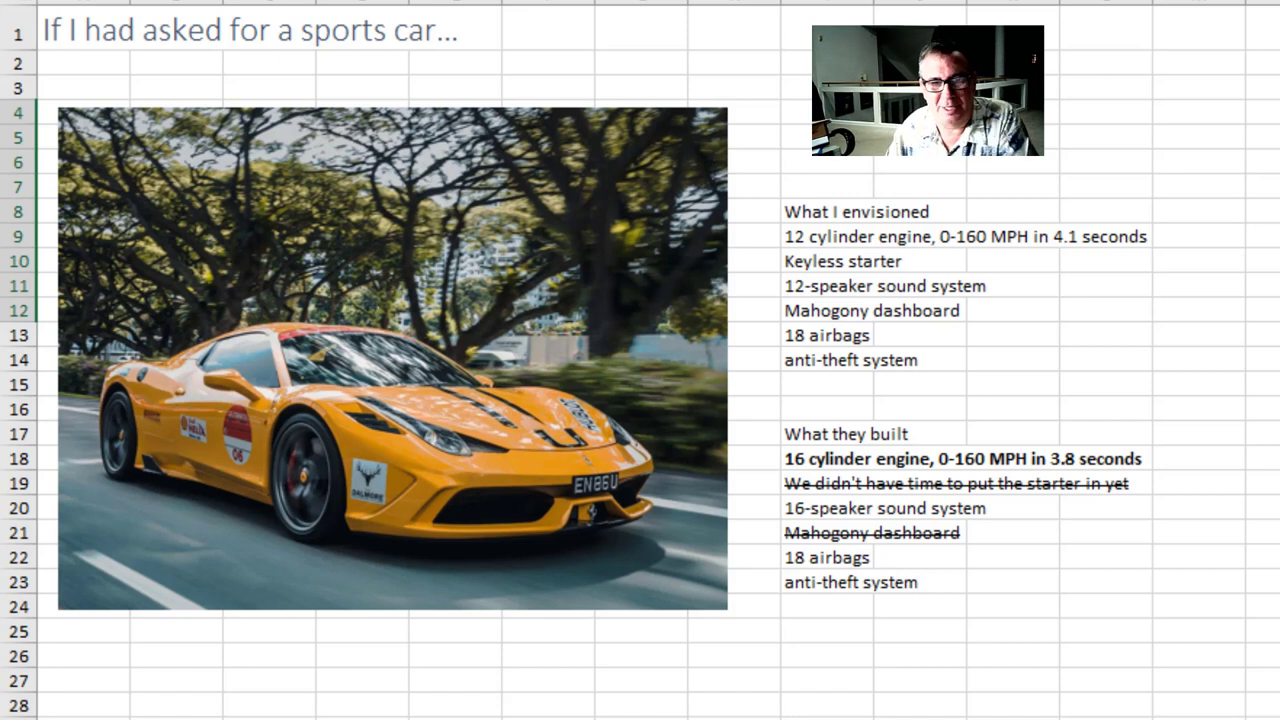
pyautogui.moveTo(838, 232)
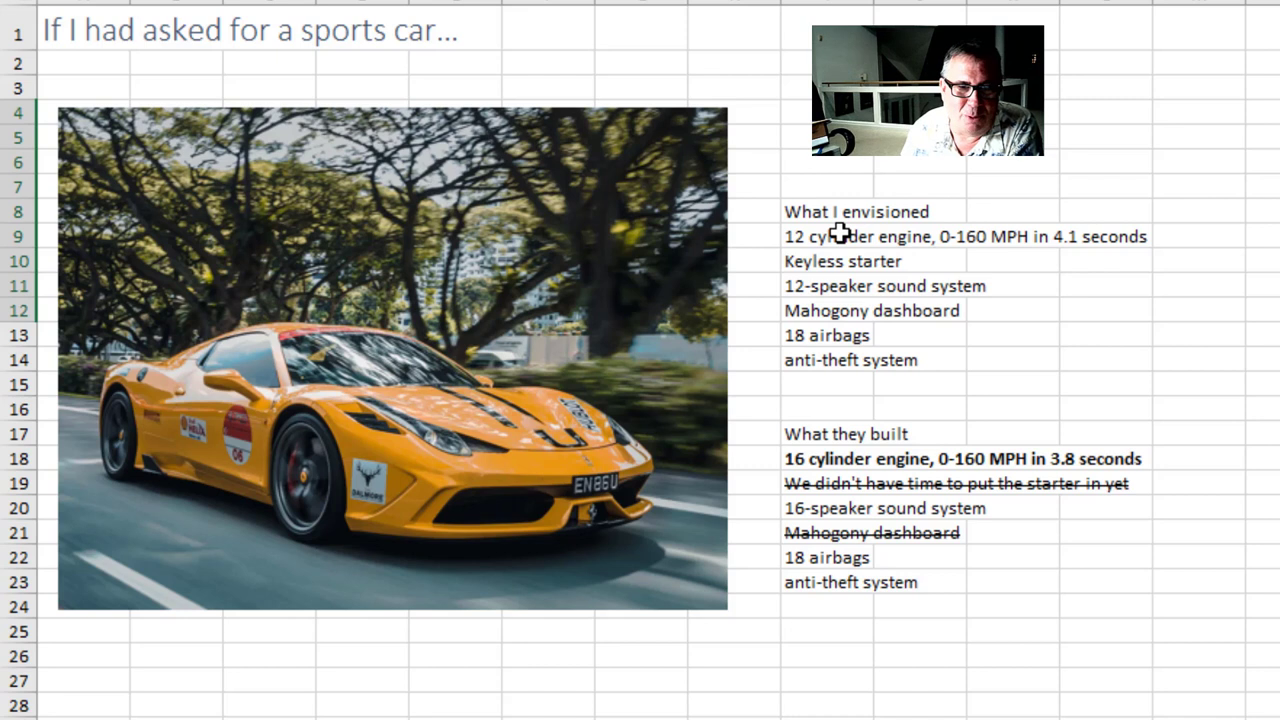
pyautogui.moveTo(855, 266)
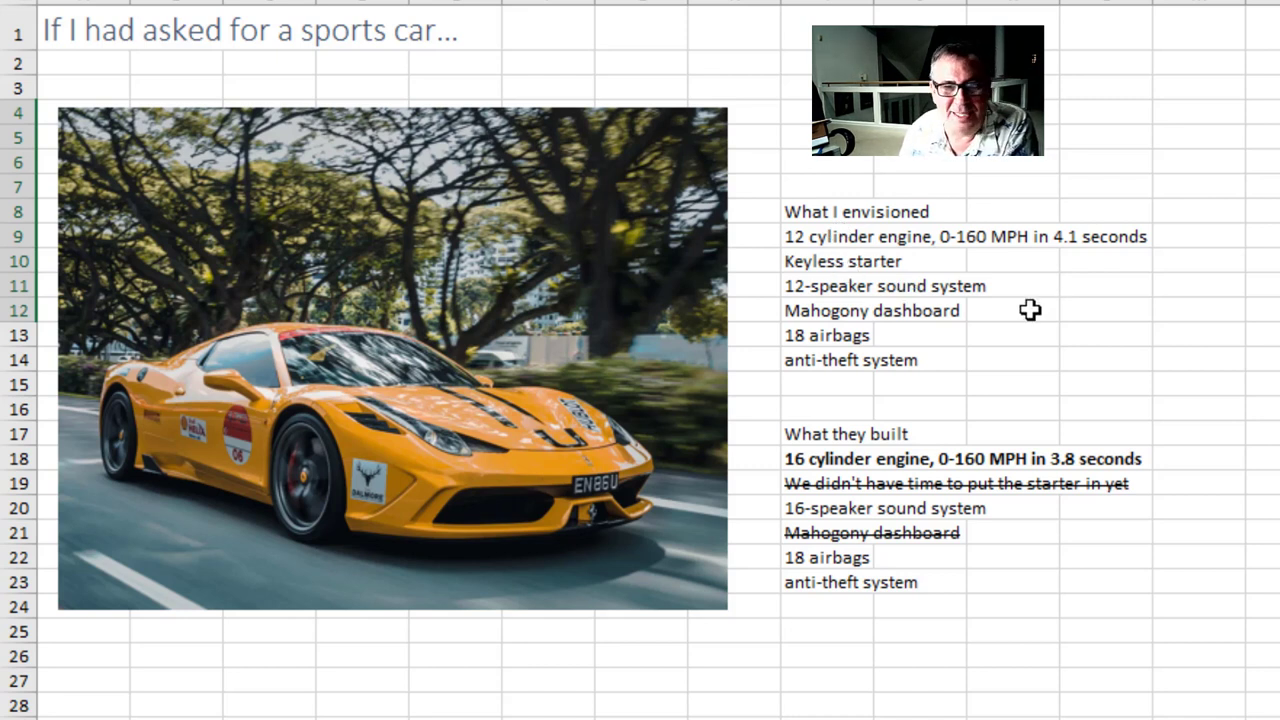
pyautogui.moveTo(847, 353)
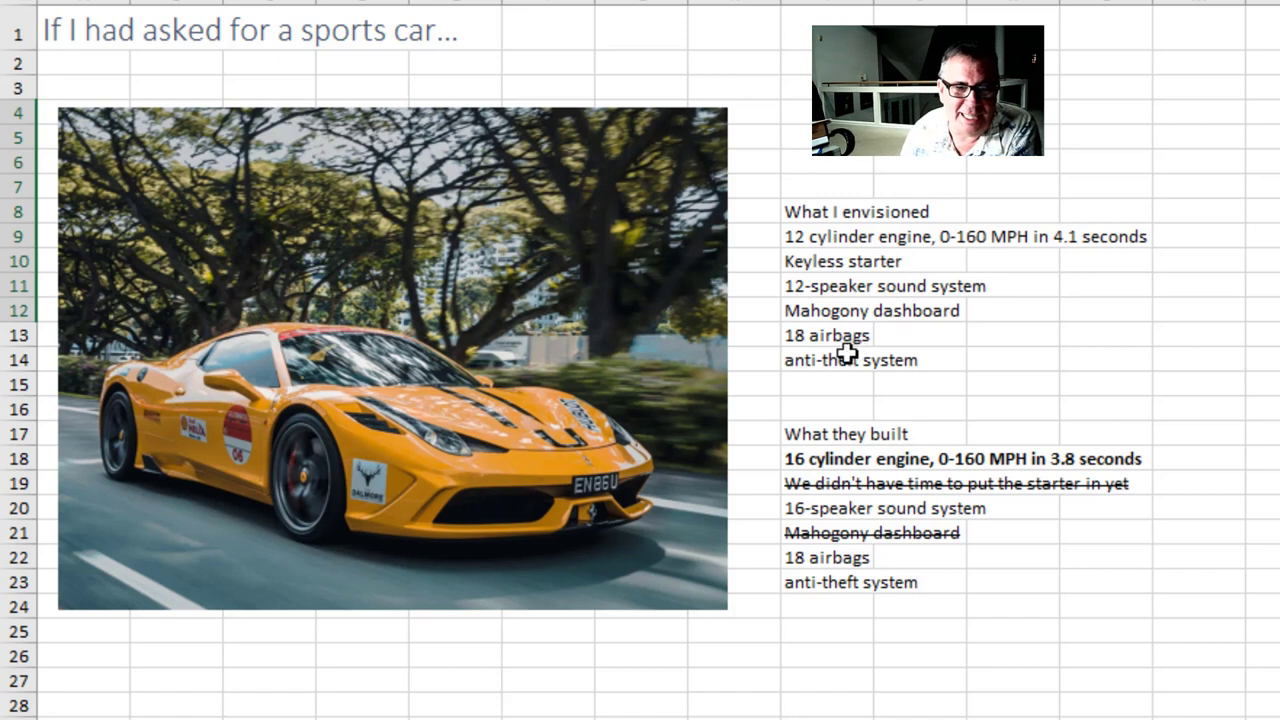
pyautogui.moveTo(871, 441)
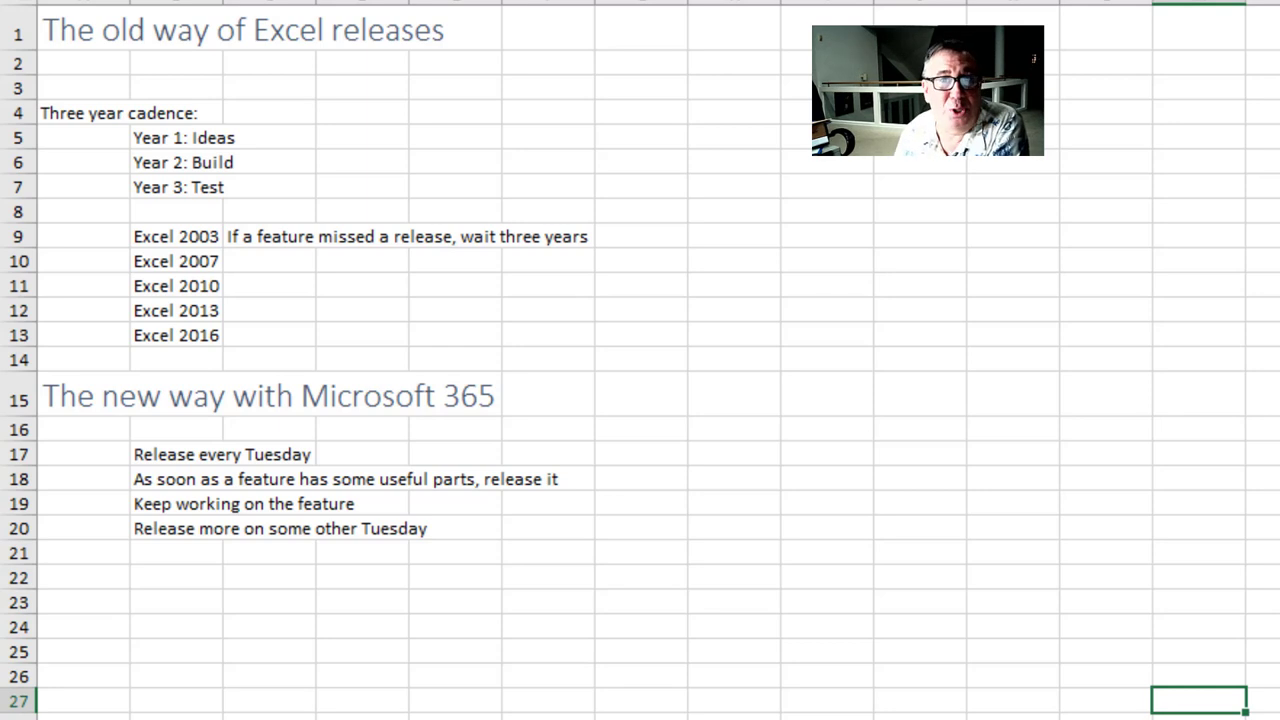
pyautogui.moveTo(348, 134)
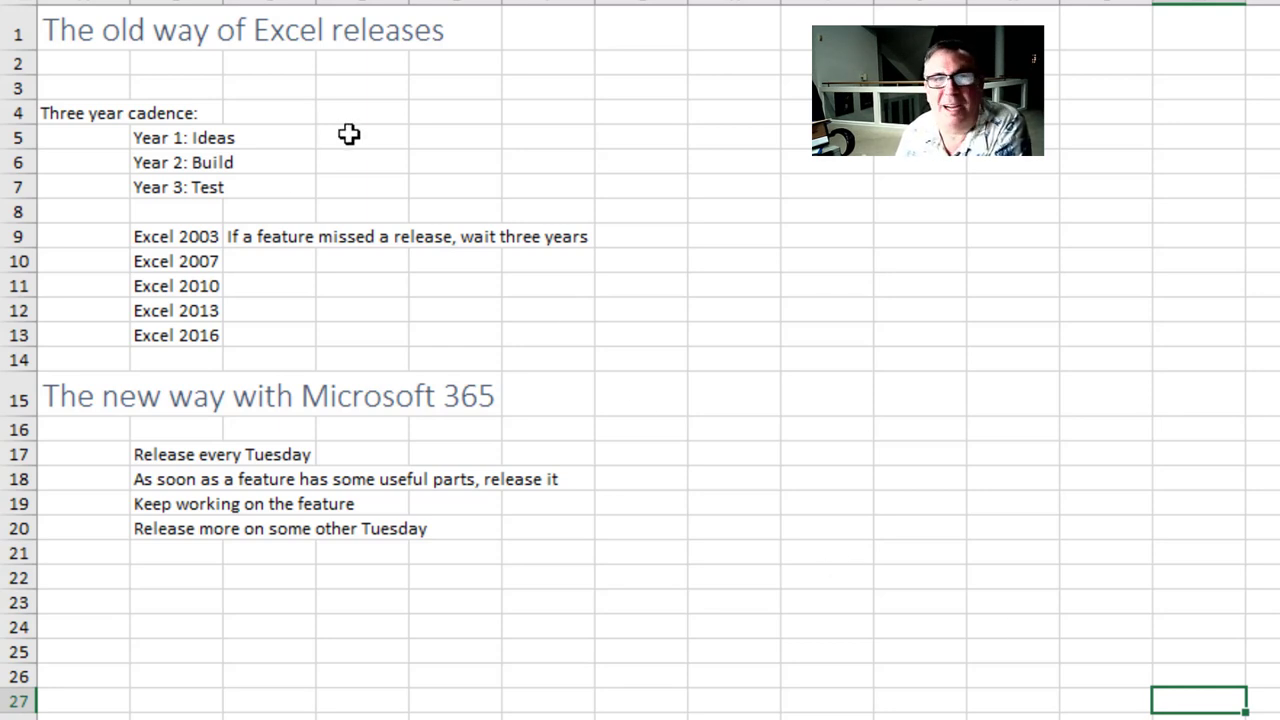
pyautogui.moveTo(531, 221)
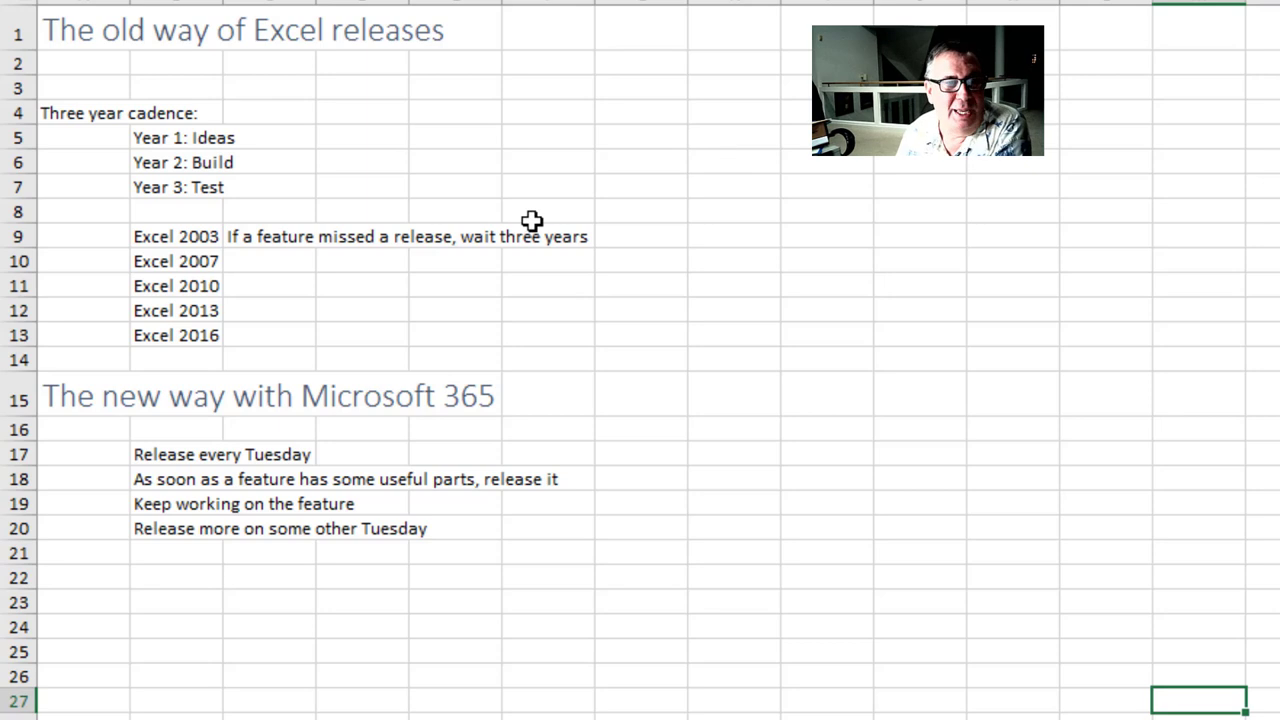
pyautogui.moveTo(430, 144)
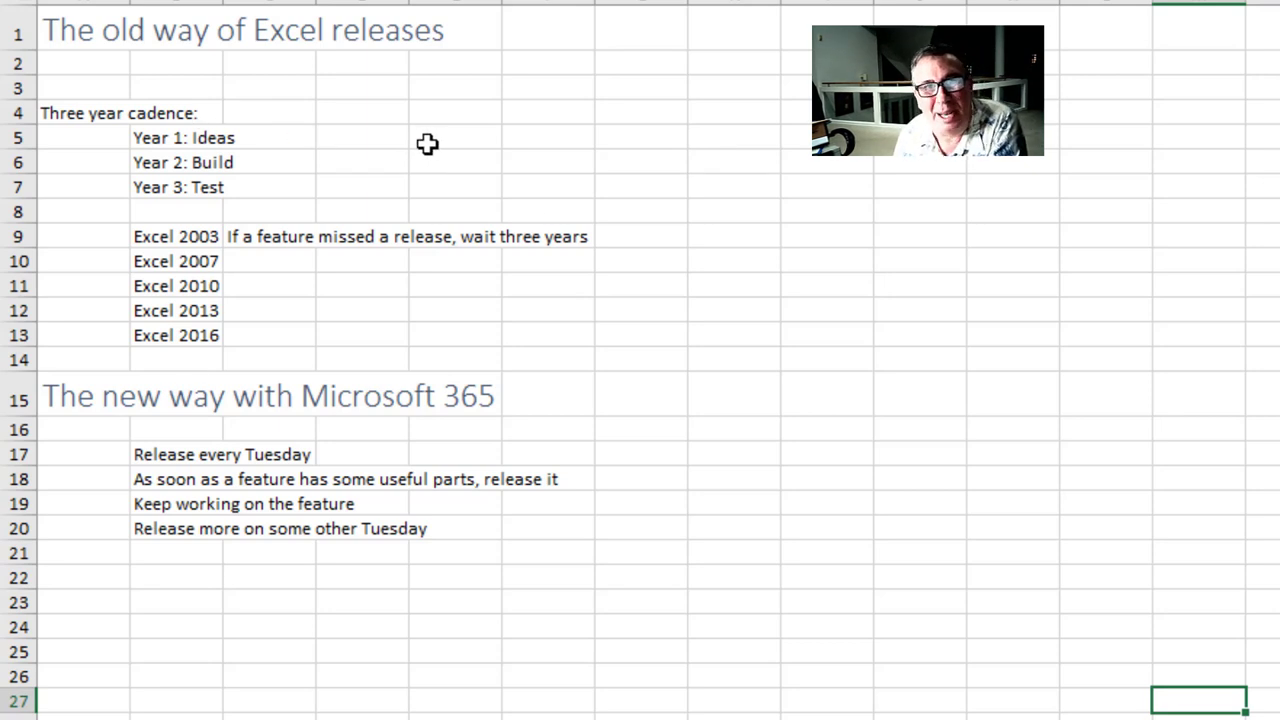
pyautogui.moveTo(281, 187)
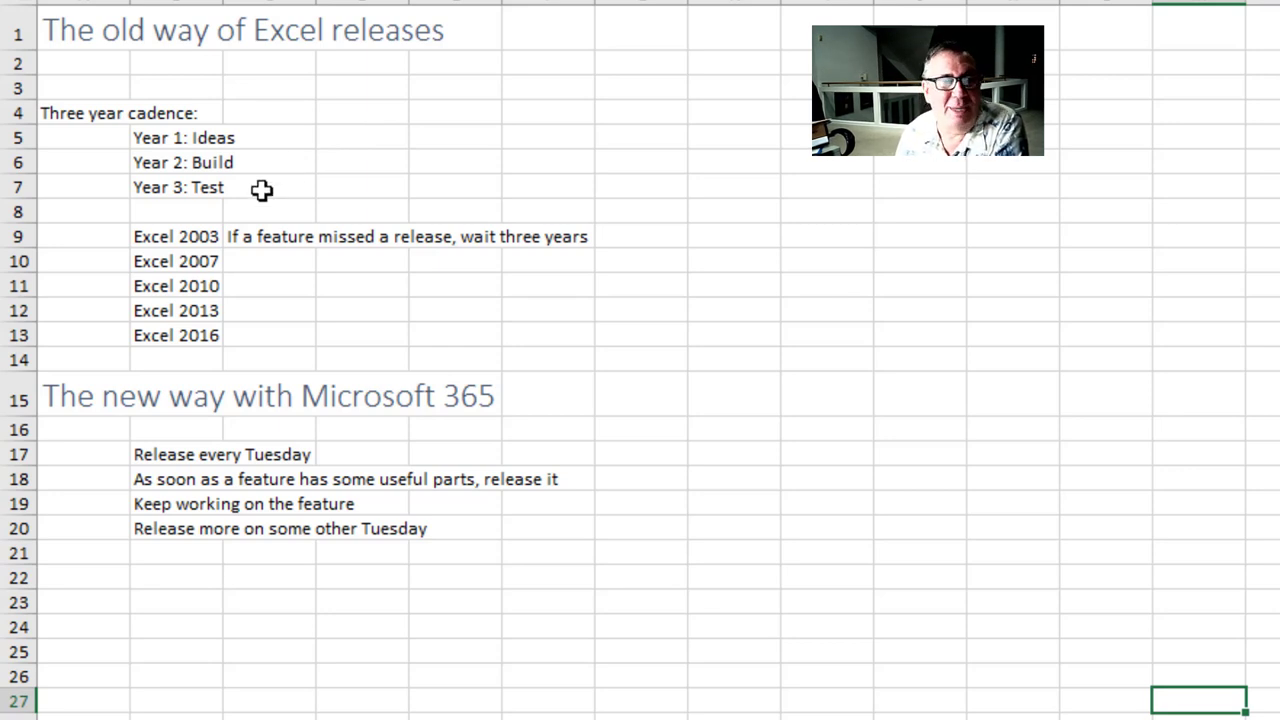
pyautogui.moveTo(289, 128)
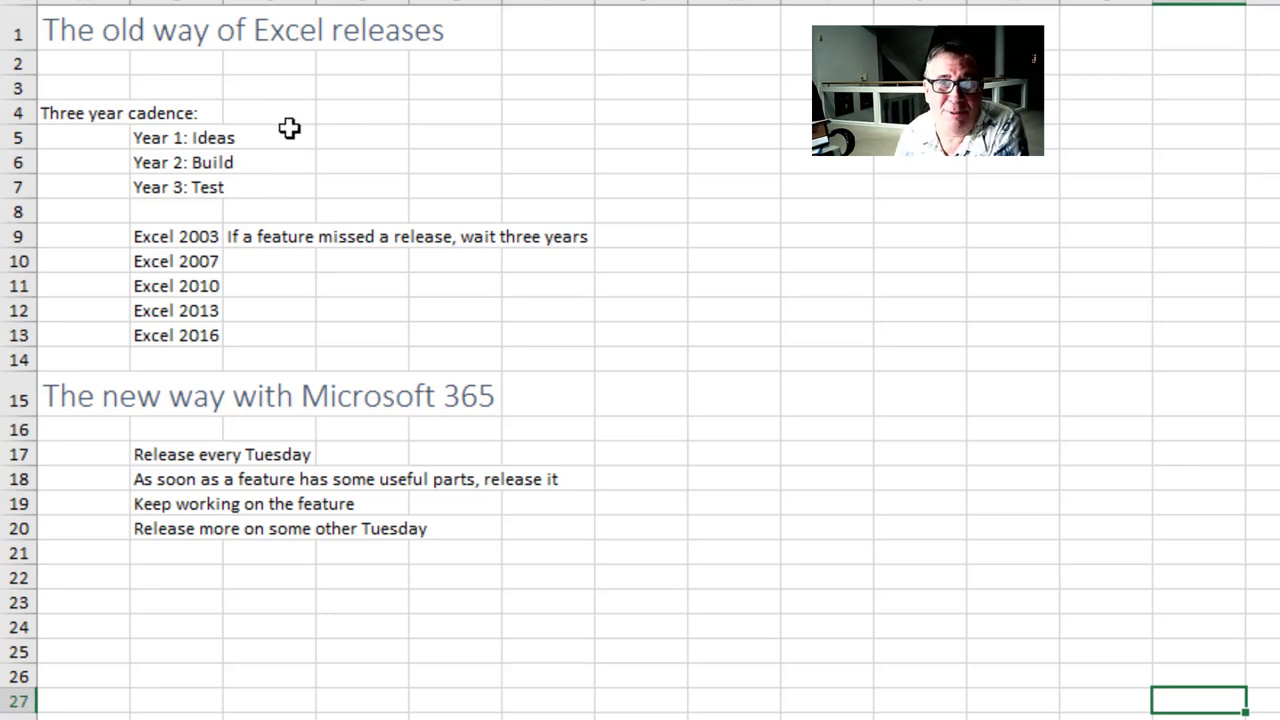
pyautogui.moveTo(370, 188)
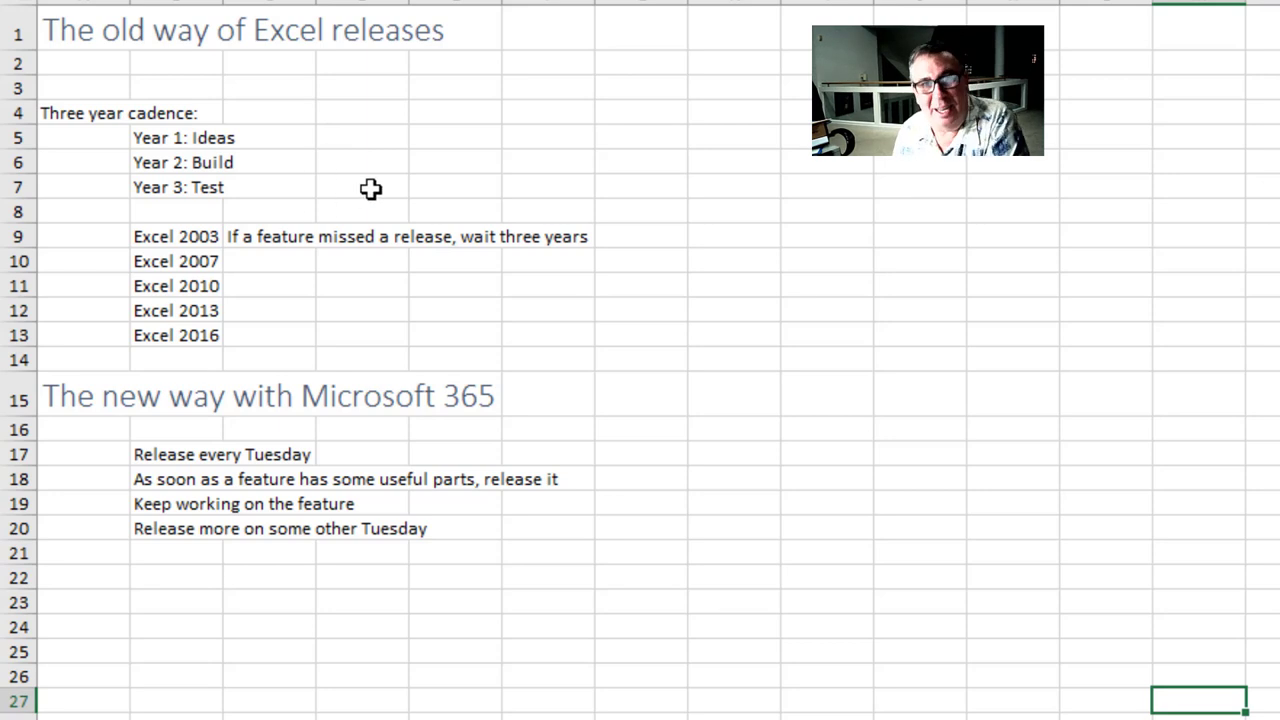
pyautogui.moveTo(1012, 190)
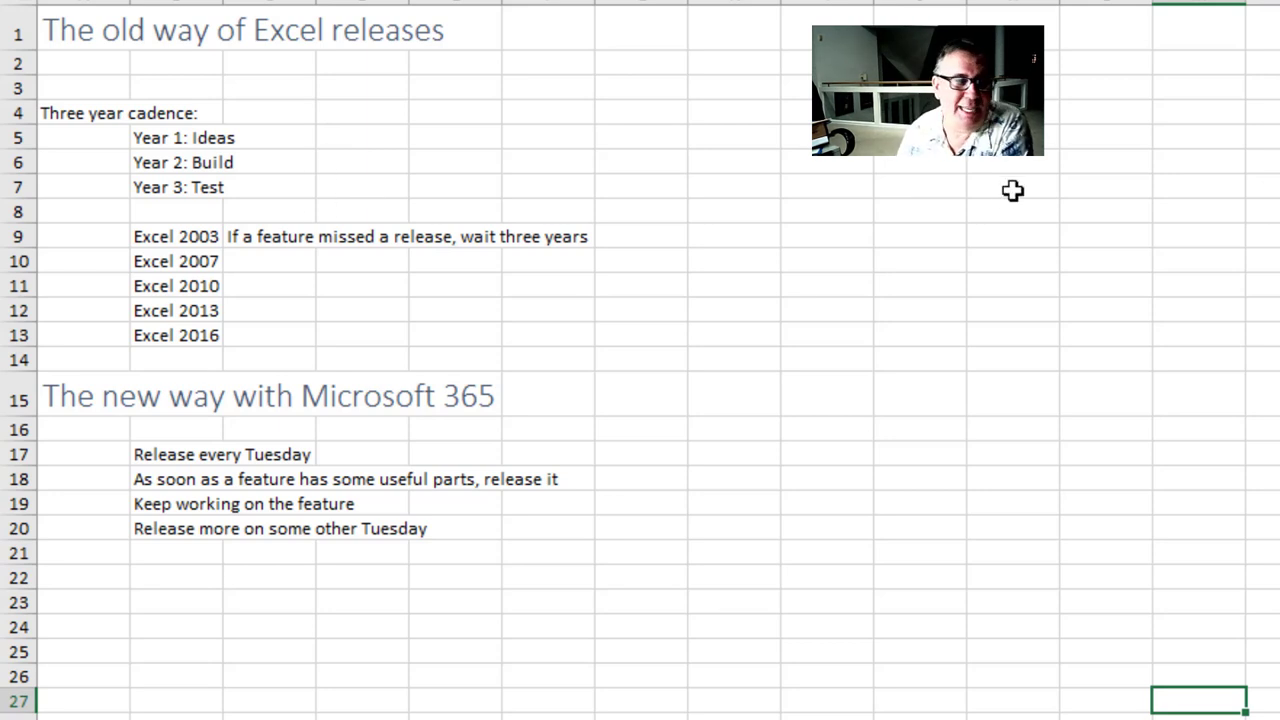
pyautogui.moveTo(997, 516)
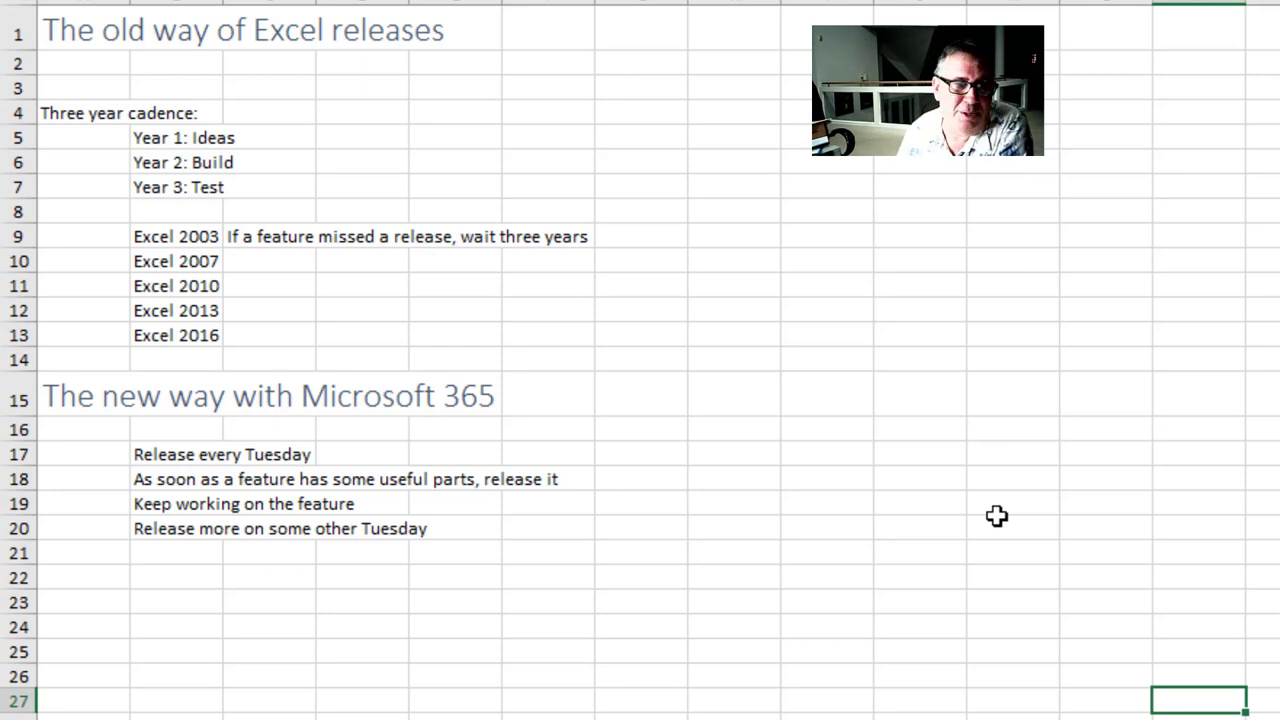
pyautogui.moveTo(986, 520)
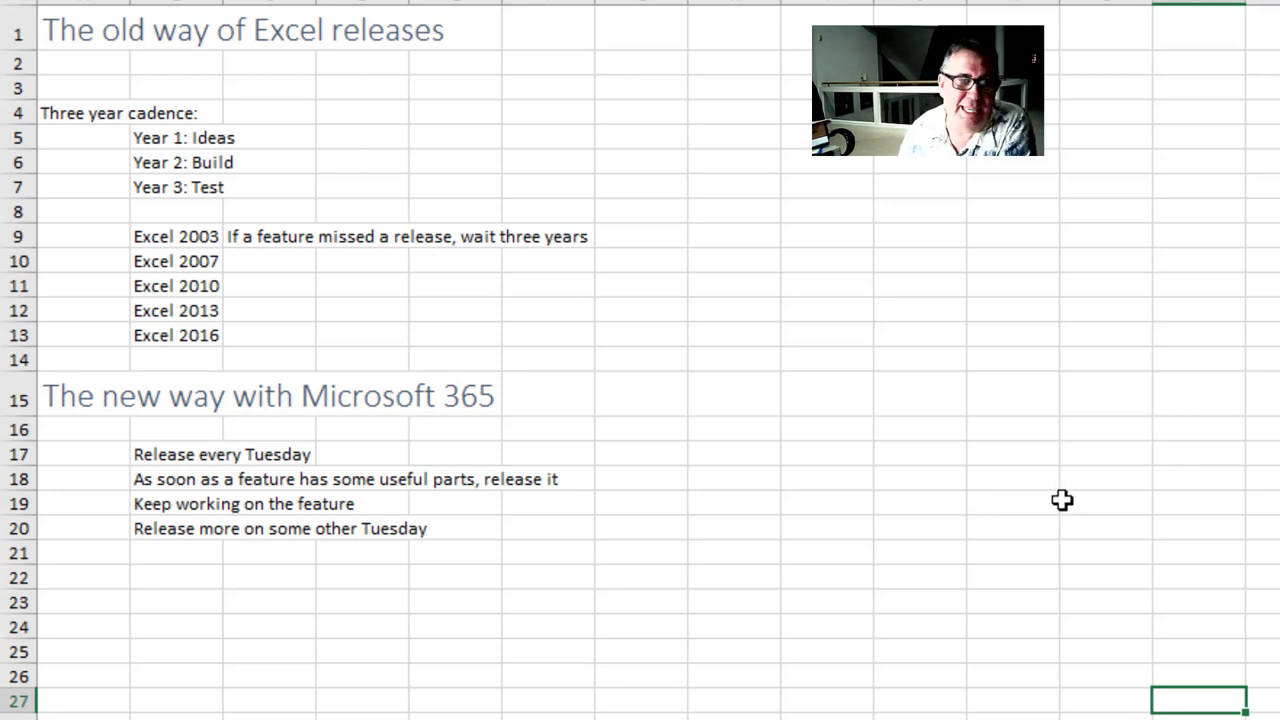
pyautogui.moveTo(620, 546)
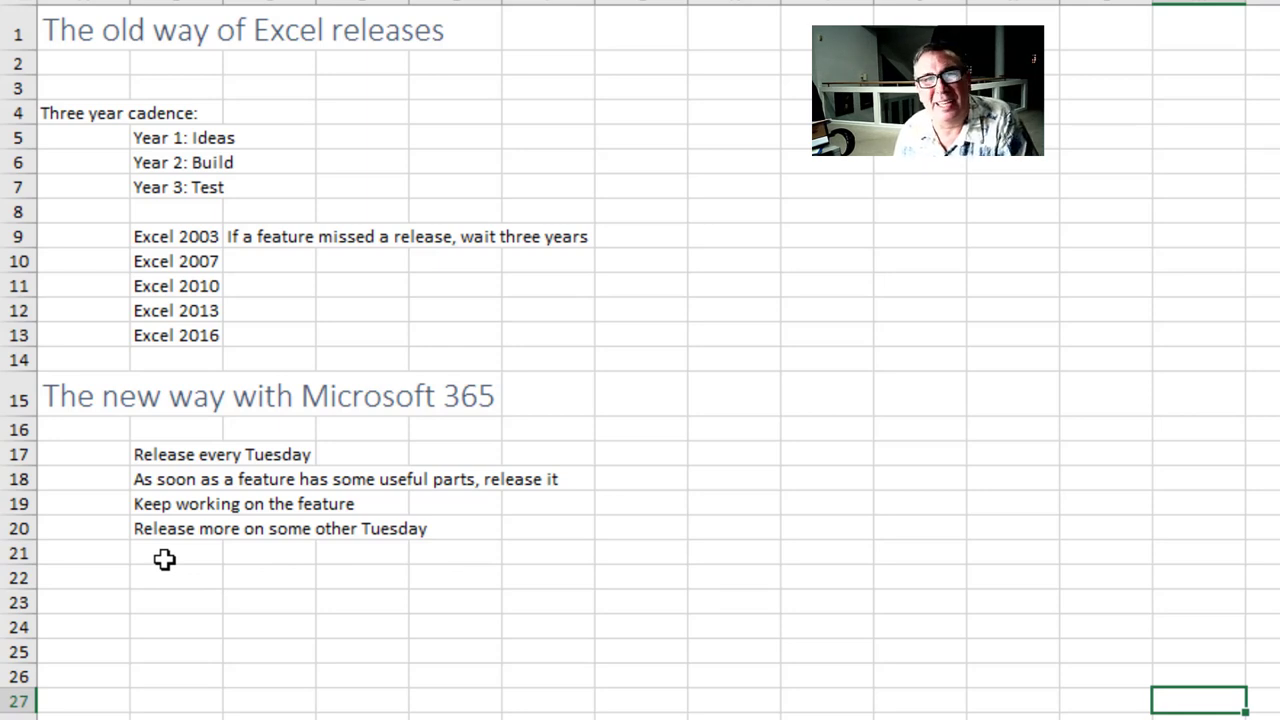
pyautogui.moveTo(557, 632)
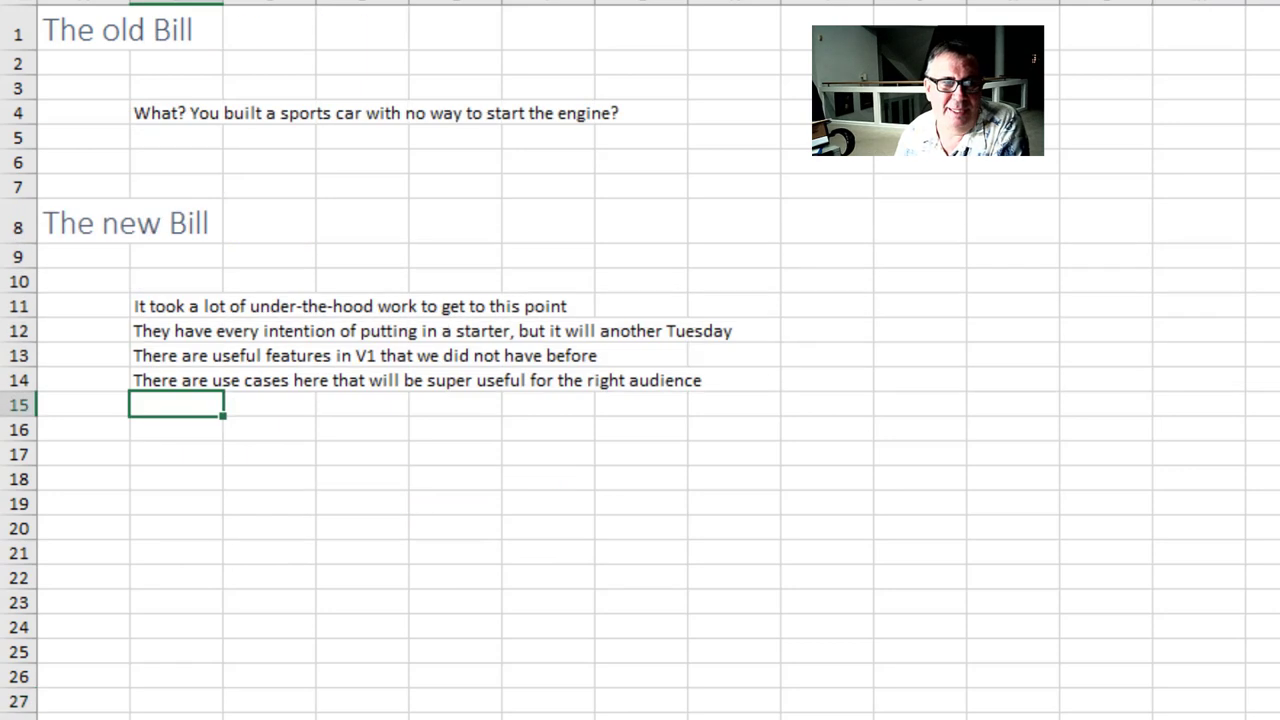
pyautogui.moveTo(1165, 667)
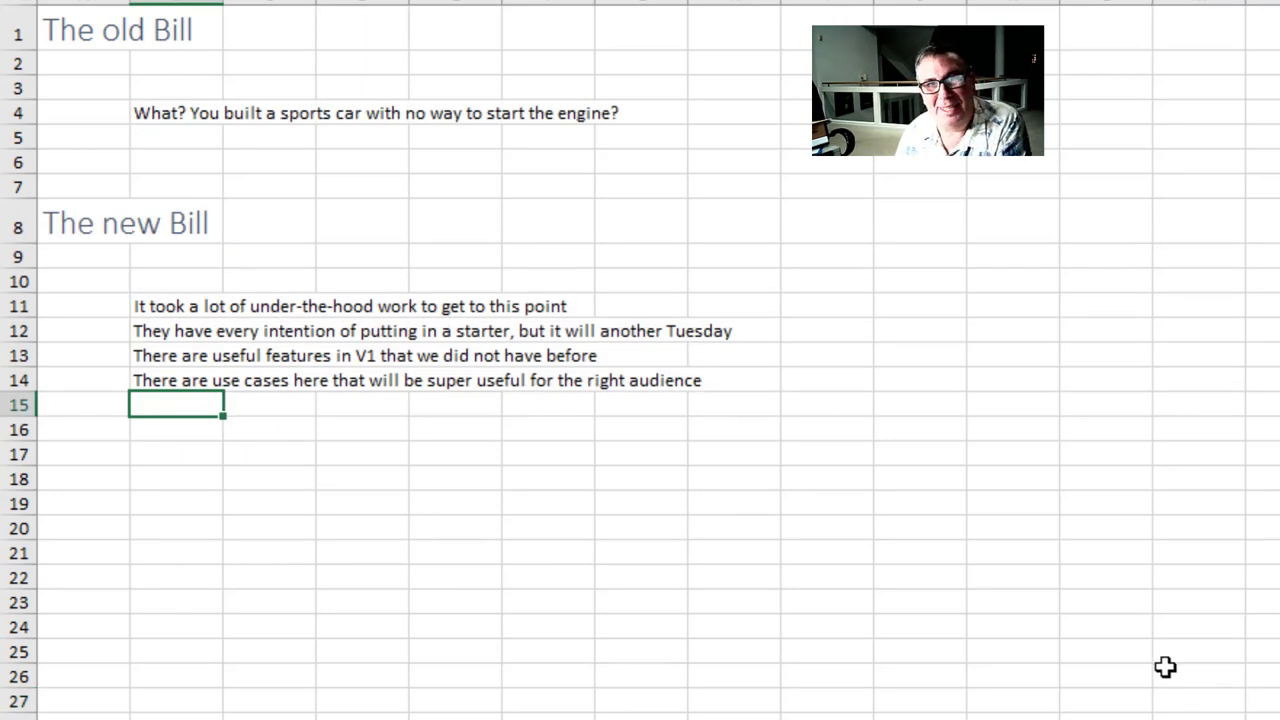
pyautogui.moveTo(1018, 481)
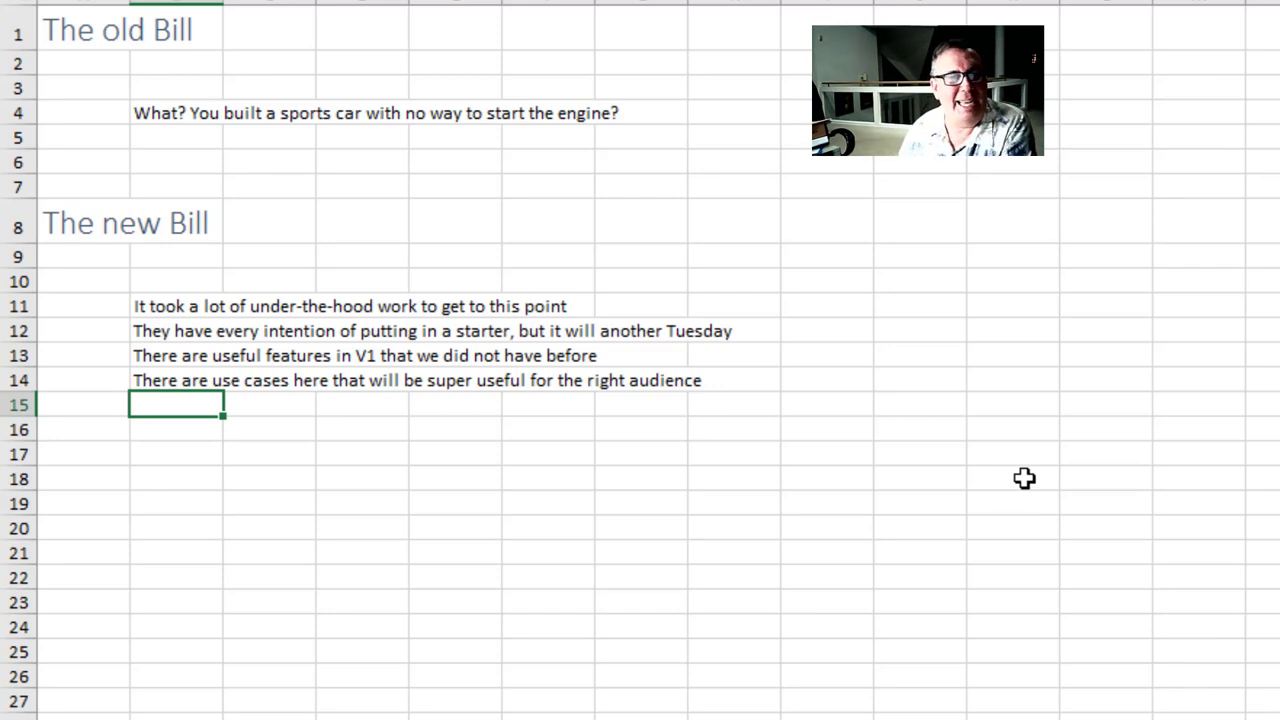
pyautogui.moveTo(651, 479)
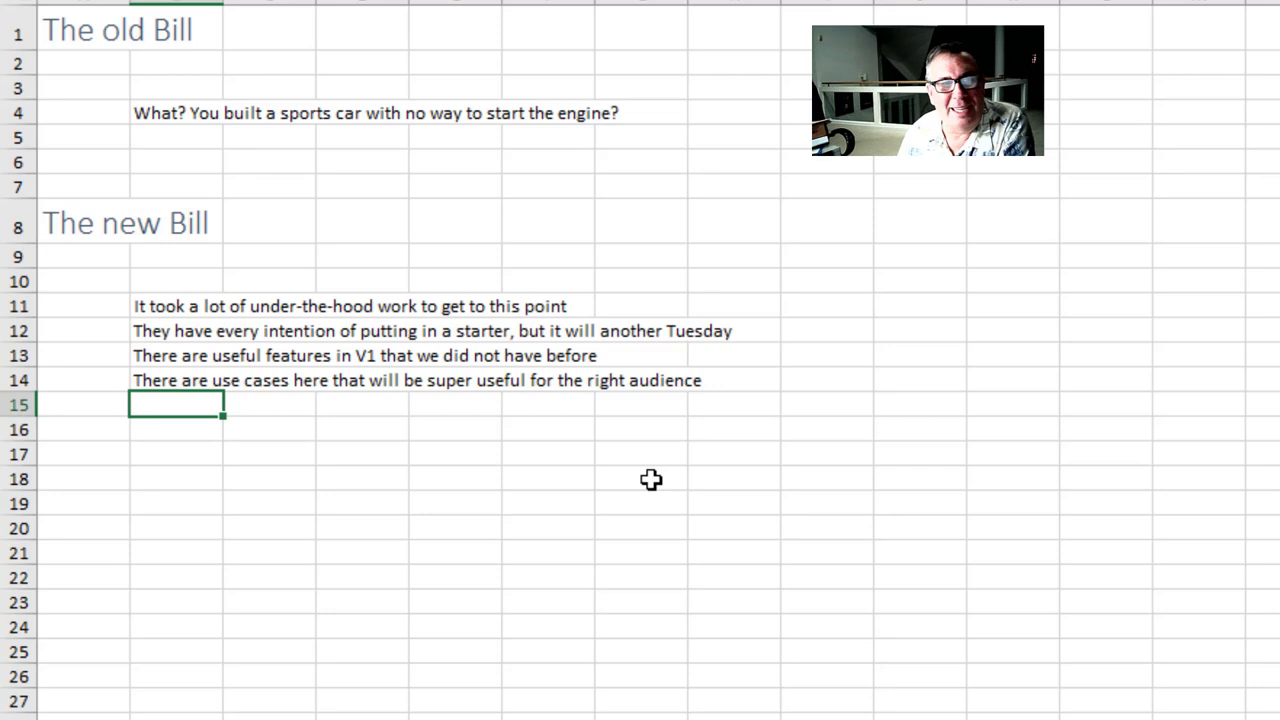
pyautogui.moveTo(390, 442)
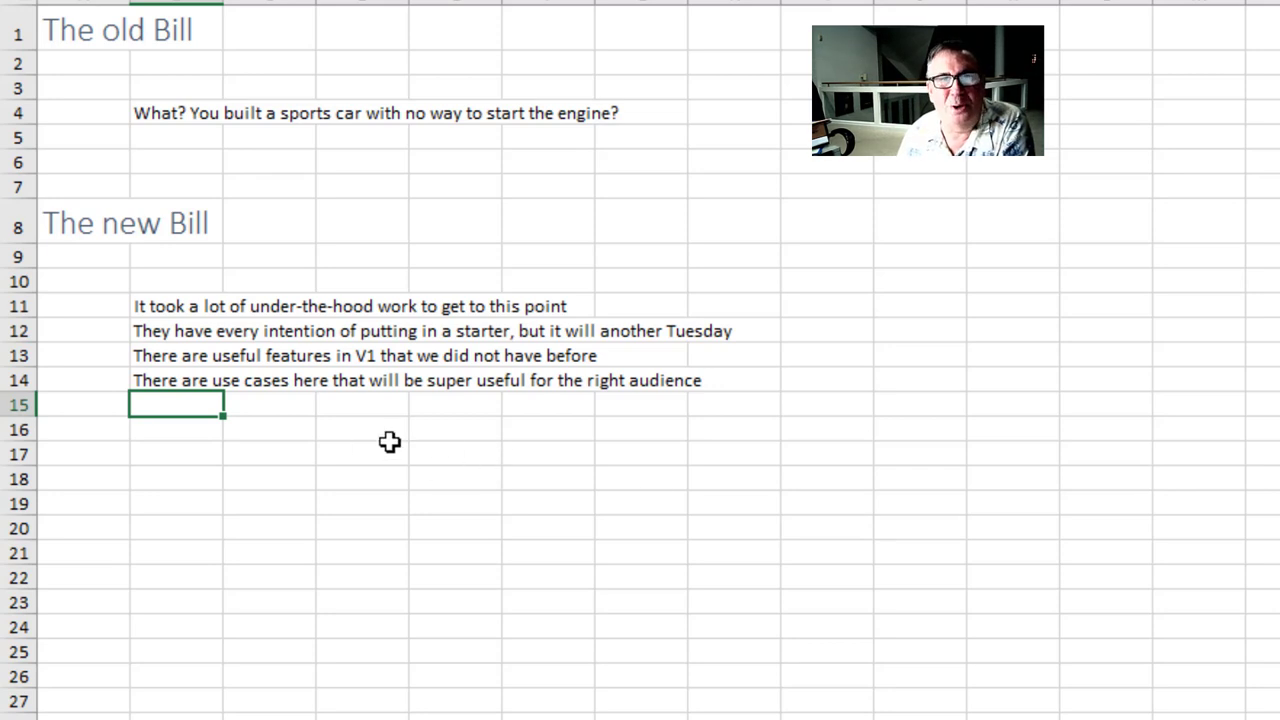
pyautogui.moveTo(577, 471)
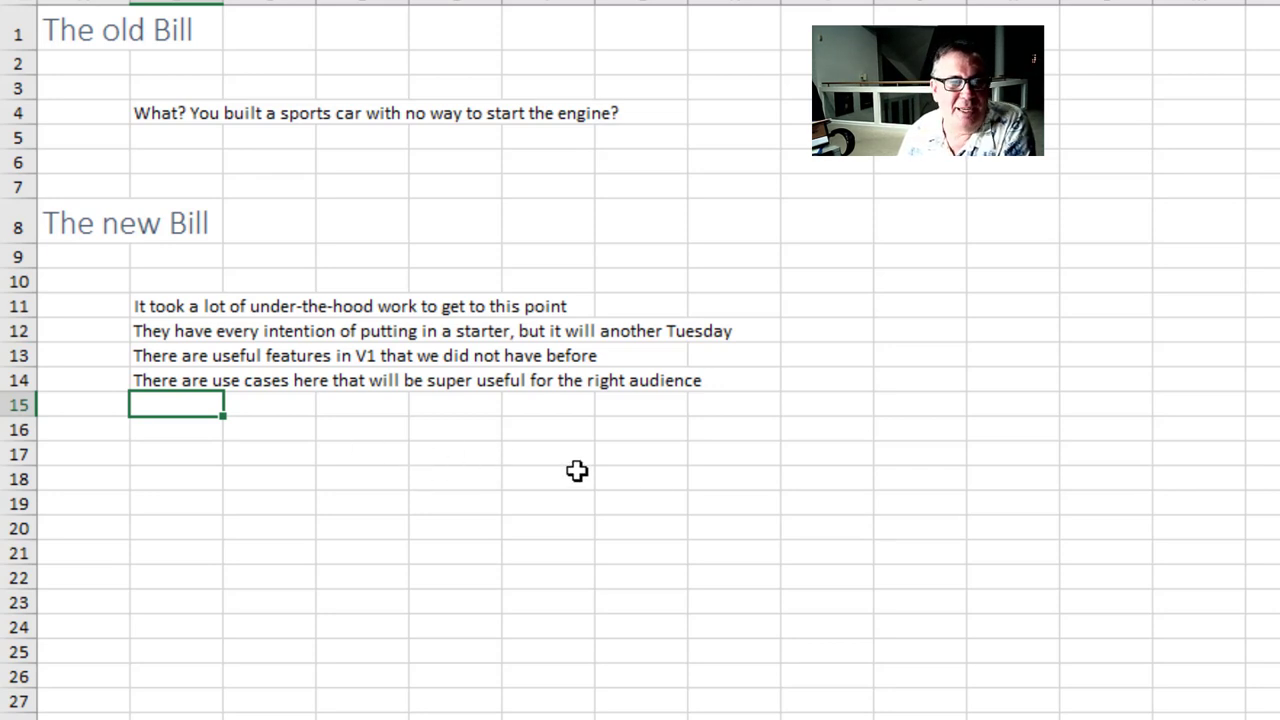
pyautogui.moveTo(591, 466)
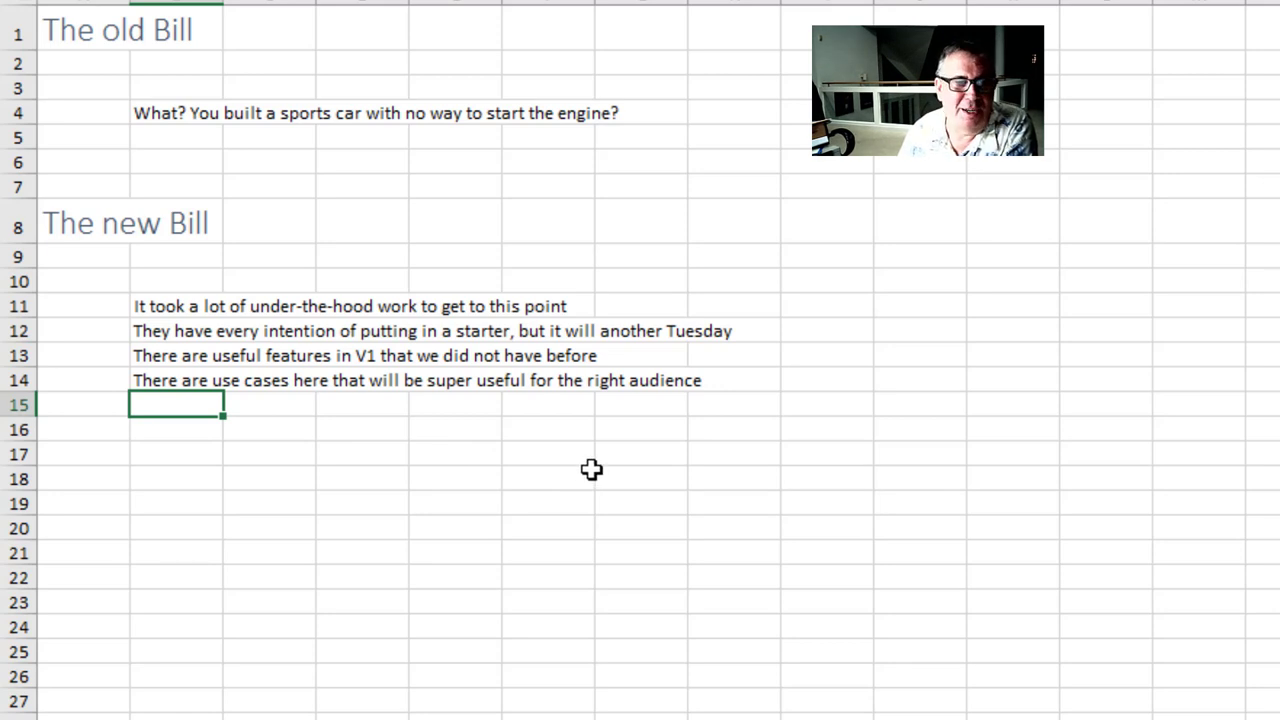
pyautogui.moveTo(585, 471)
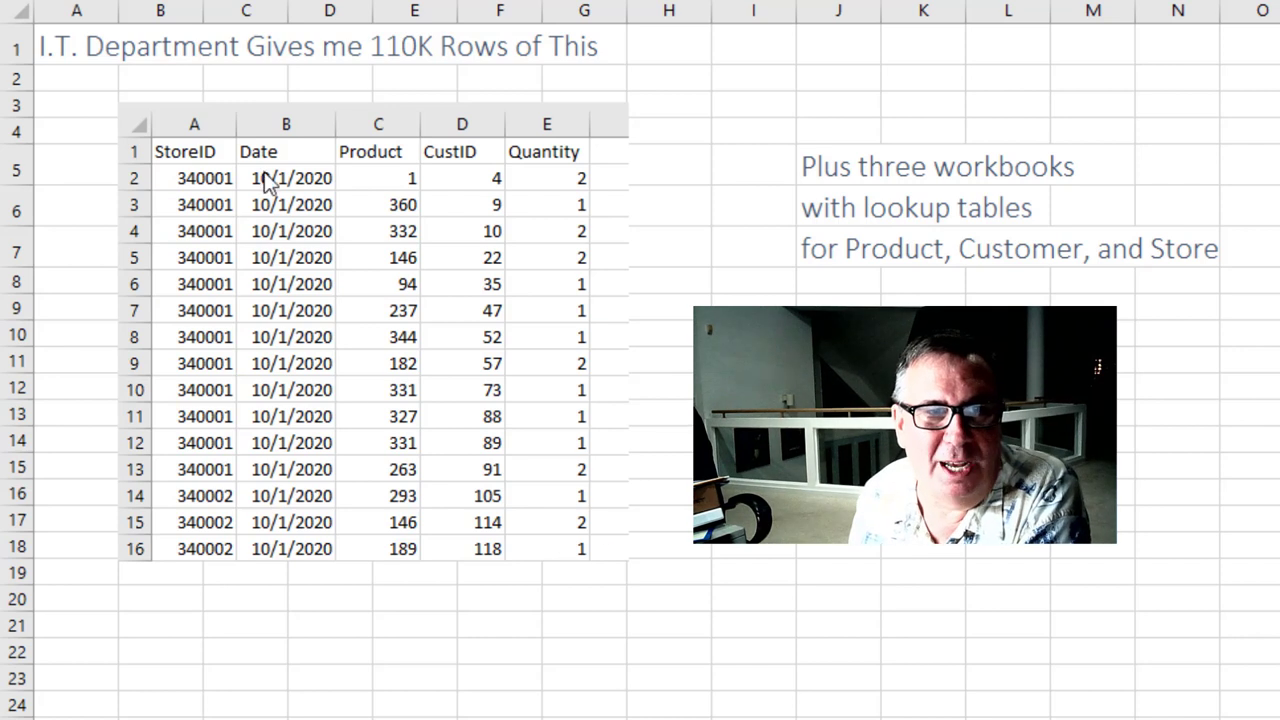
pyautogui.moveTo(291, 193)
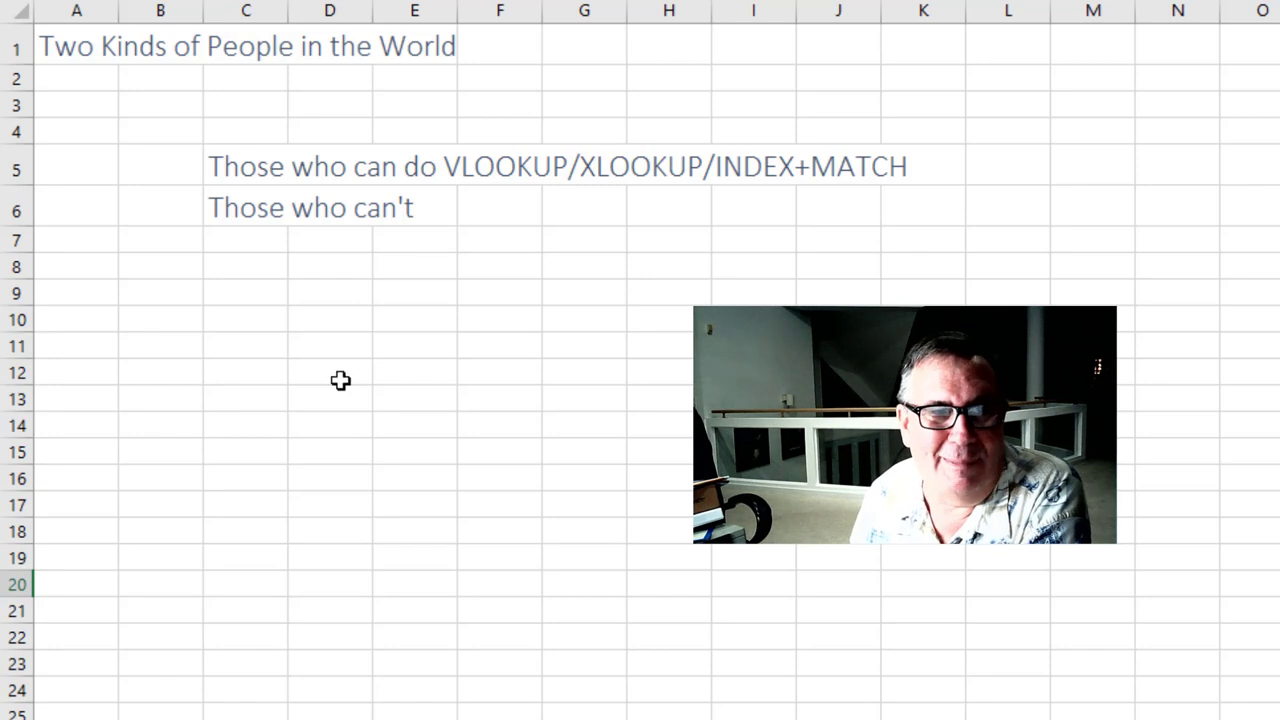
pyautogui.moveTo(265, 233)
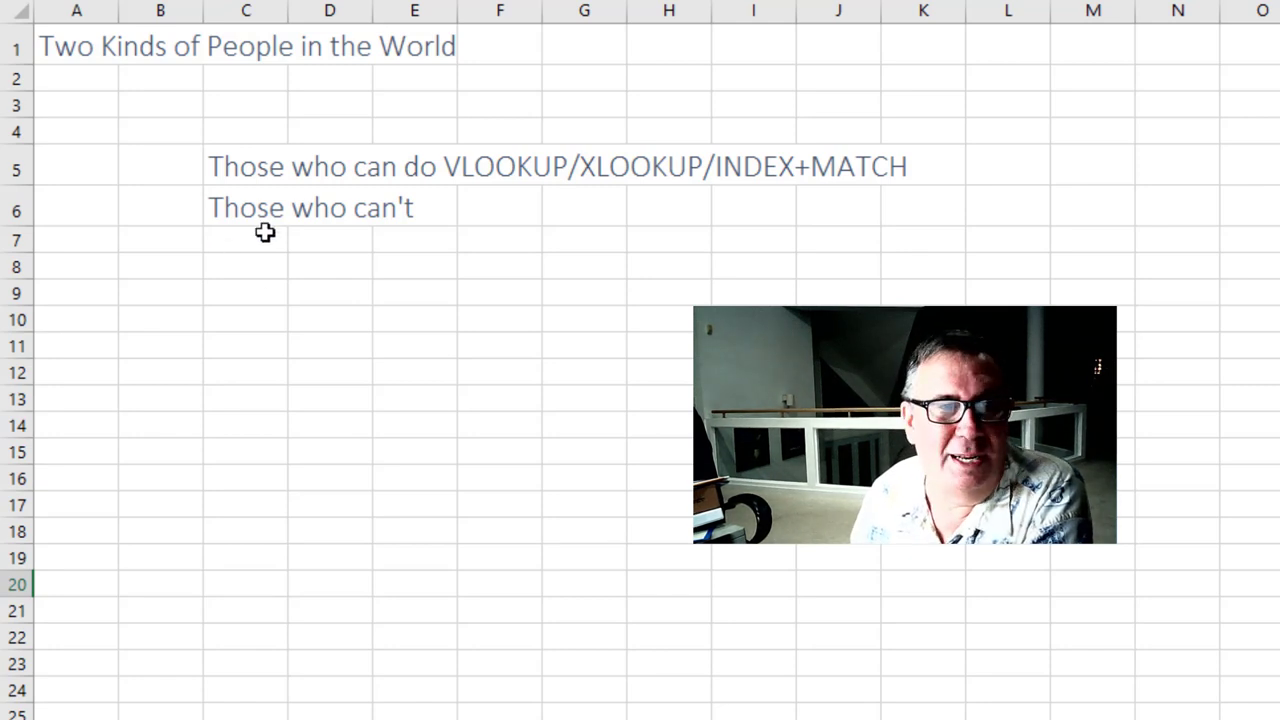
pyautogui.moveTo(278, 168)
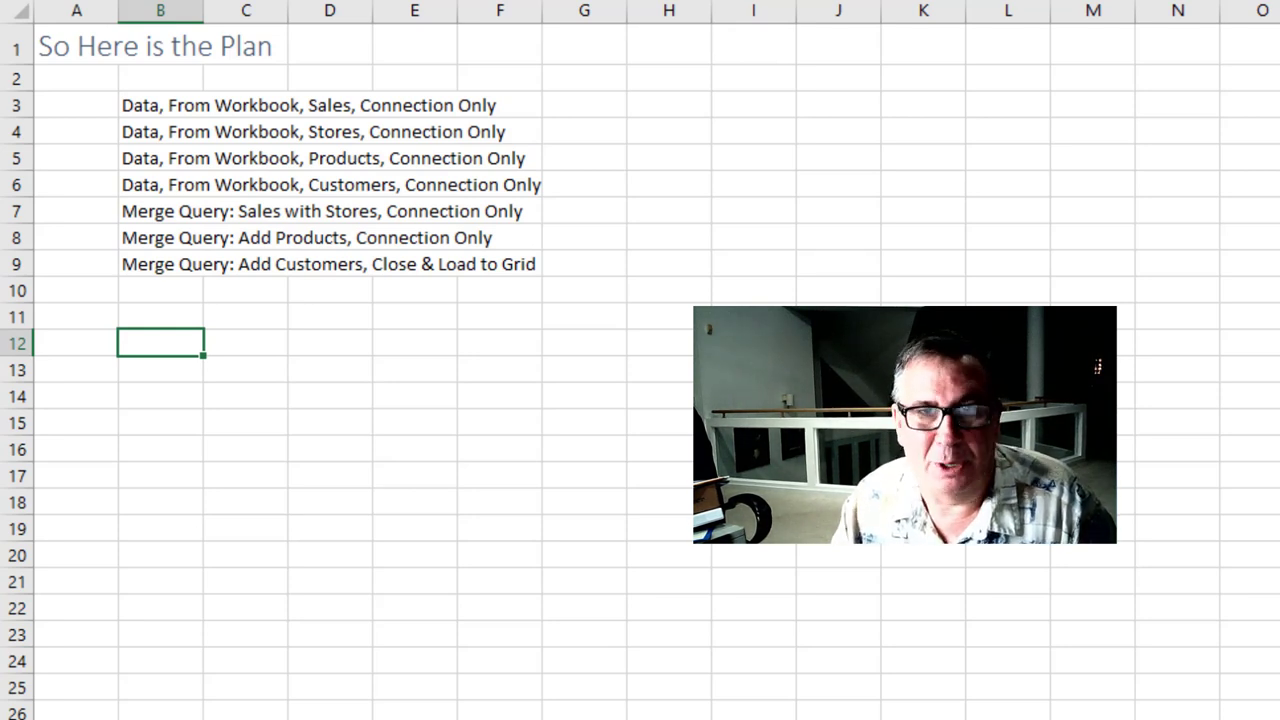
pyautogui.moveTo(364, 404)
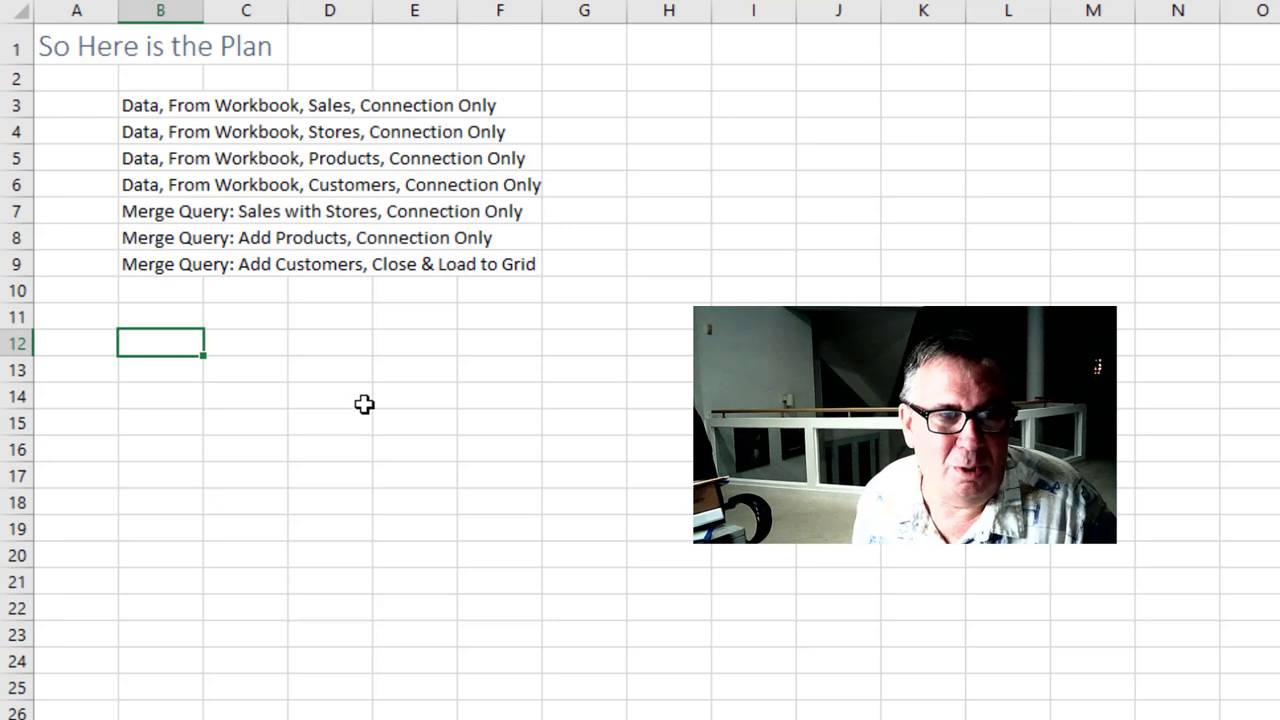
pyautogui.moveTo(347, 197)
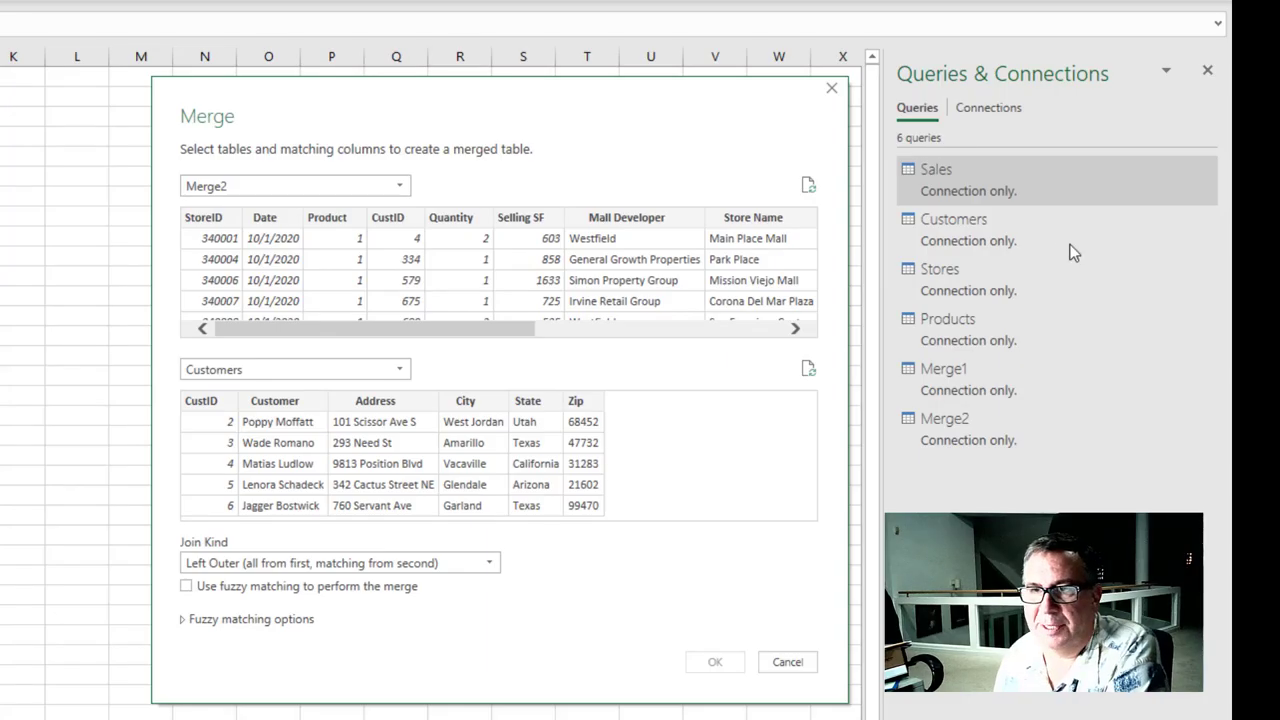
pyautogui.moveTo(951, 228)
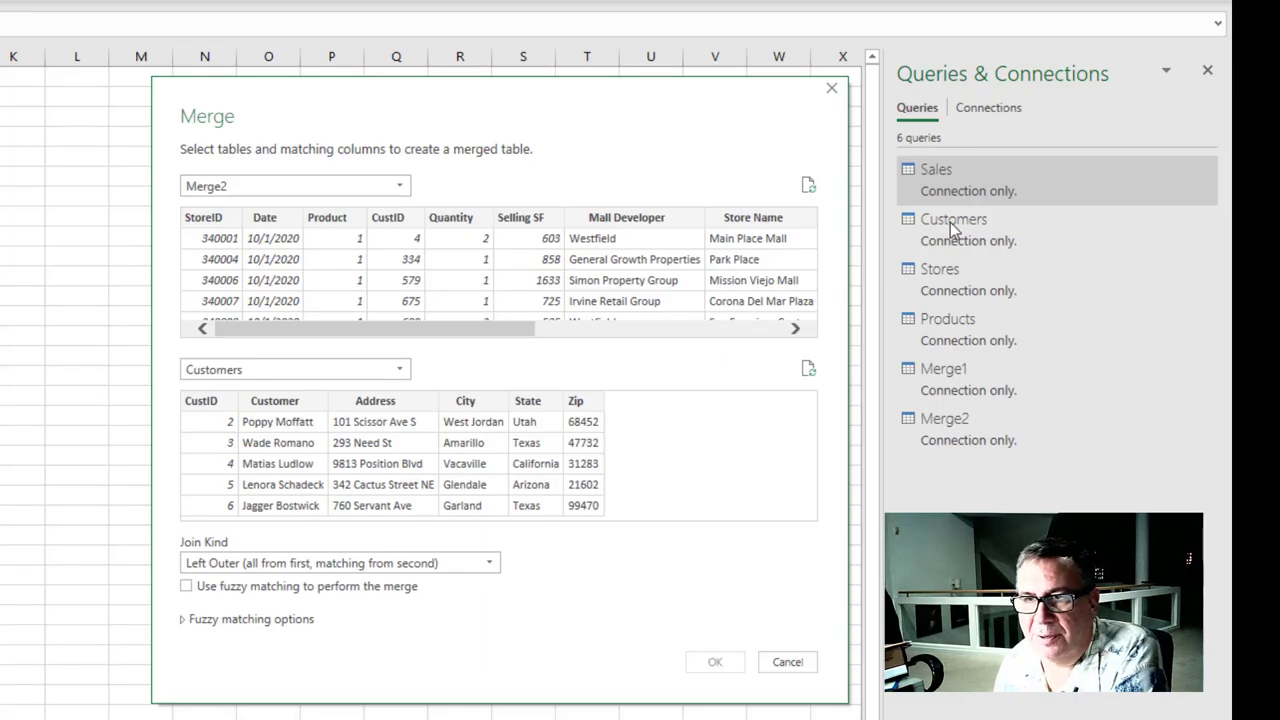
pyautogui.moveTo(960, 374)
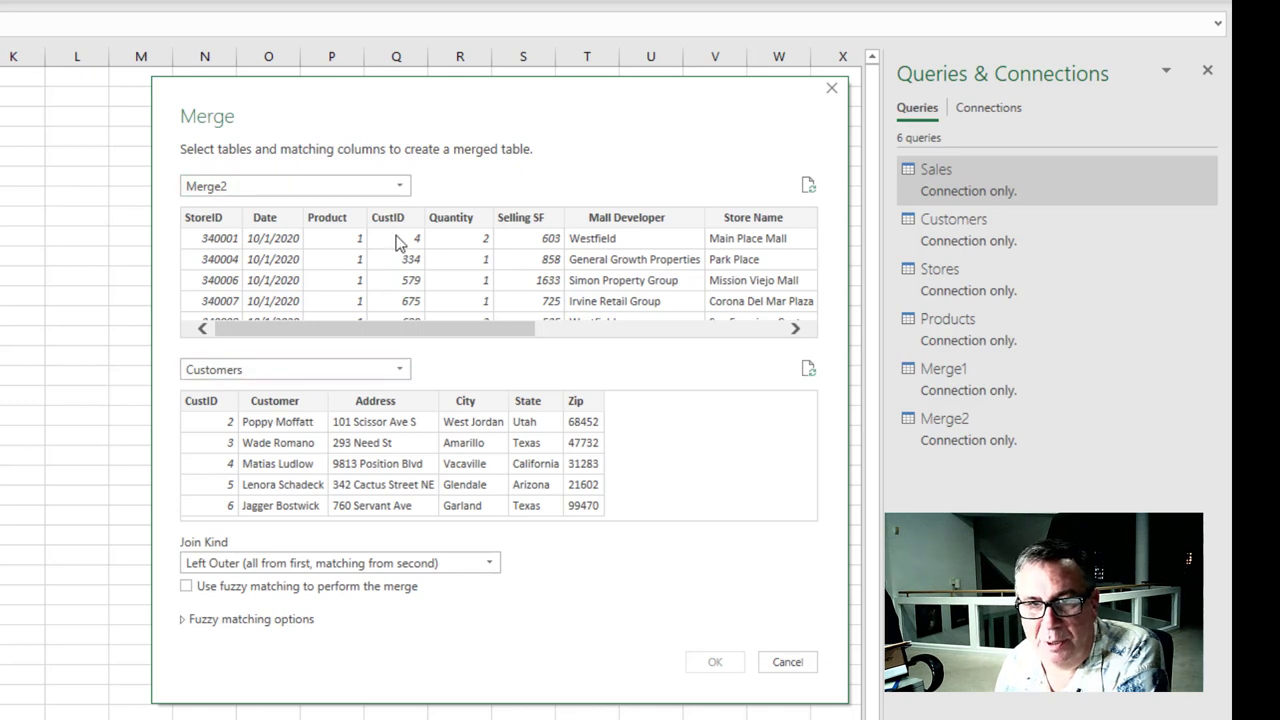
# - Merge Merge2 with Customers on the CustID columns using a Left Outer join
pyautogui.click(200, 400)
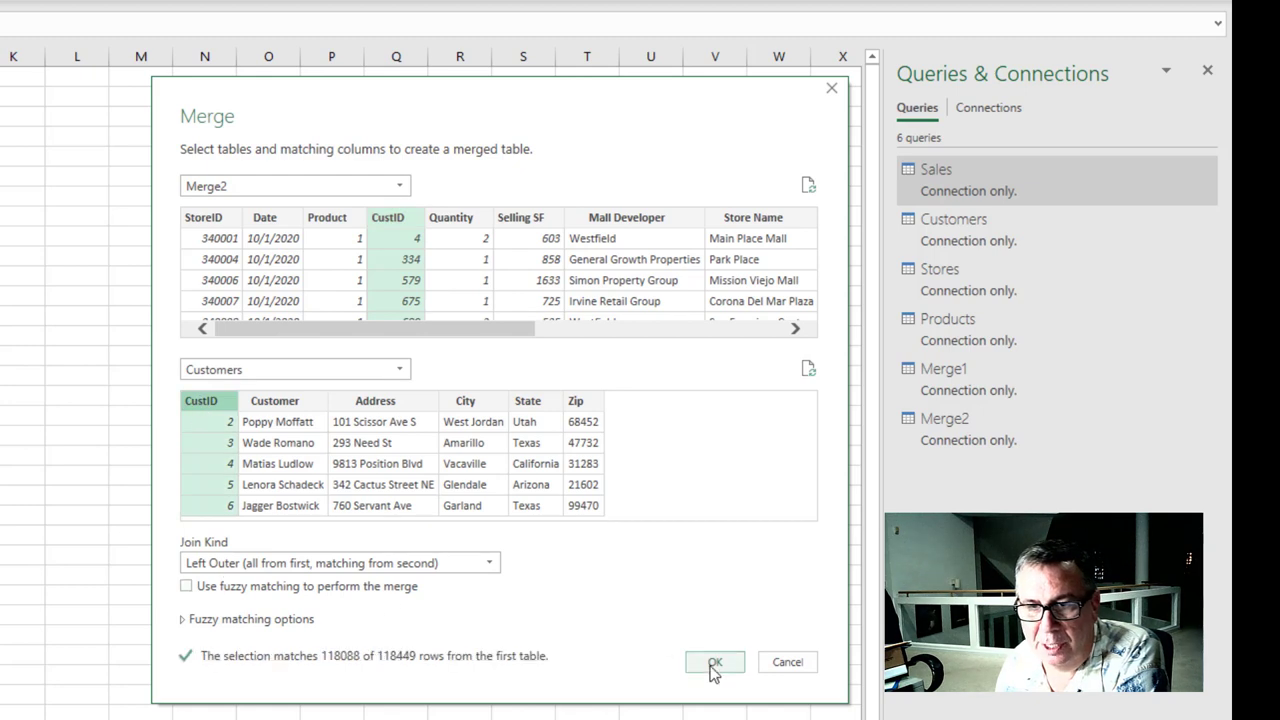
pyautogui.click(714, 662)
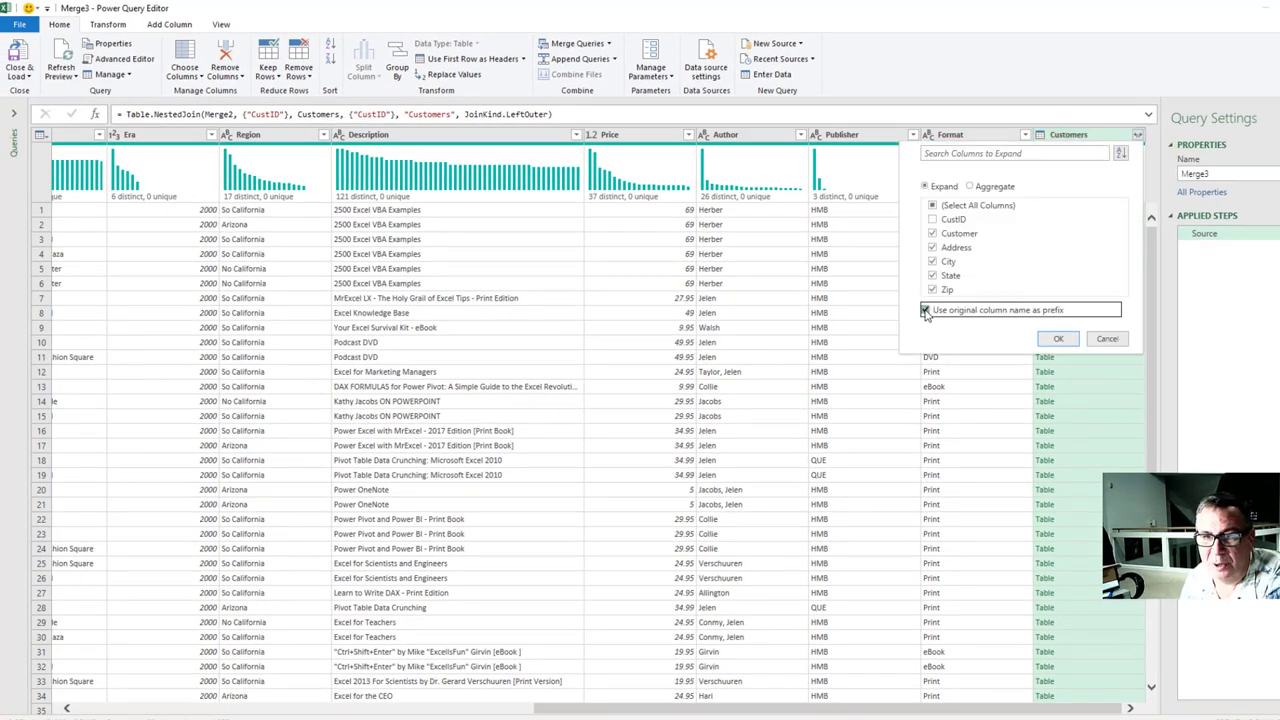
# - Expand Customer, Address, City, State and Zip from Customers without the original column prefix
pyautogui.click(924, 309)
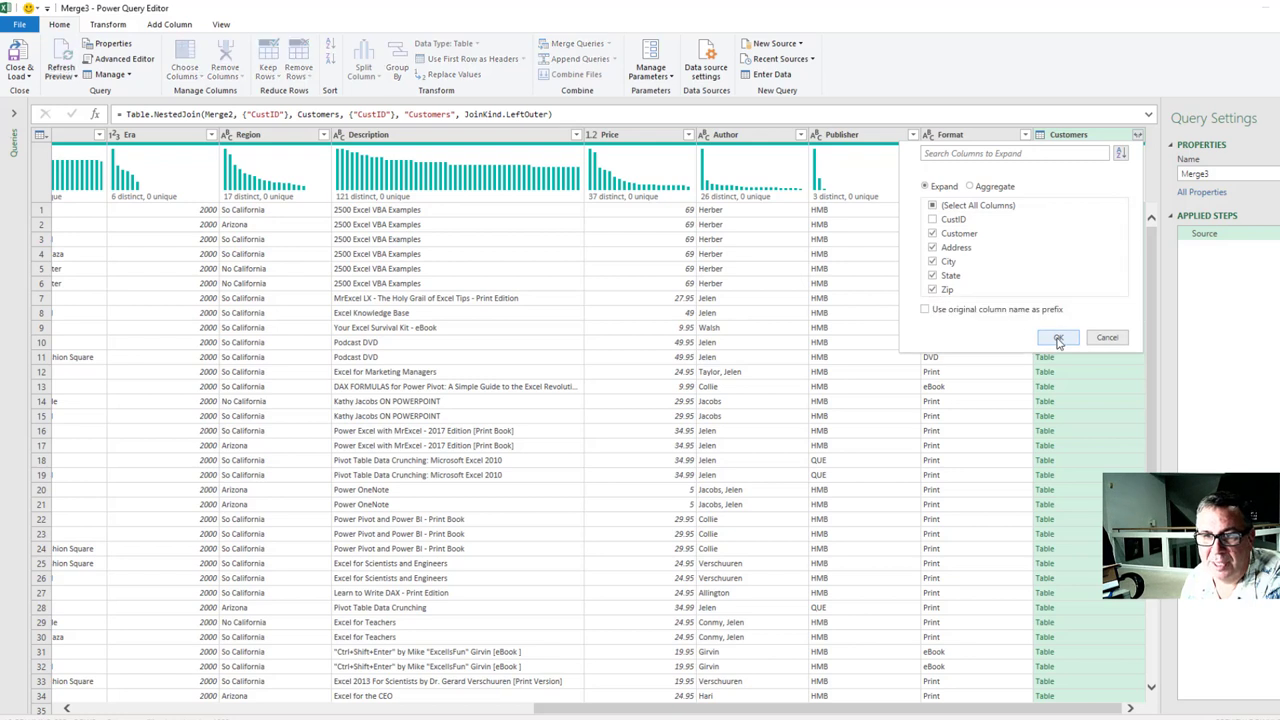
pyautogui.click(1057, 337)
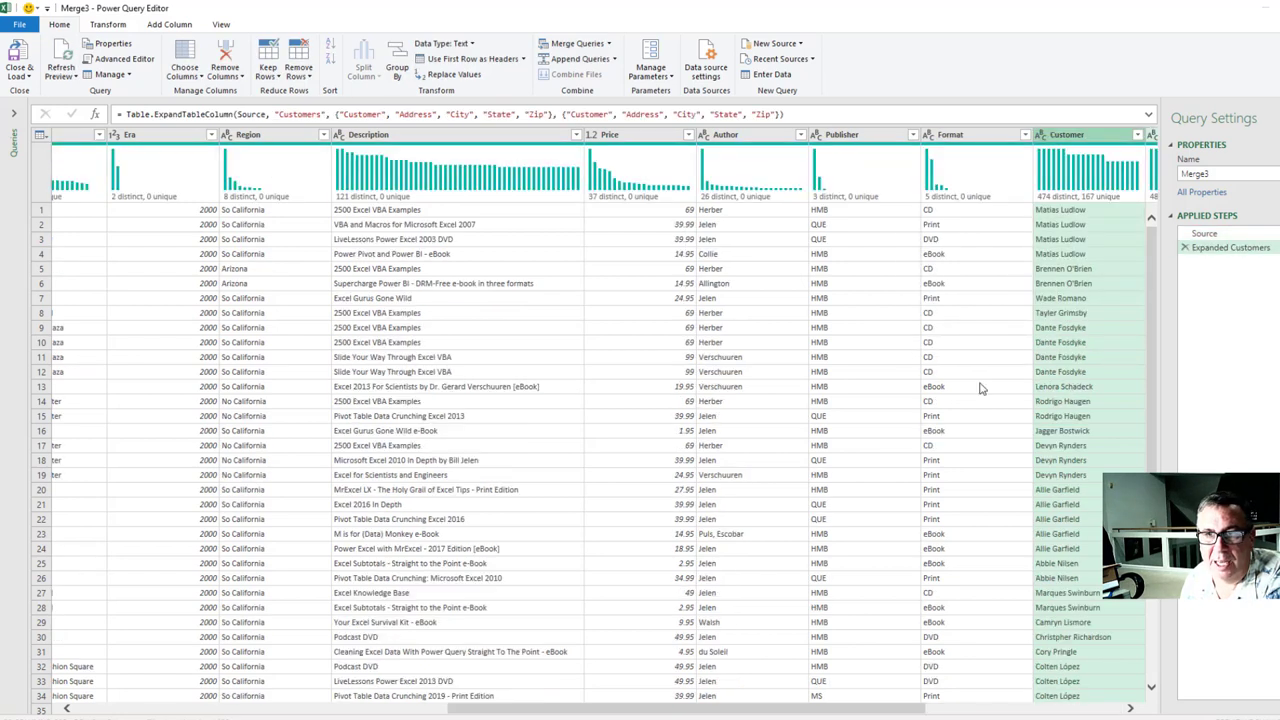
pyautogui.moveTo(912, 277)
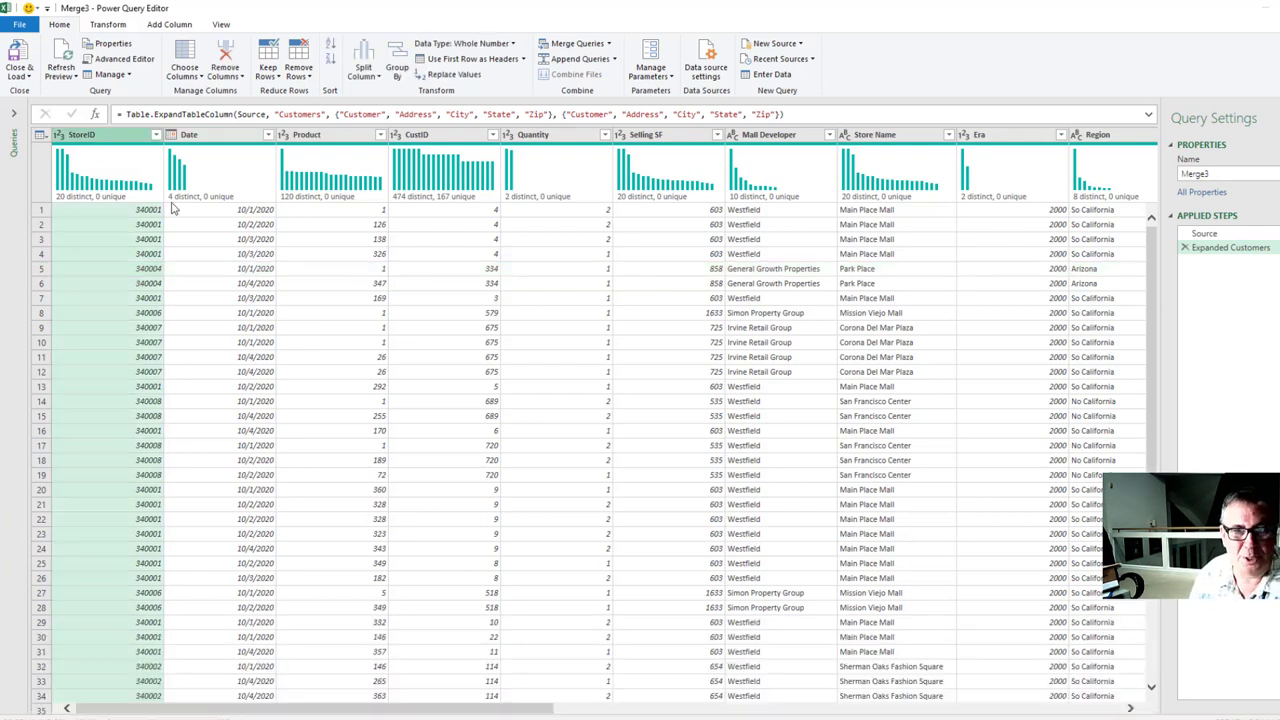
pyautogui.moveTo(843, 371)
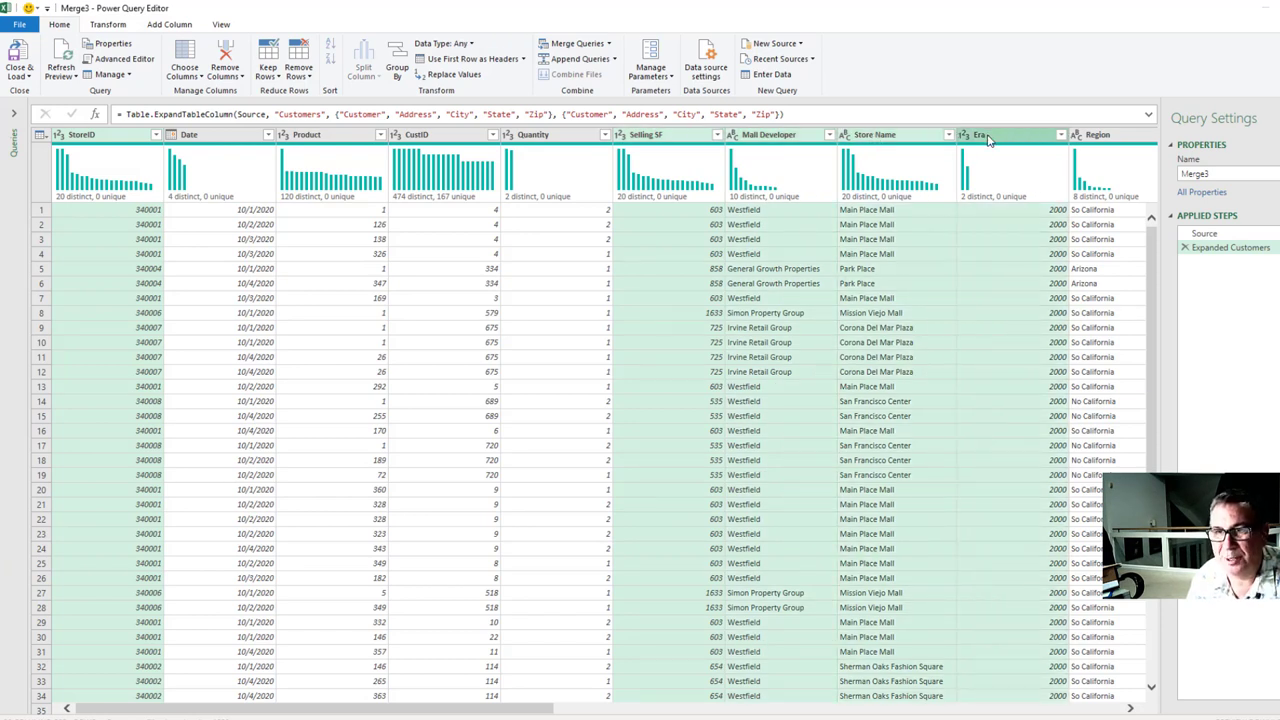
pyautogui.hscroll(3)
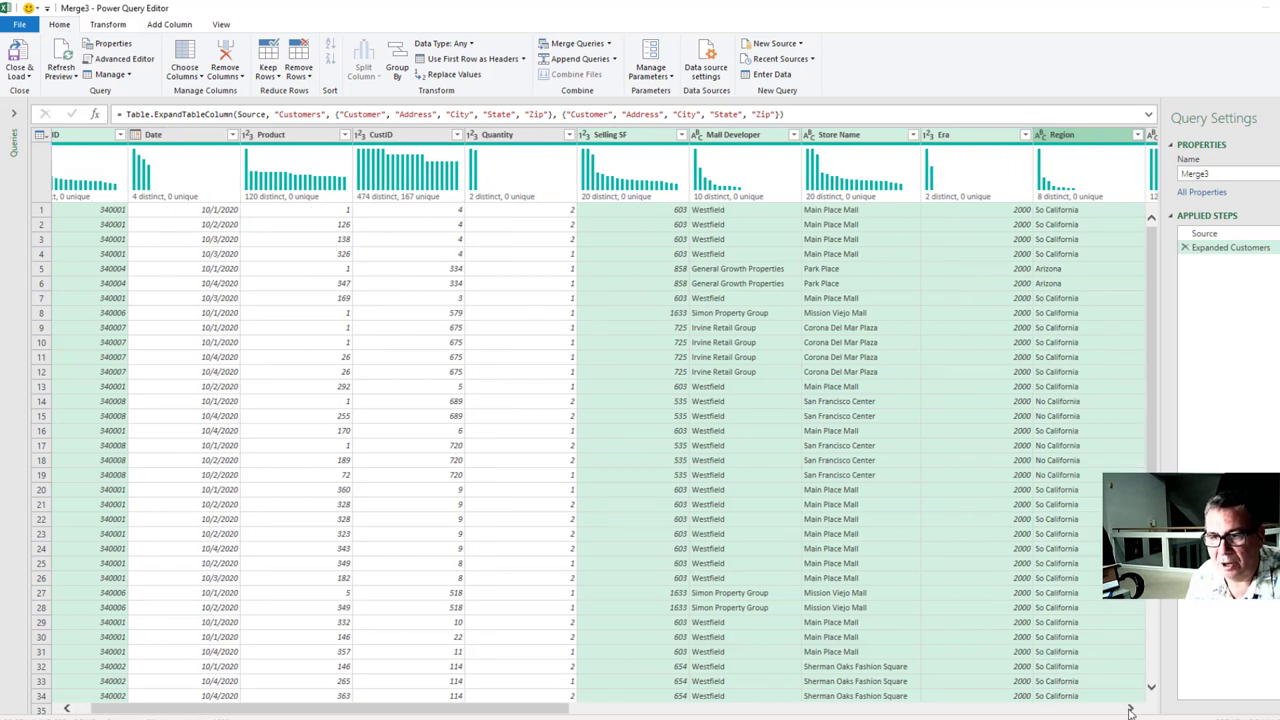
pyautogui.hscroll(3)
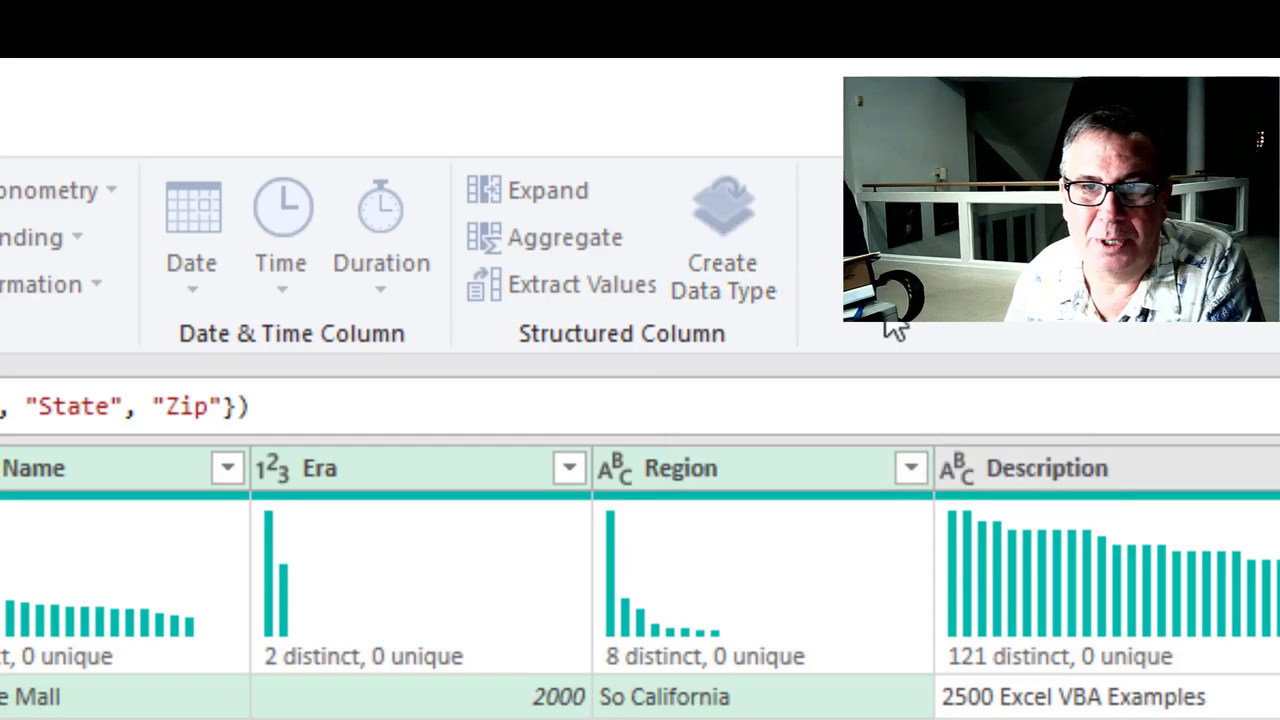
# - Create an advanced Store data type from the store columns, displayed by Store Name
pyautogui.click(722, 230)
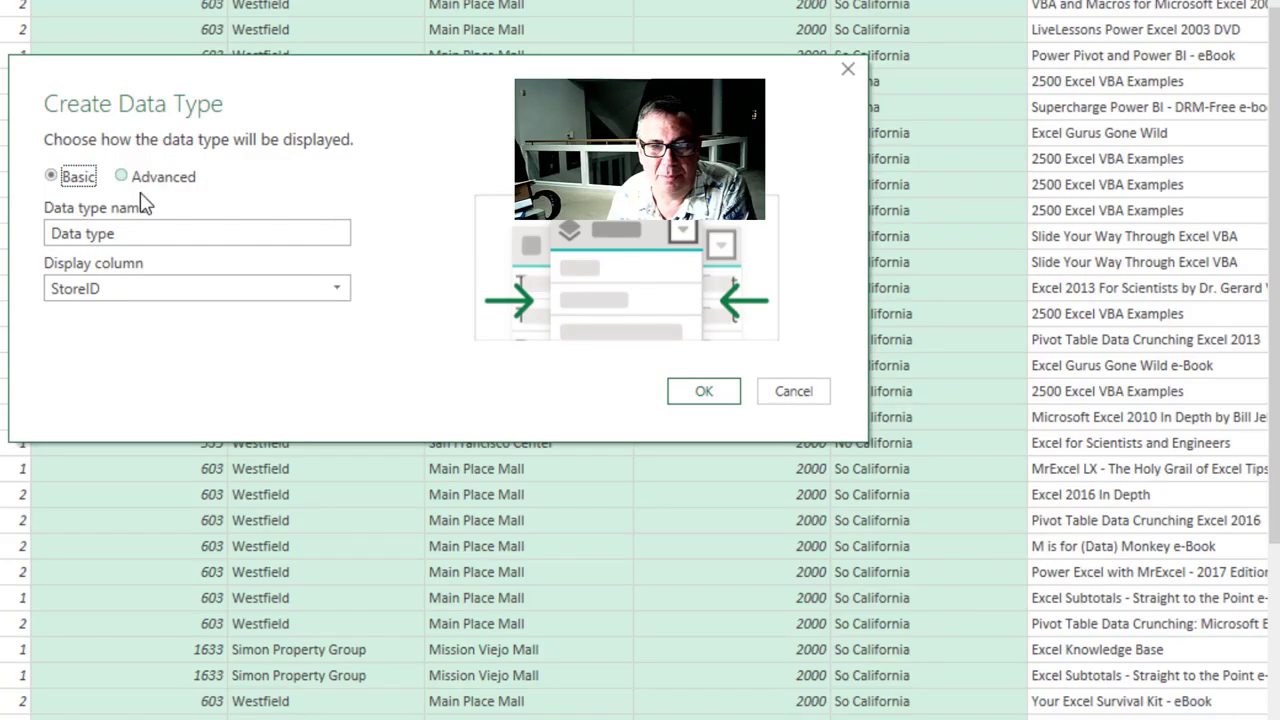
pyautogui.click(121, 177)
pyautogui.write('S')
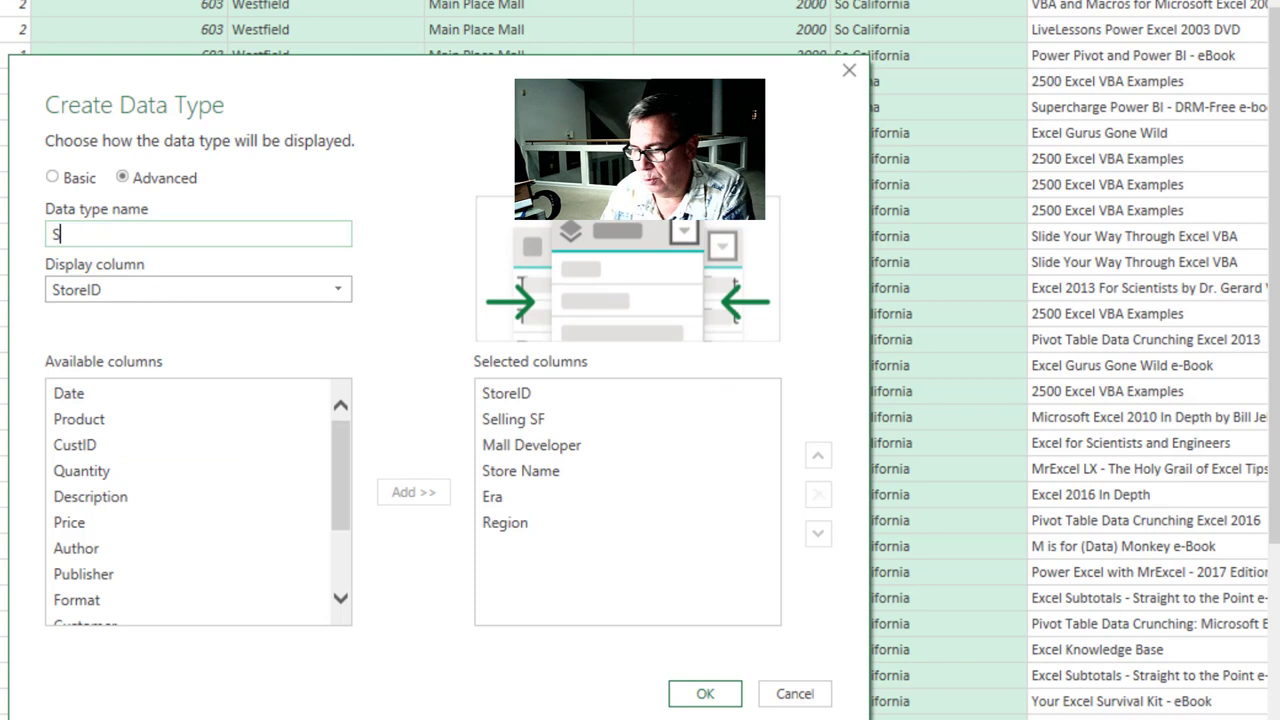
pyautogui.write('tore')
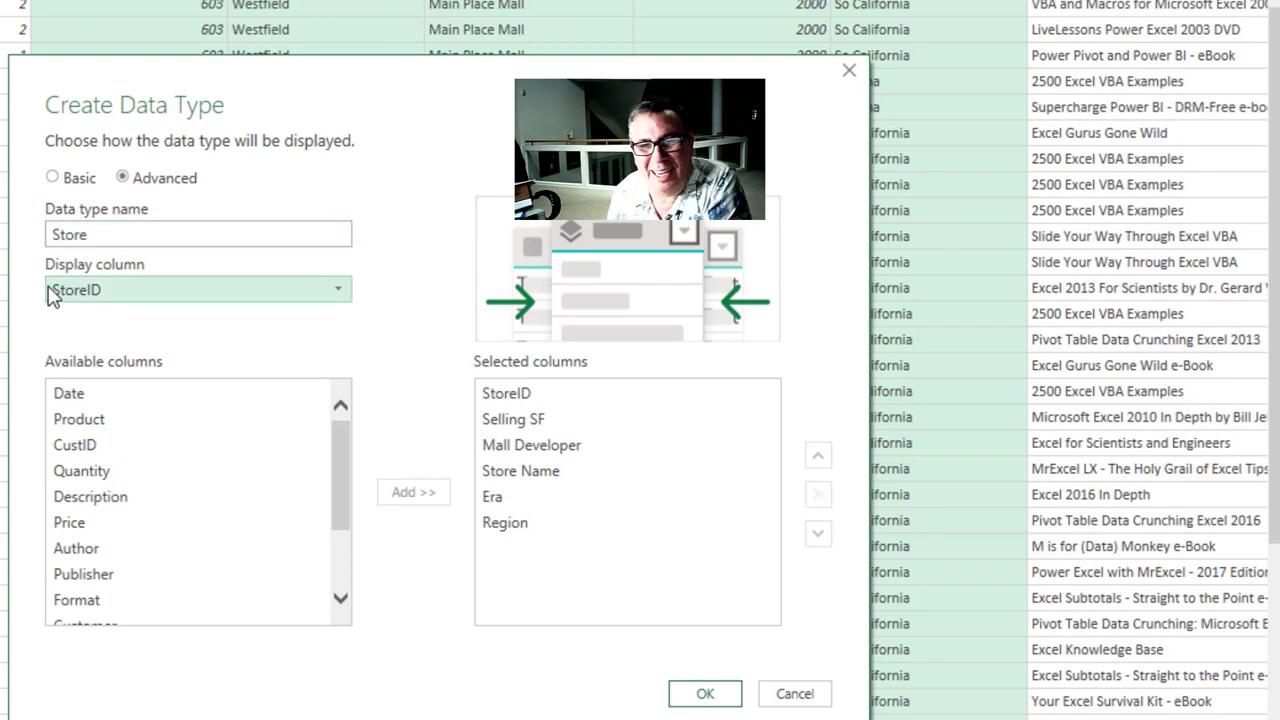
pyautogui.click(337, 289)
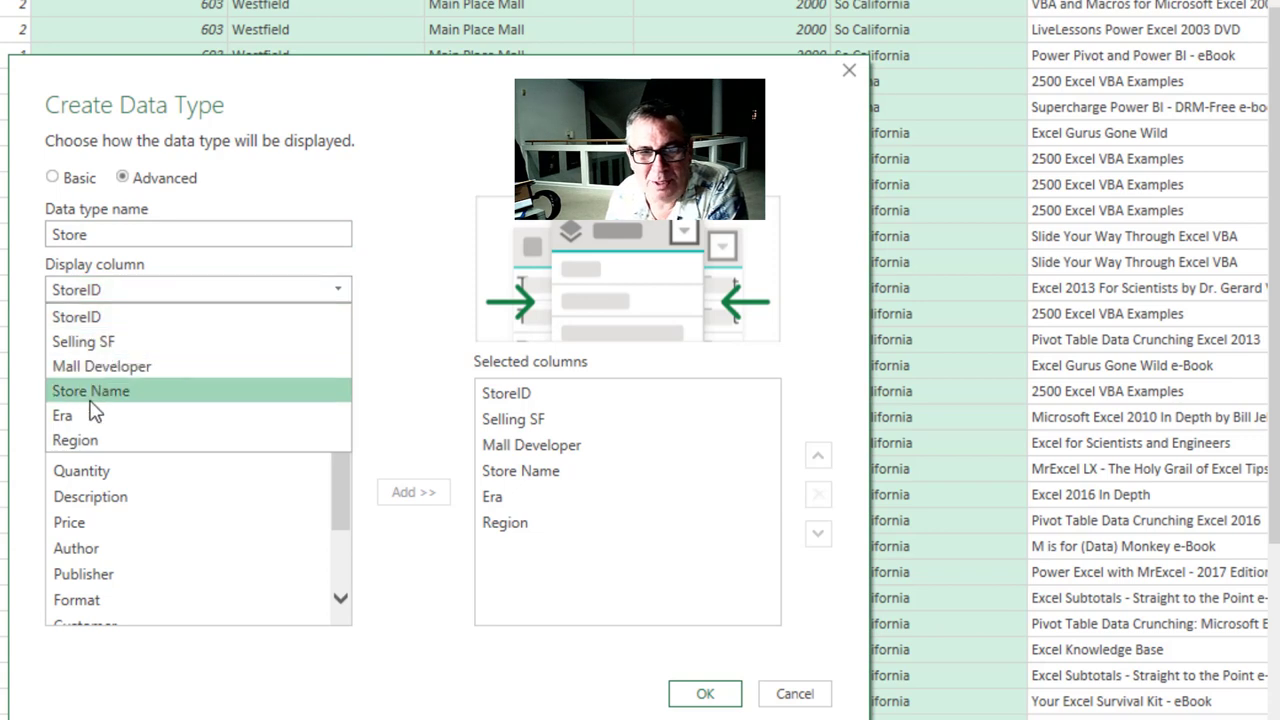
pyautogui.click(90, 390)
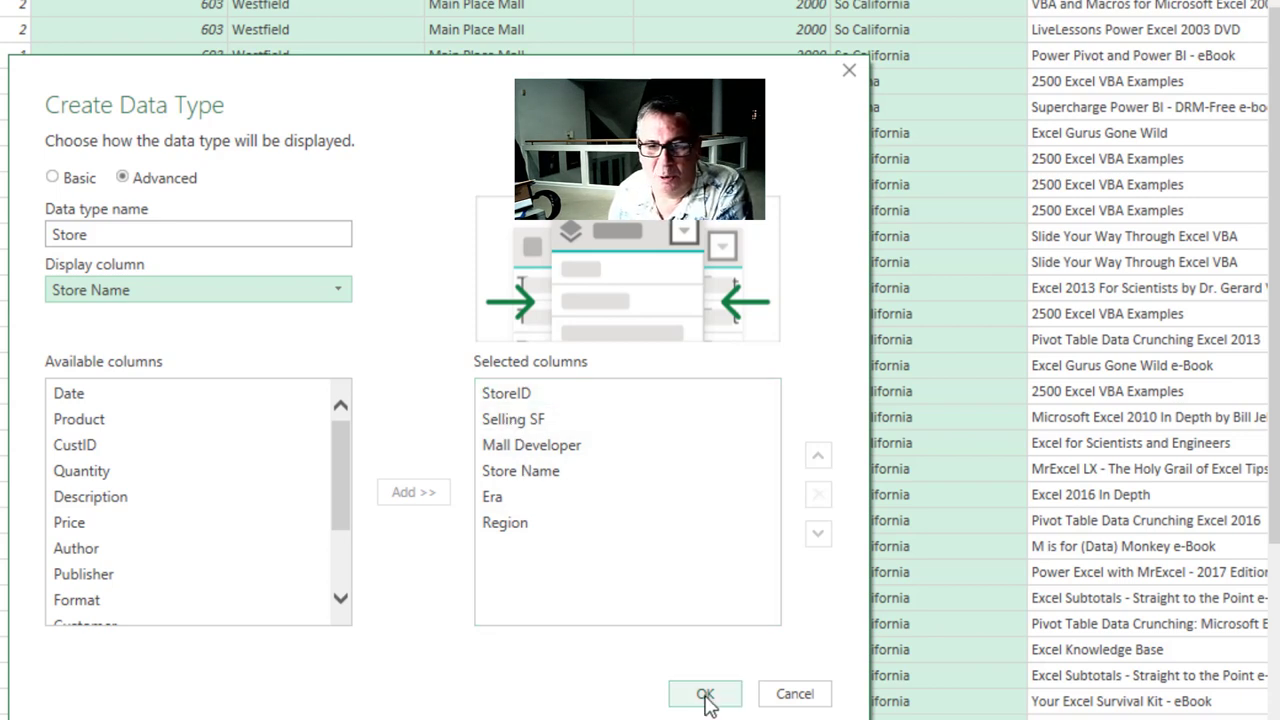
pyautogui.click(705, 694)
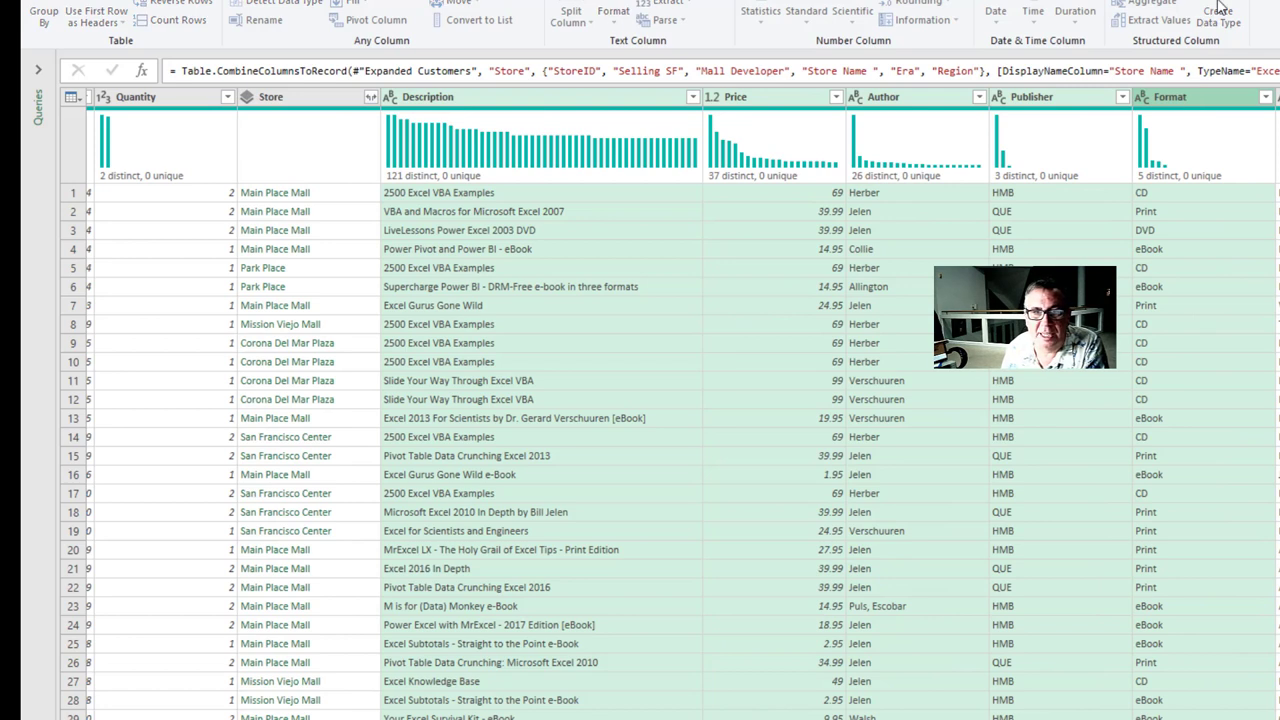
# - Create a Products data type from the product columns, displayed by Description
pyautogui.click(1218, 14)
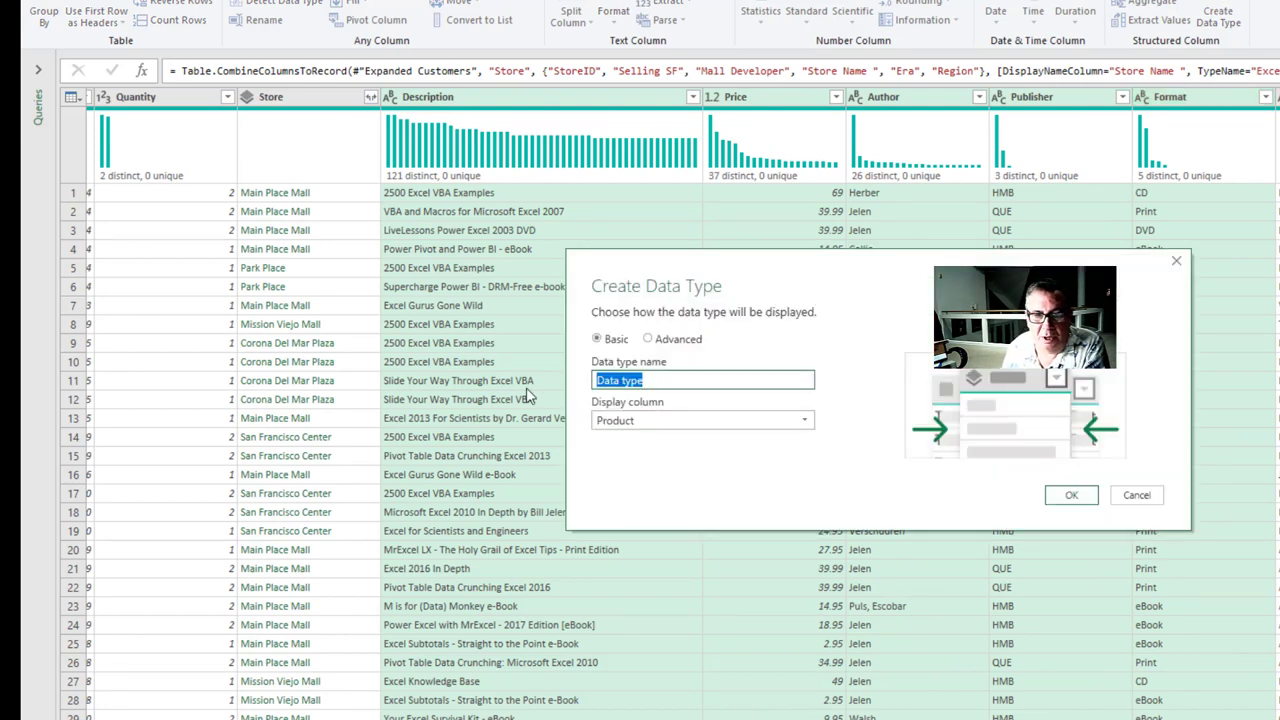
pyautogui.write('Product')
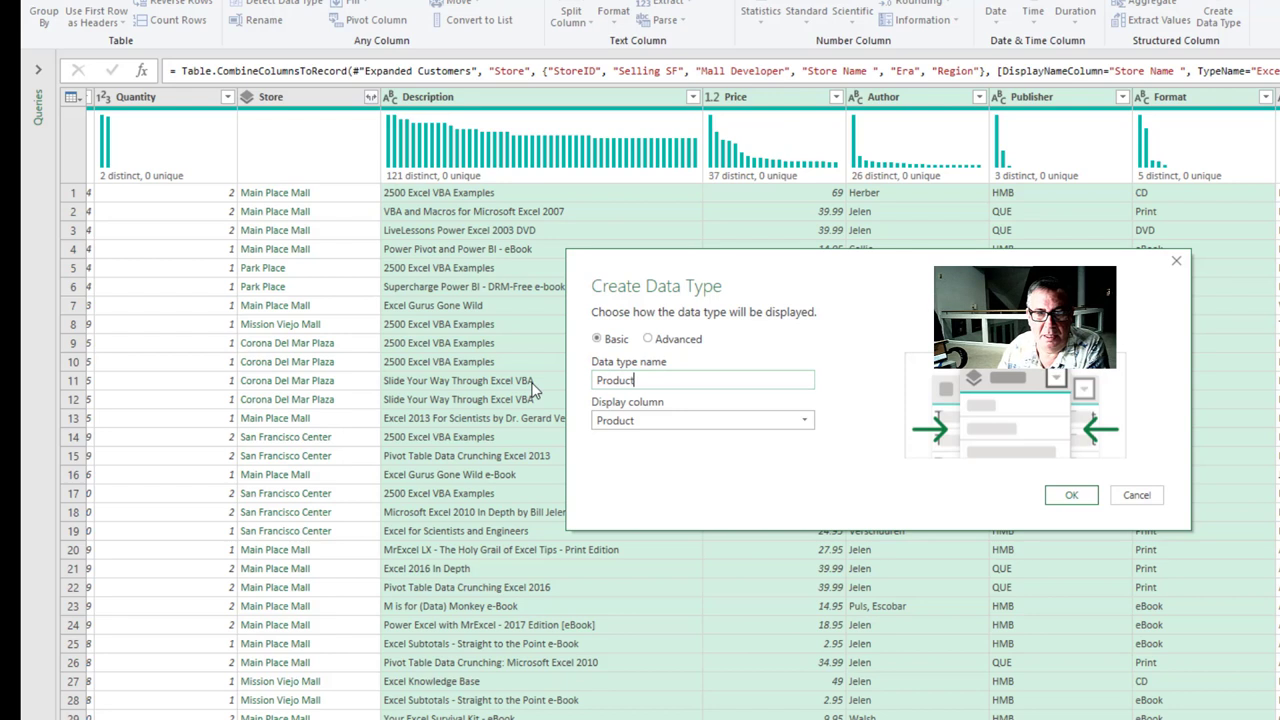
pyautogui.write('s')
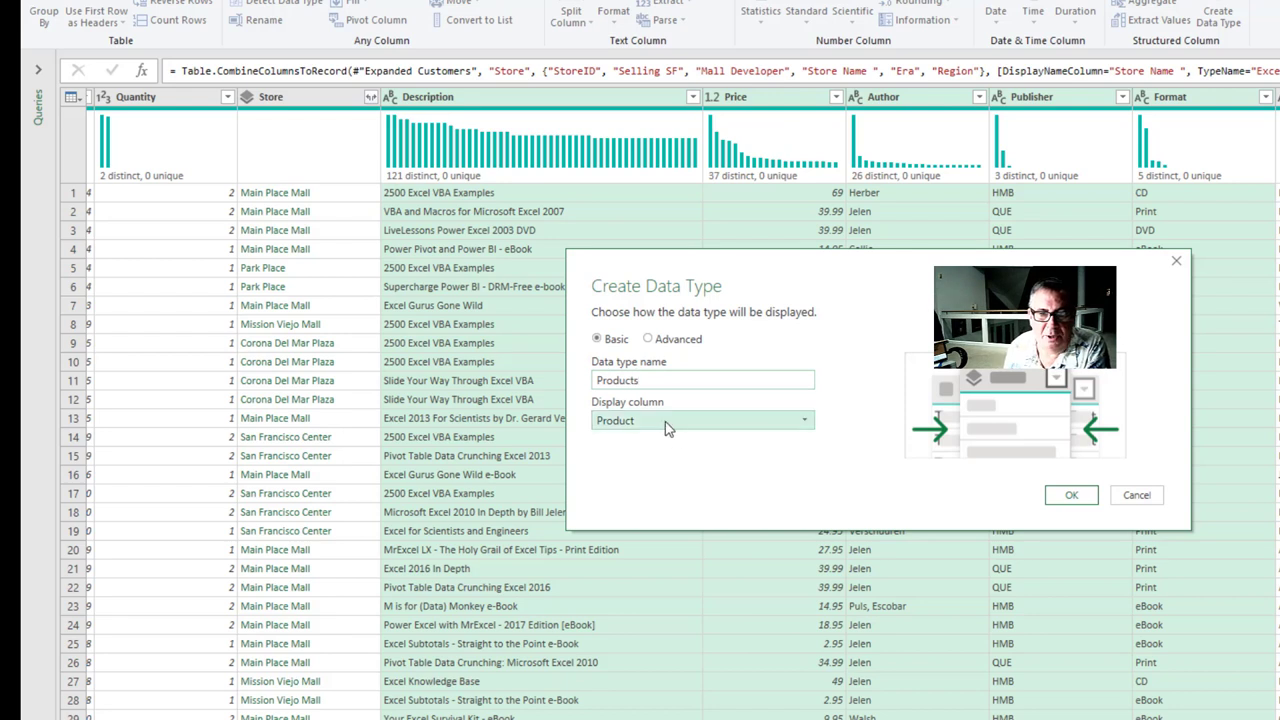
pyautogui.click(700, 420)
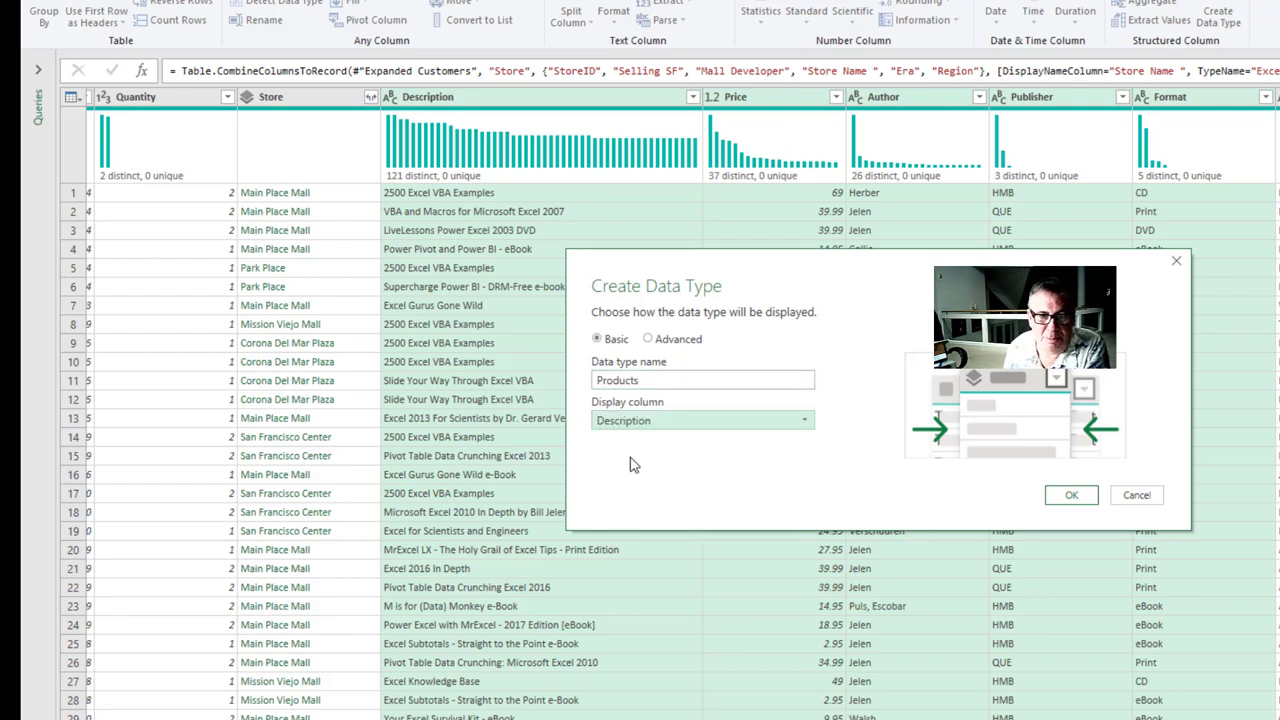
pyautogui.moveTo(810, 461)
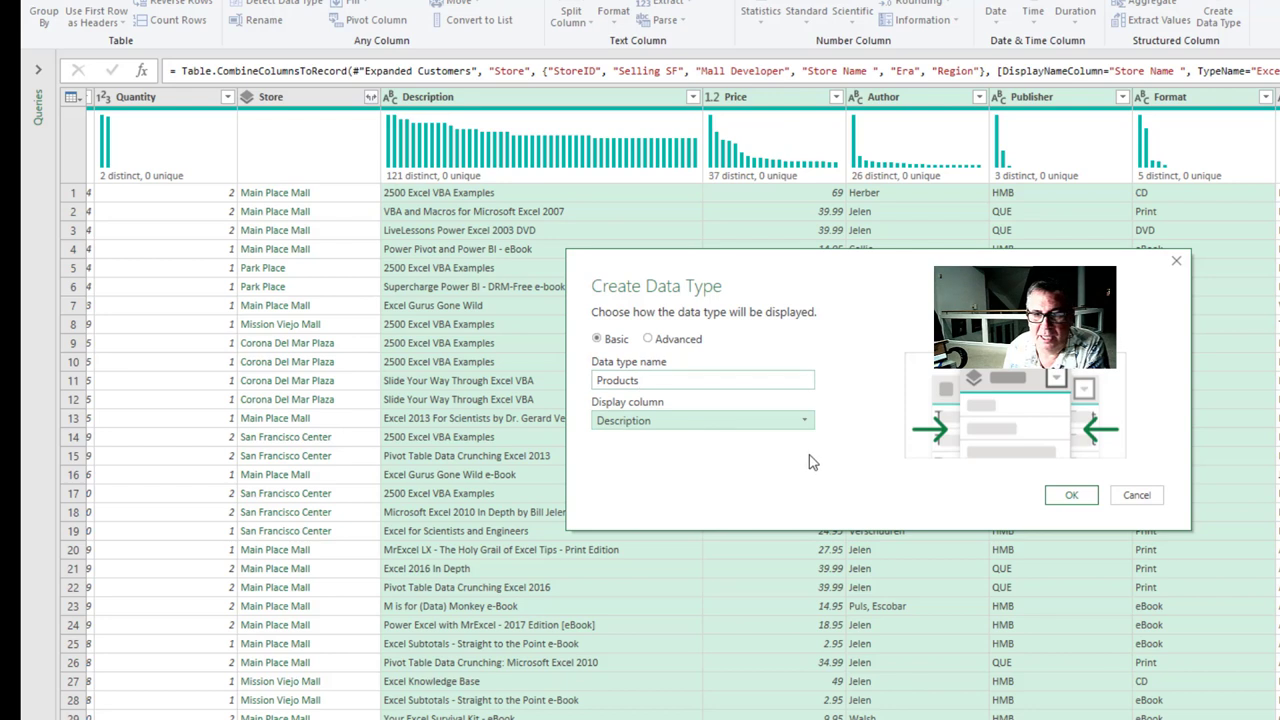
pyautogui.click(648, 338)
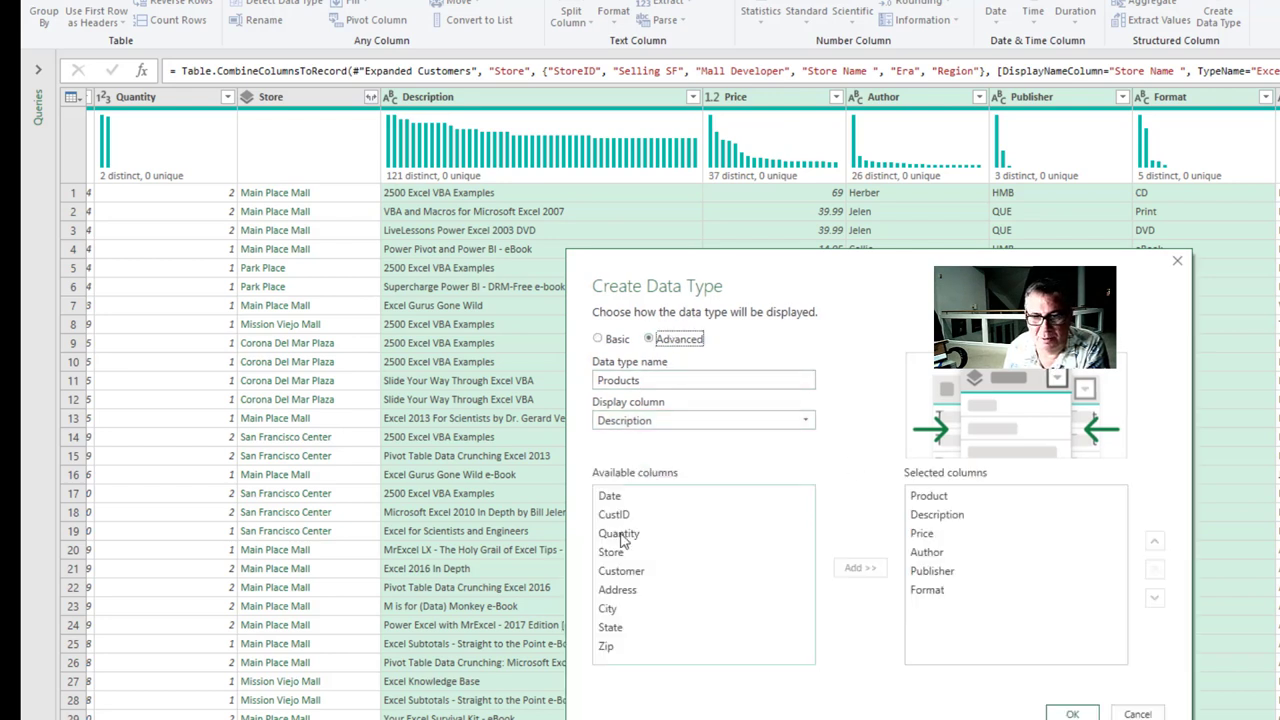
pyautogui.moveTo(945, 570)
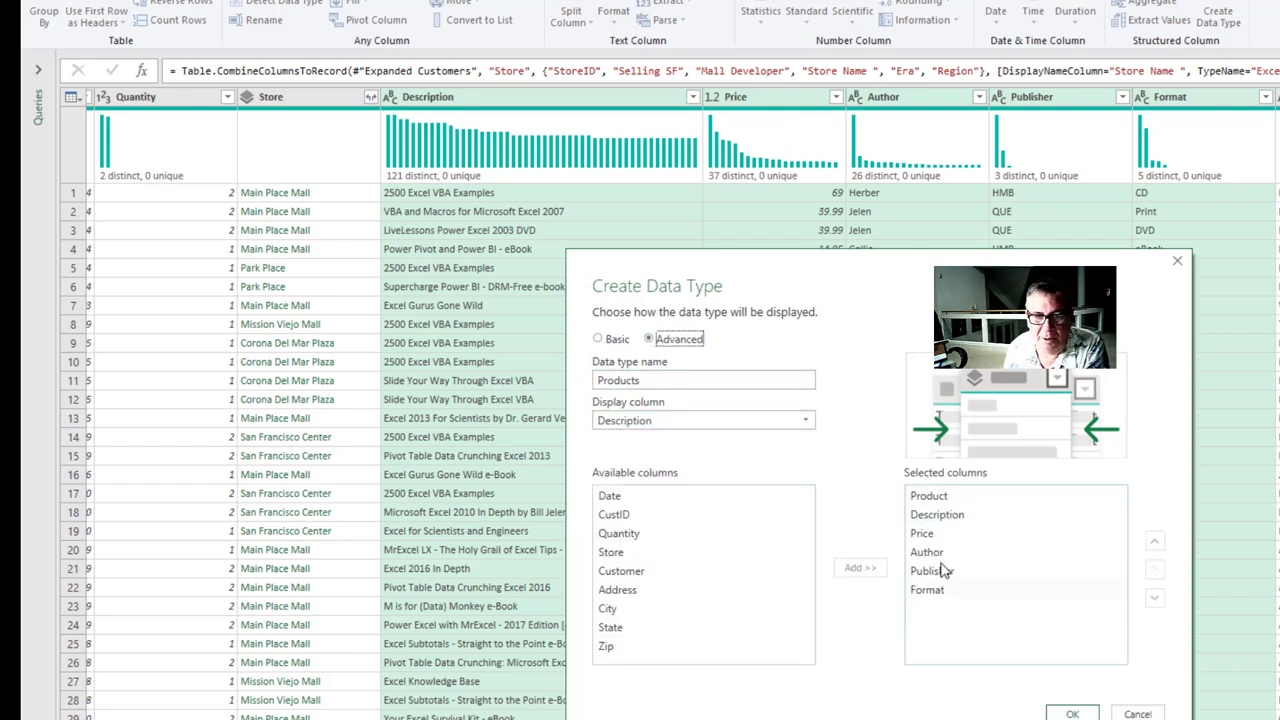
pyautogui.click(598, 338)
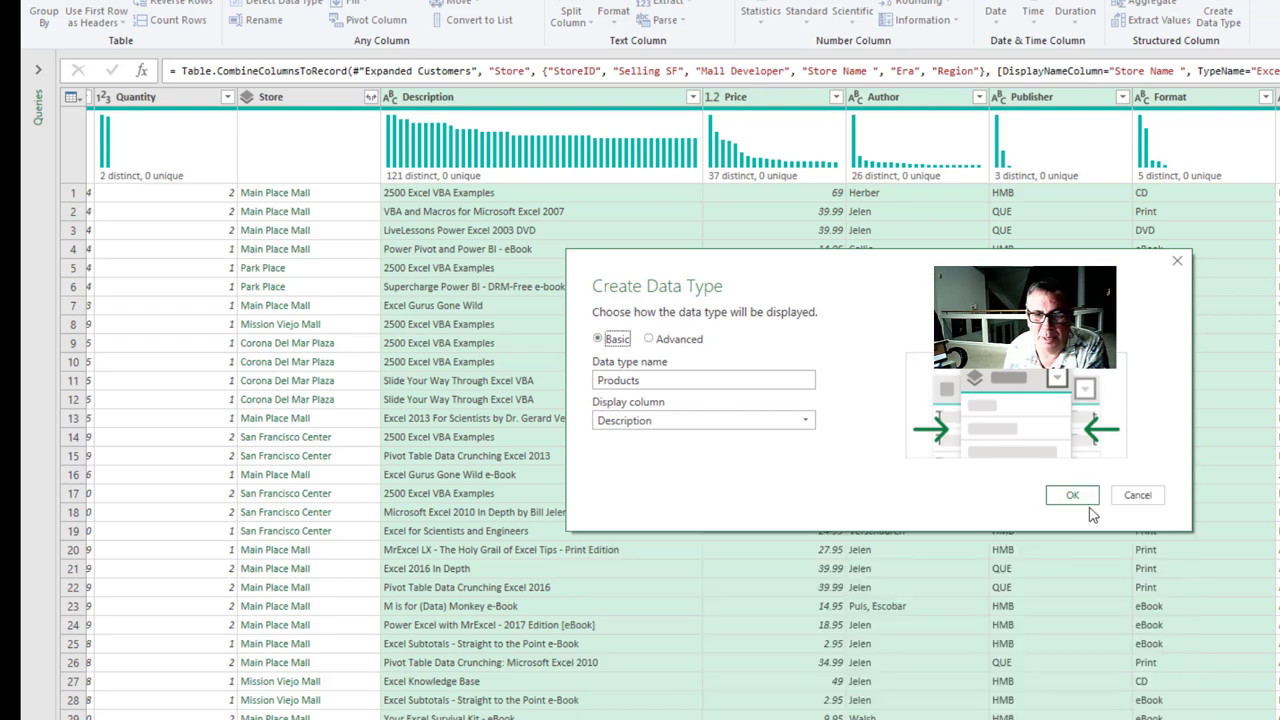
pyautogui.click(1071, 495)
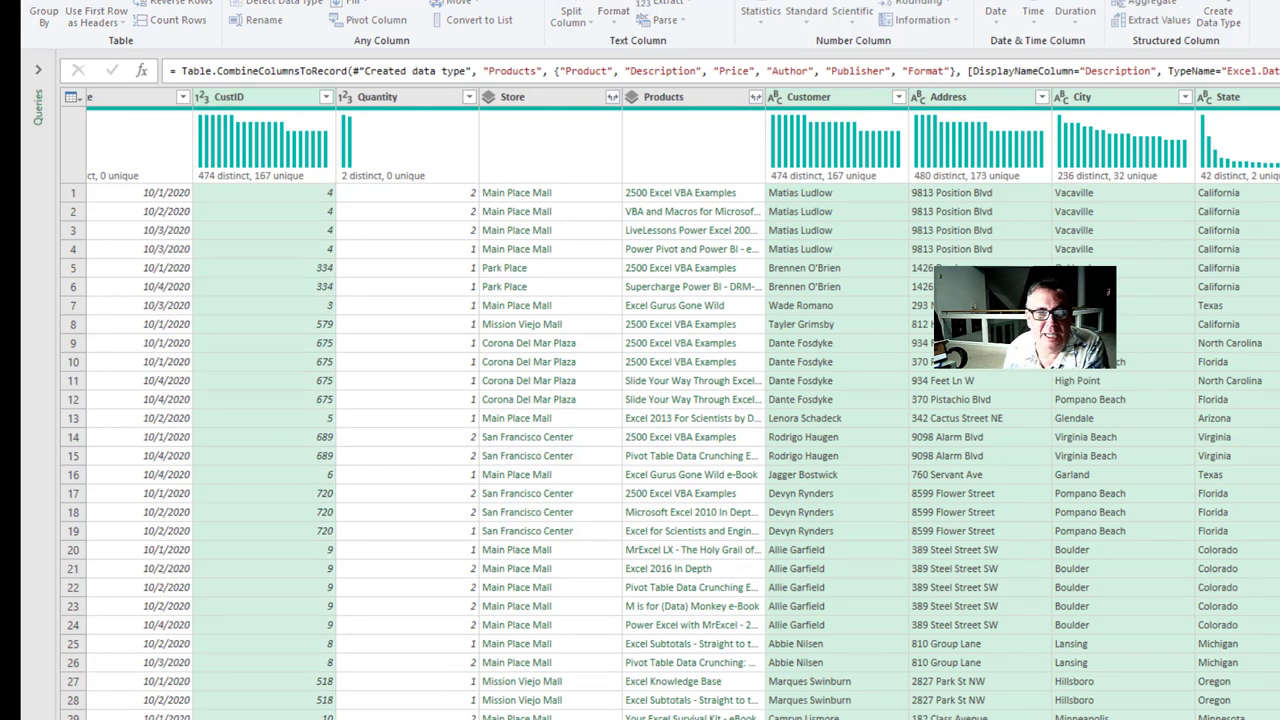
# - Create a Customer data type, then delete that step and recreate it as Customers displayed by Customer name
pyautogui.click(1217, 13)
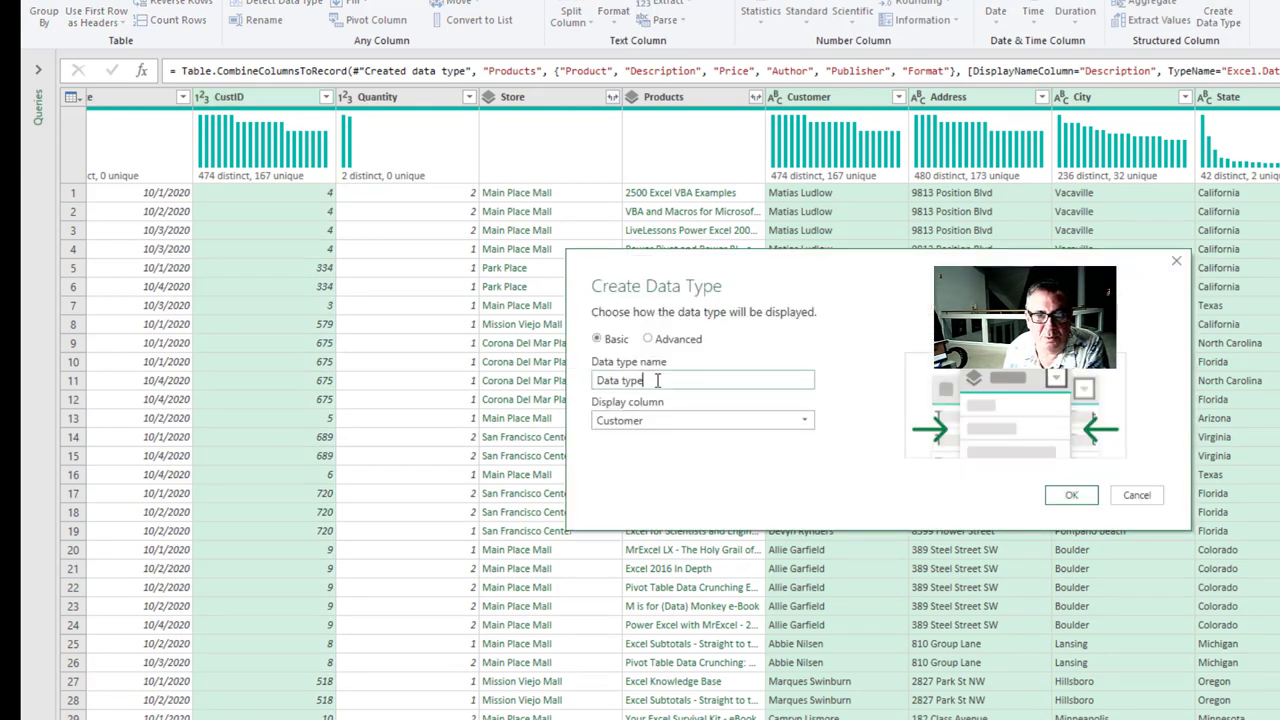
pyautogui.write('Customer')
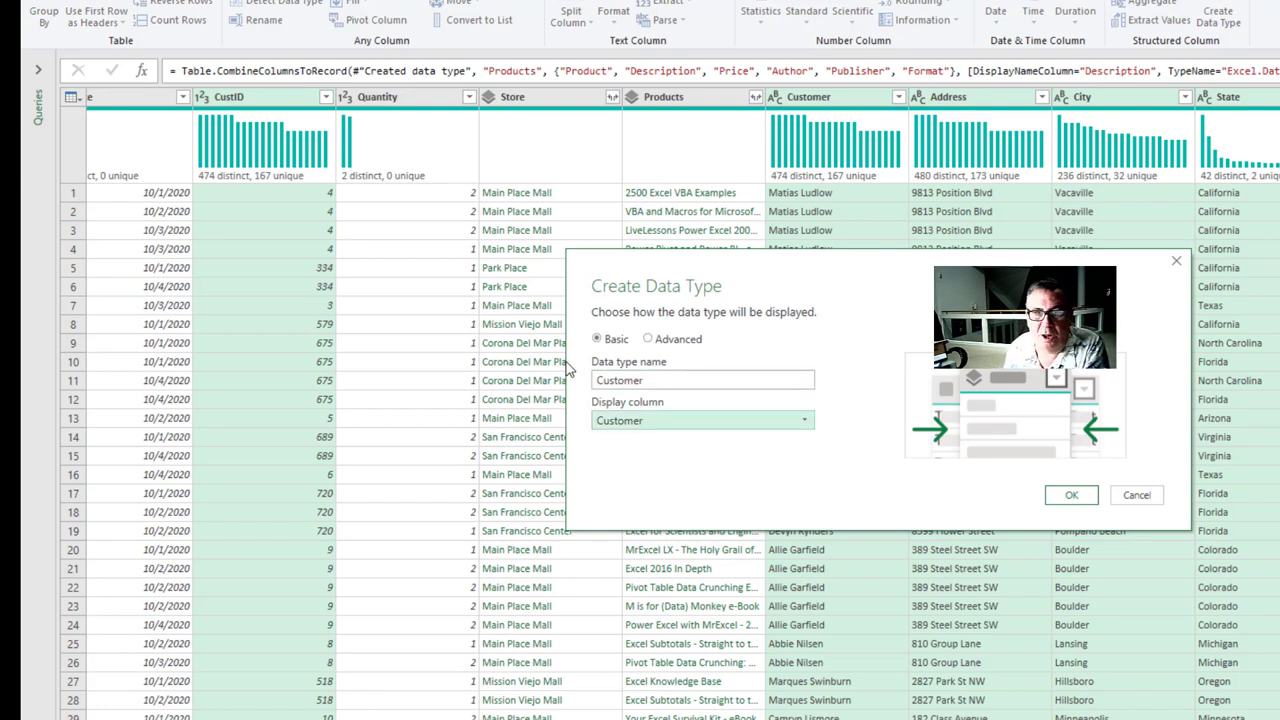
pyautogui.moveTo(876, 480)
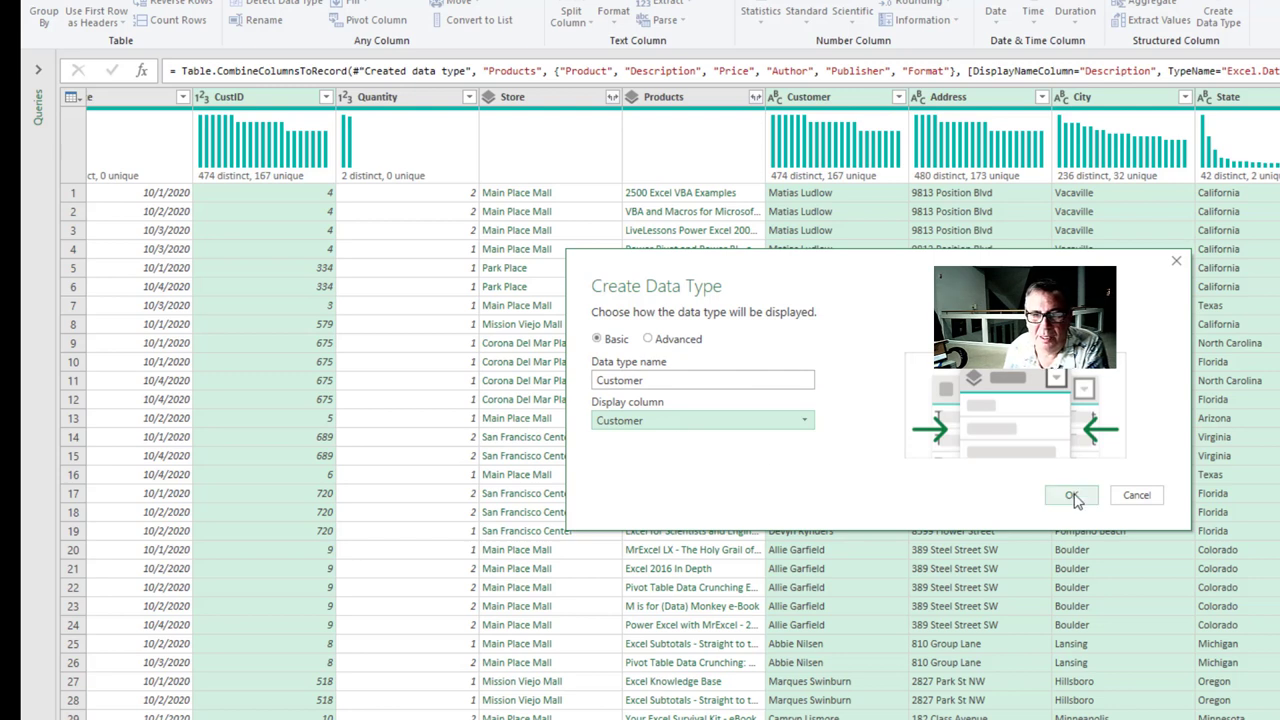
pyautogui.click(1071, 495)
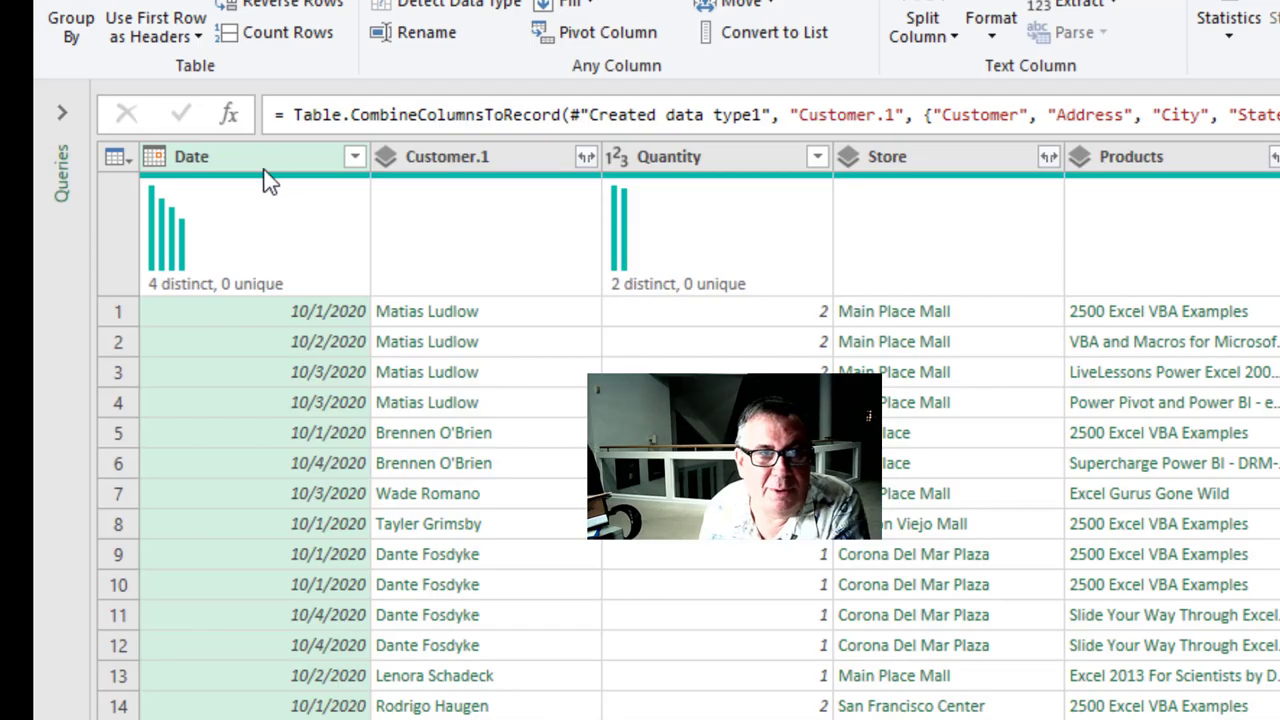
pyautogui.moveTo(485, 175)
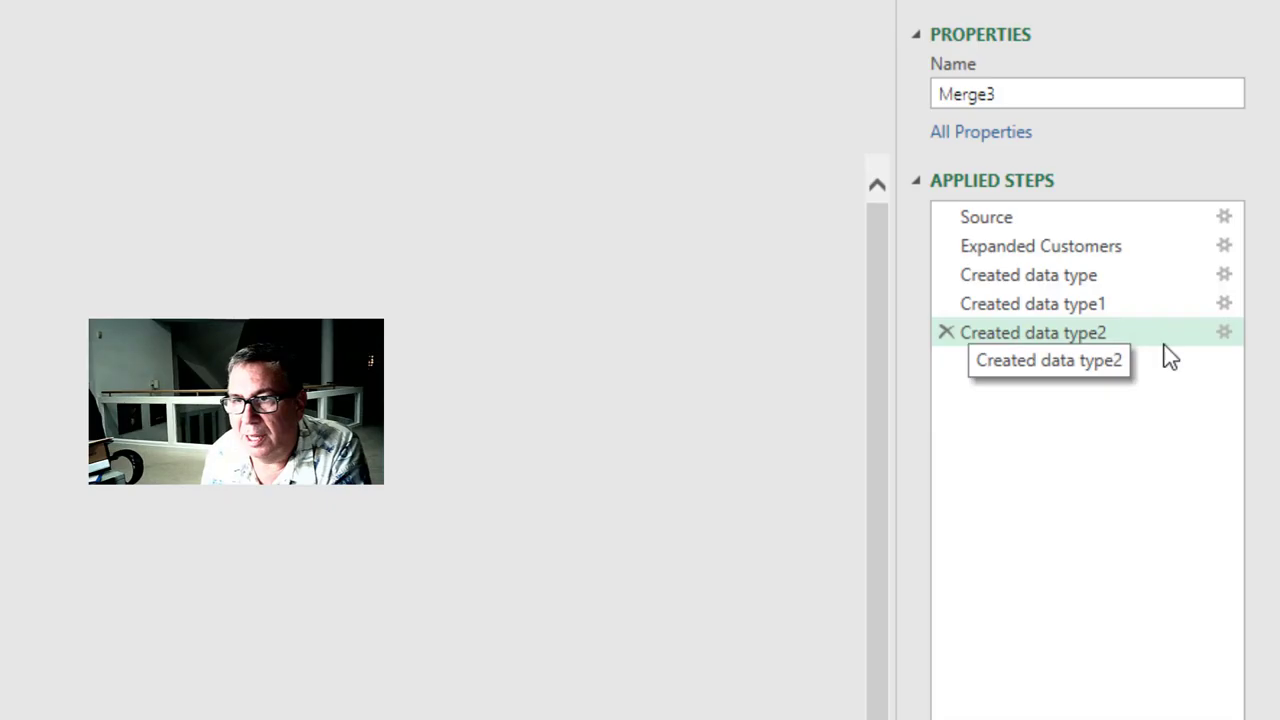
pyautogui.click(1224, 332)
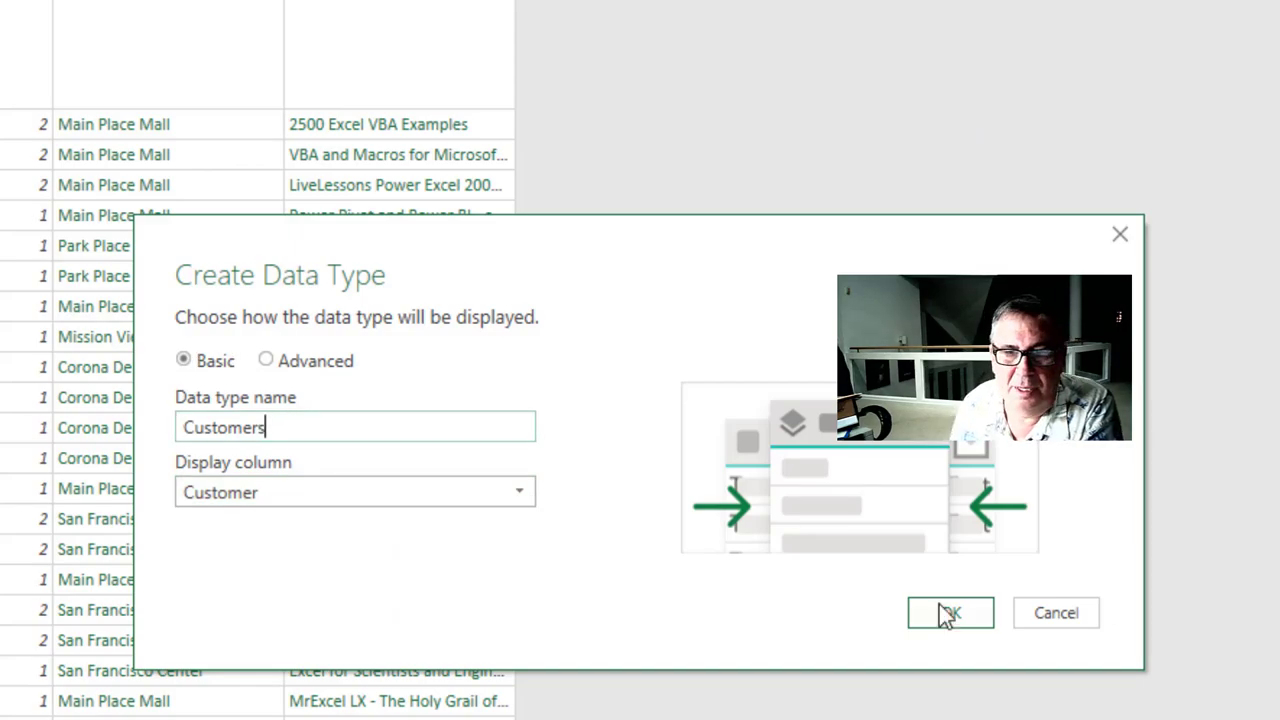
pyautogui.click(949, 612)
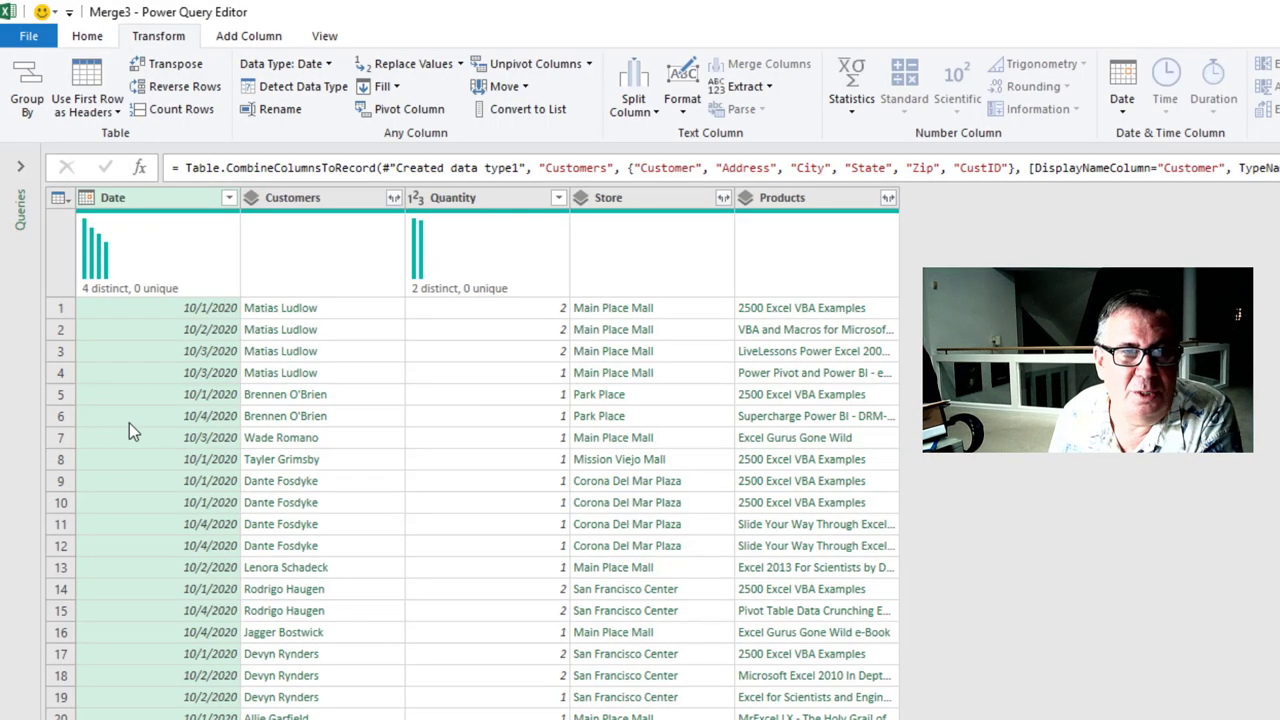
pyautogui.moveTo(573, 177)
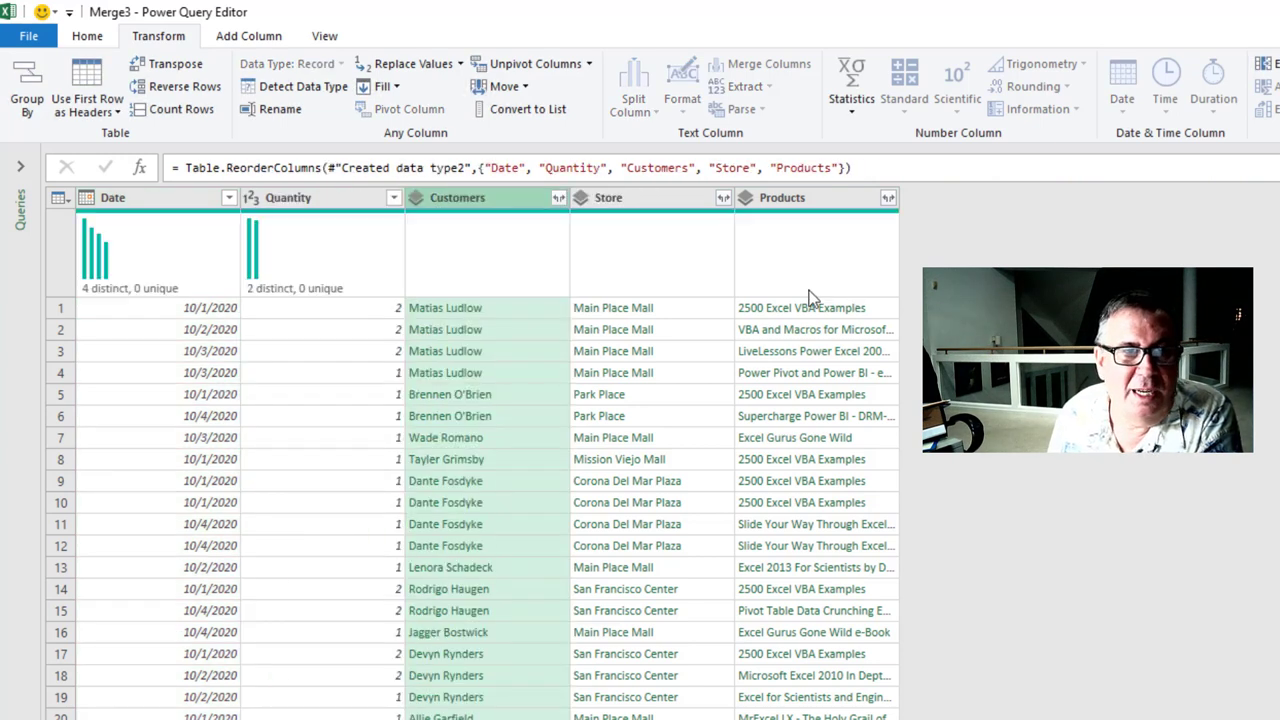
# - Close & Load the Merge3 query into an Excel table on the worksheet
pyautogui.click(87, 36)
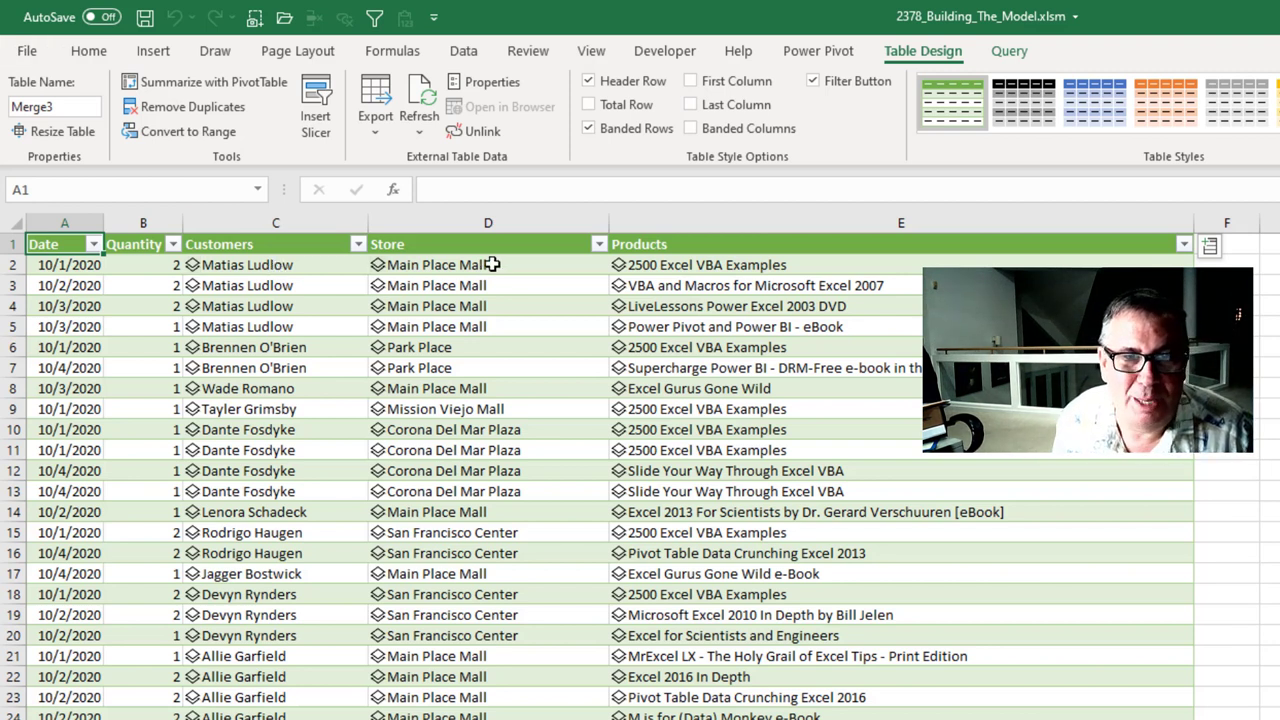
pyautogui.moveTo(718, 264)
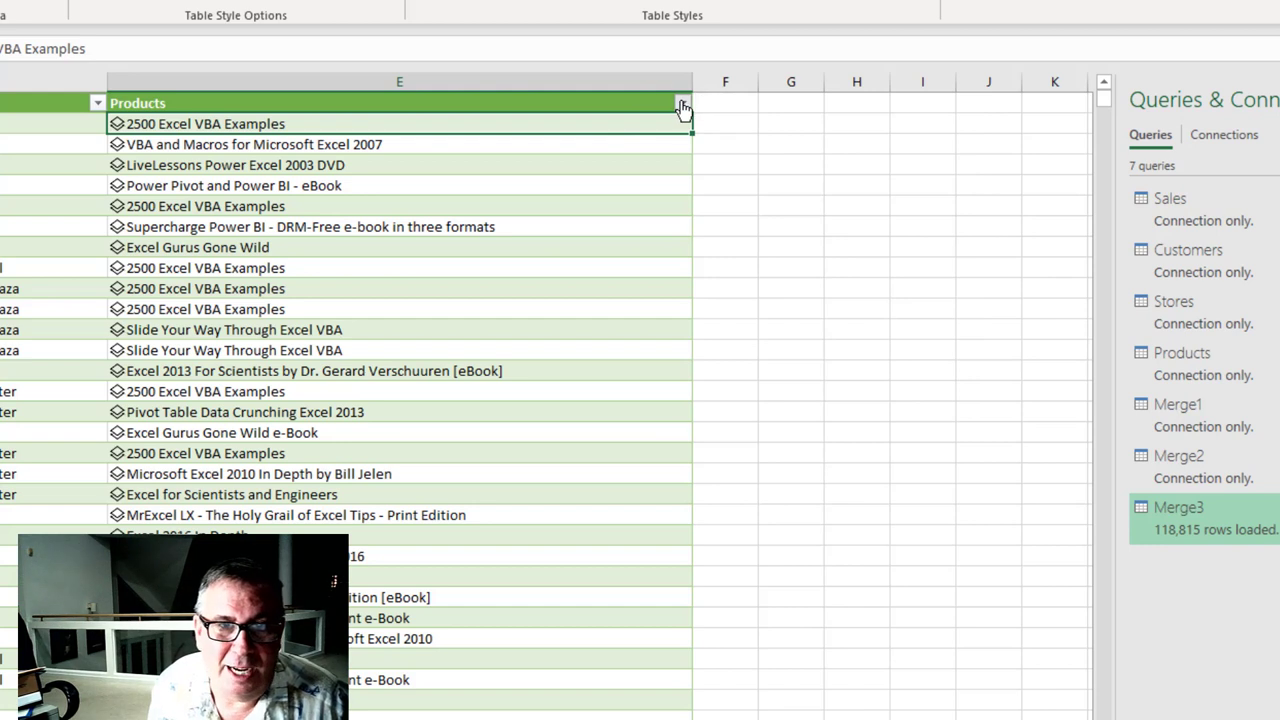
# - Filter the Products column on its Format field to keep only DVD
pyautogui.click(683, 103)
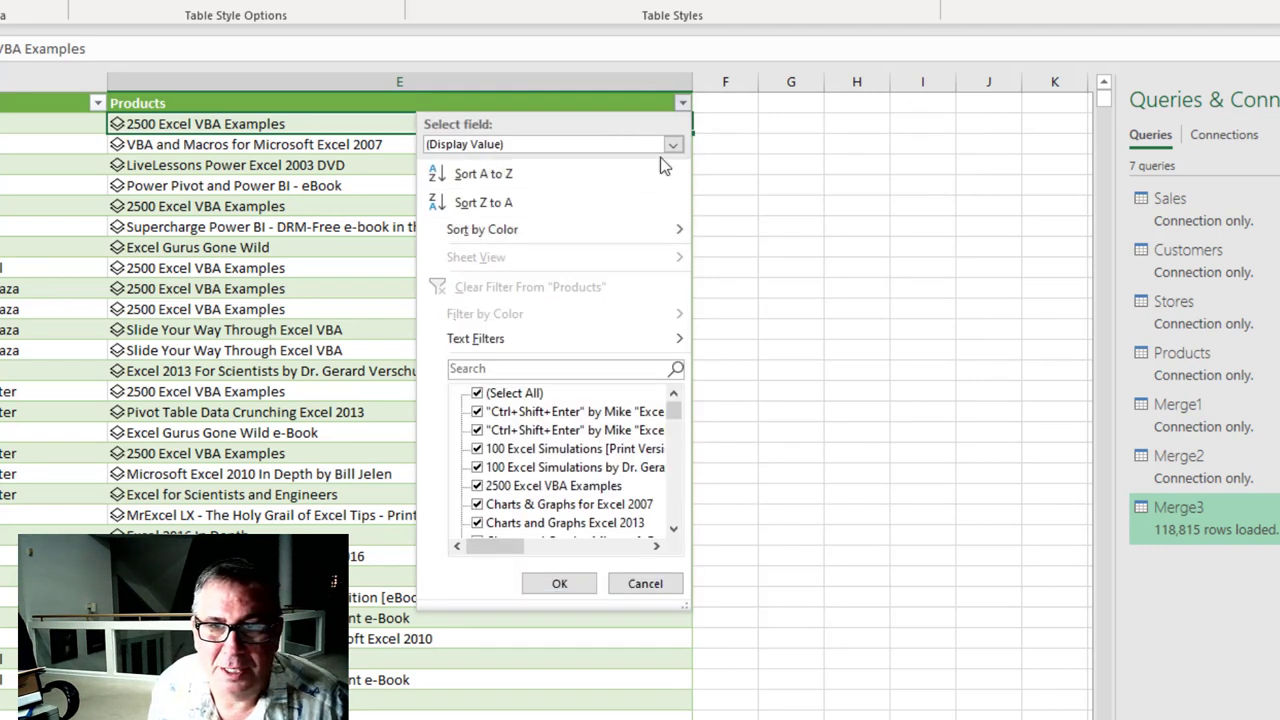
pyautogui.click(672, 144)
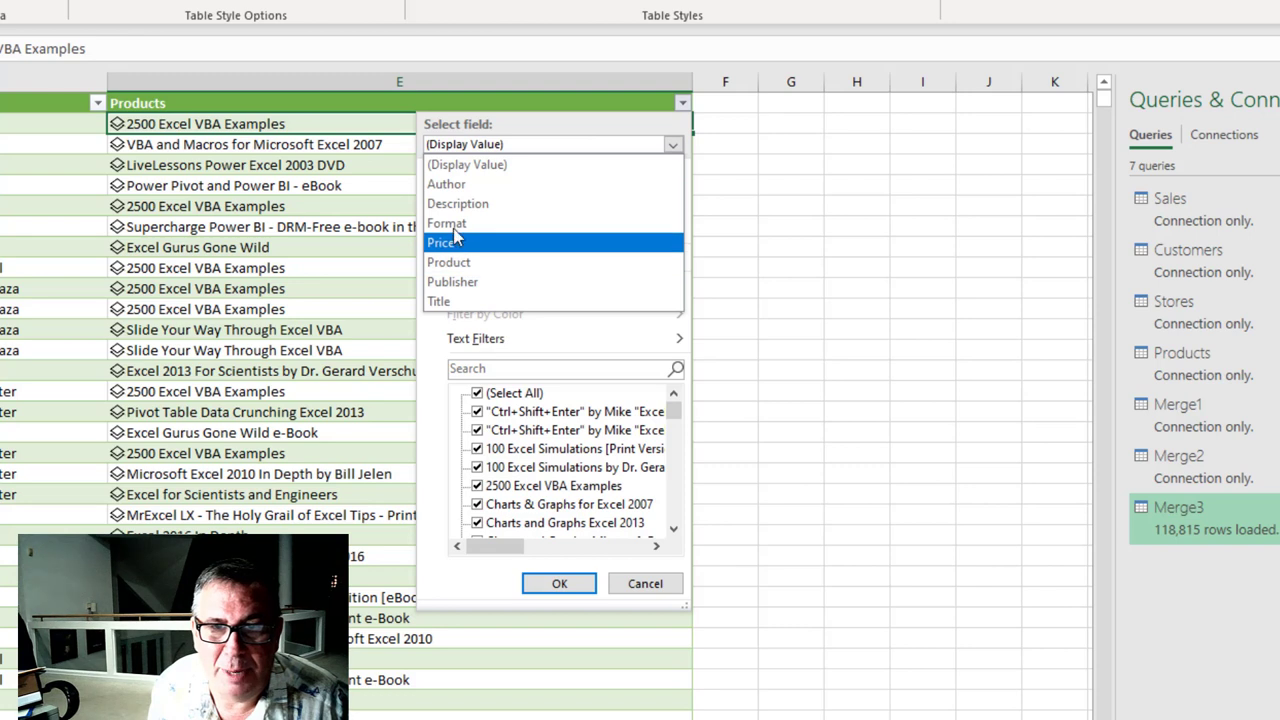
pyautogui.click(446, 223)
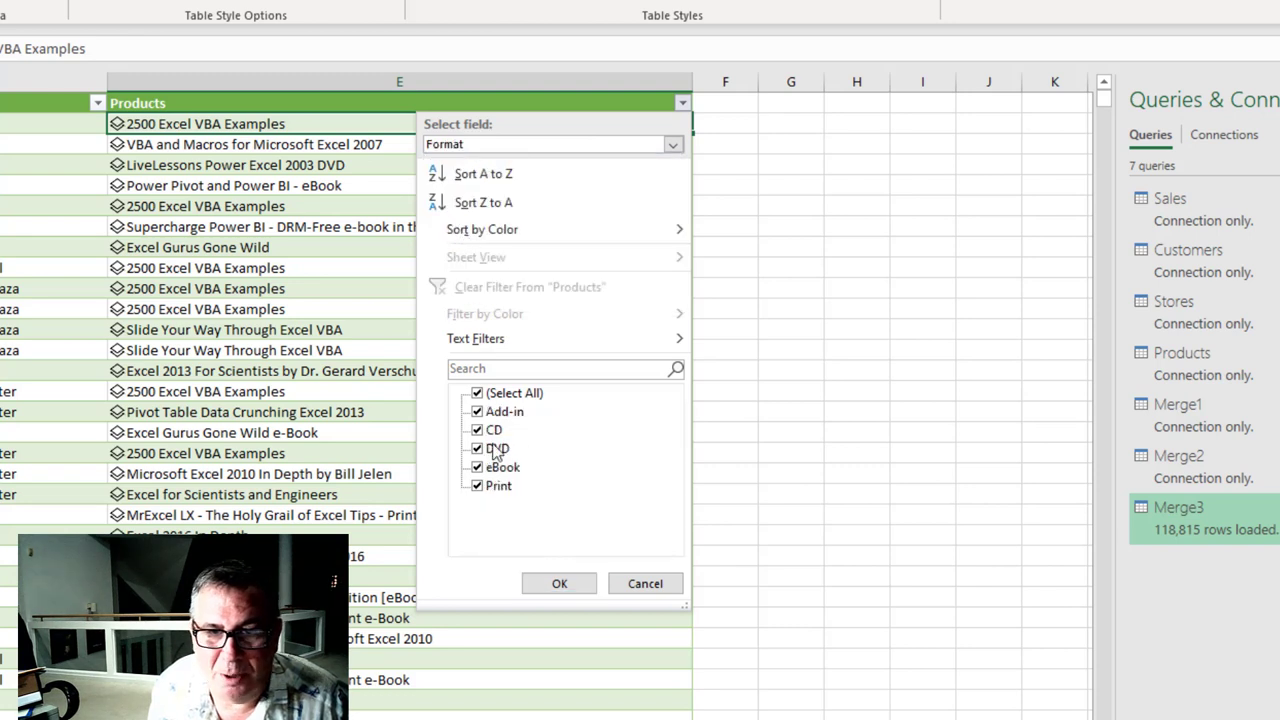
pyautogui.click(498, 448)
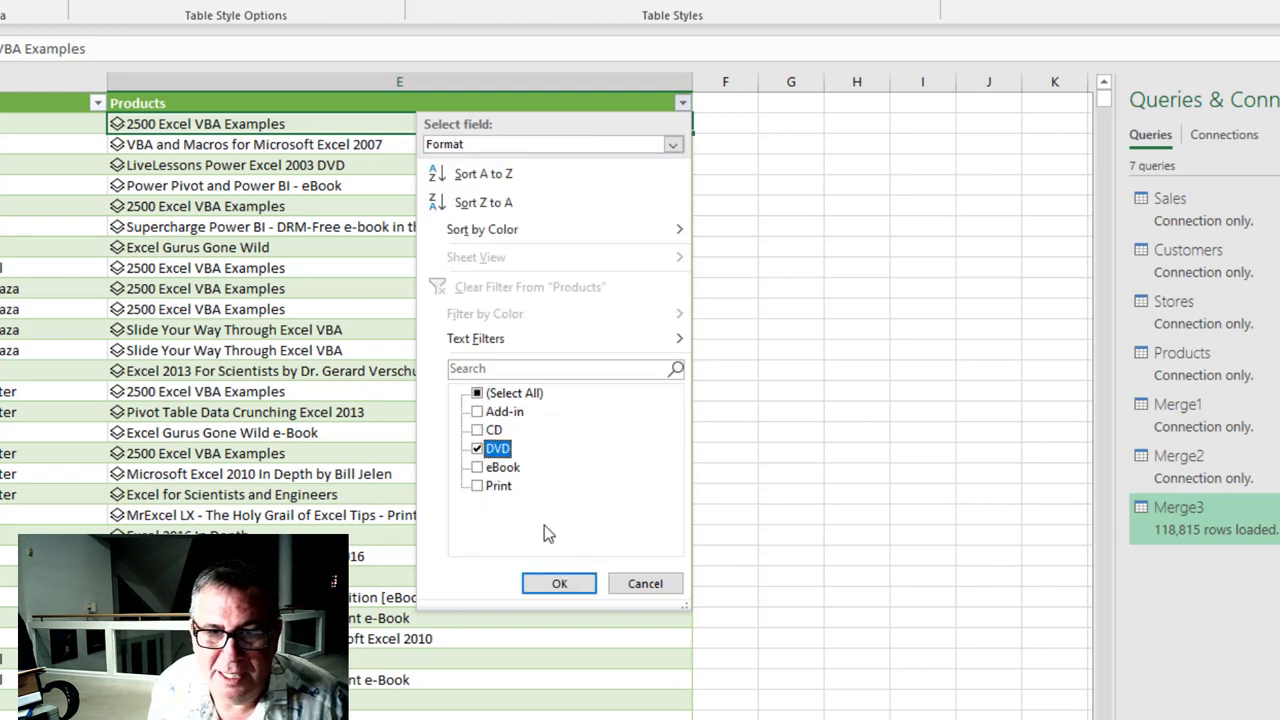
pyautogui.click(559, 583)
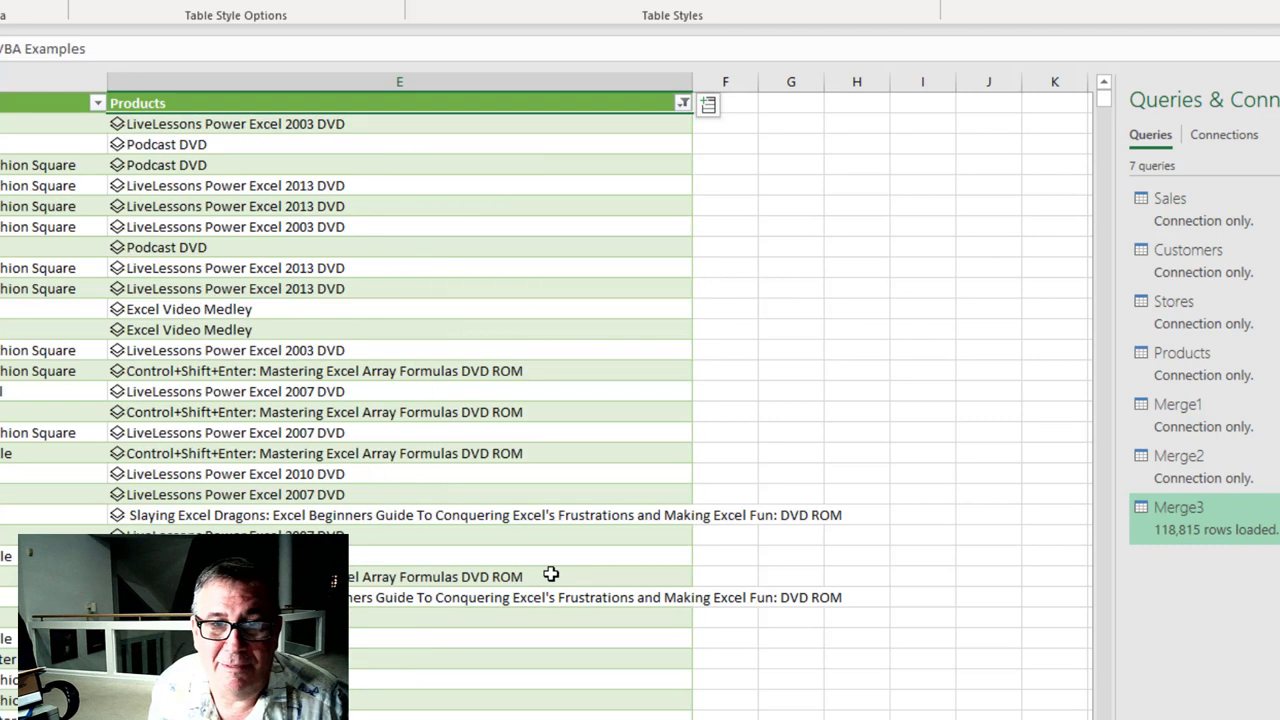
pyautogui.moveTo(270, 154)
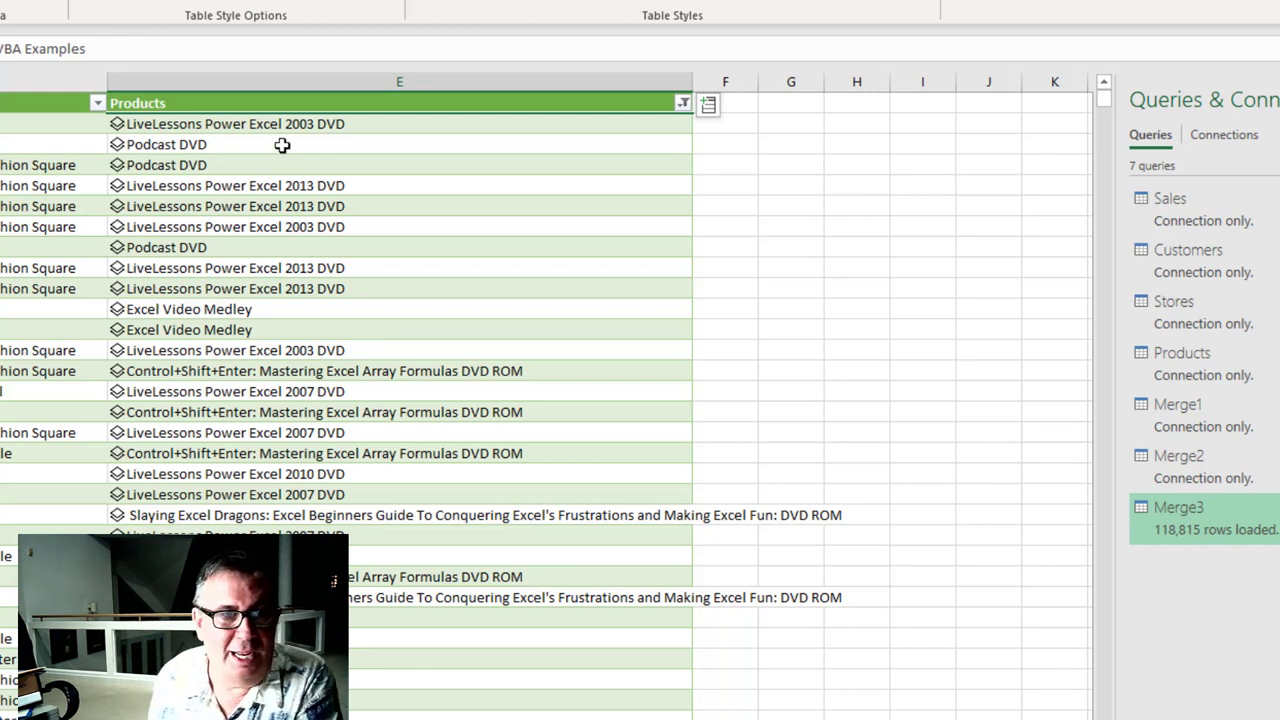
pyautogui.moveTo(677, 186)
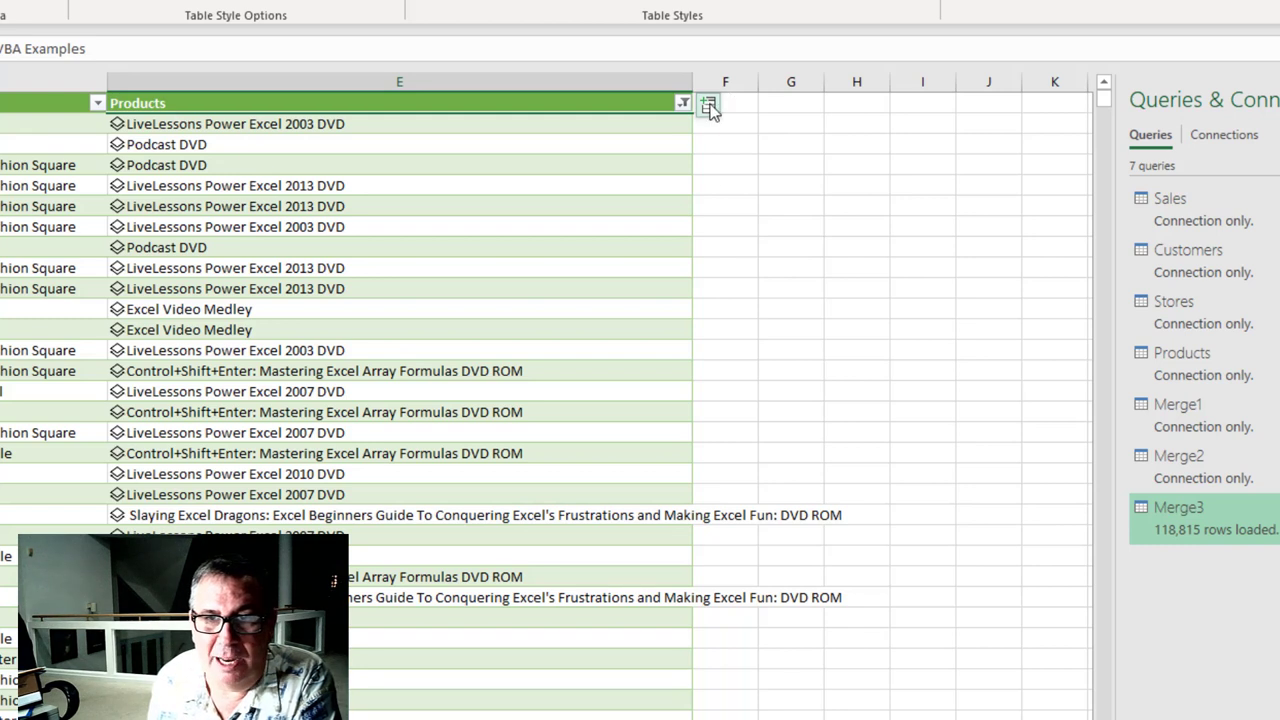
pyautogui.moveTo(620, 113)
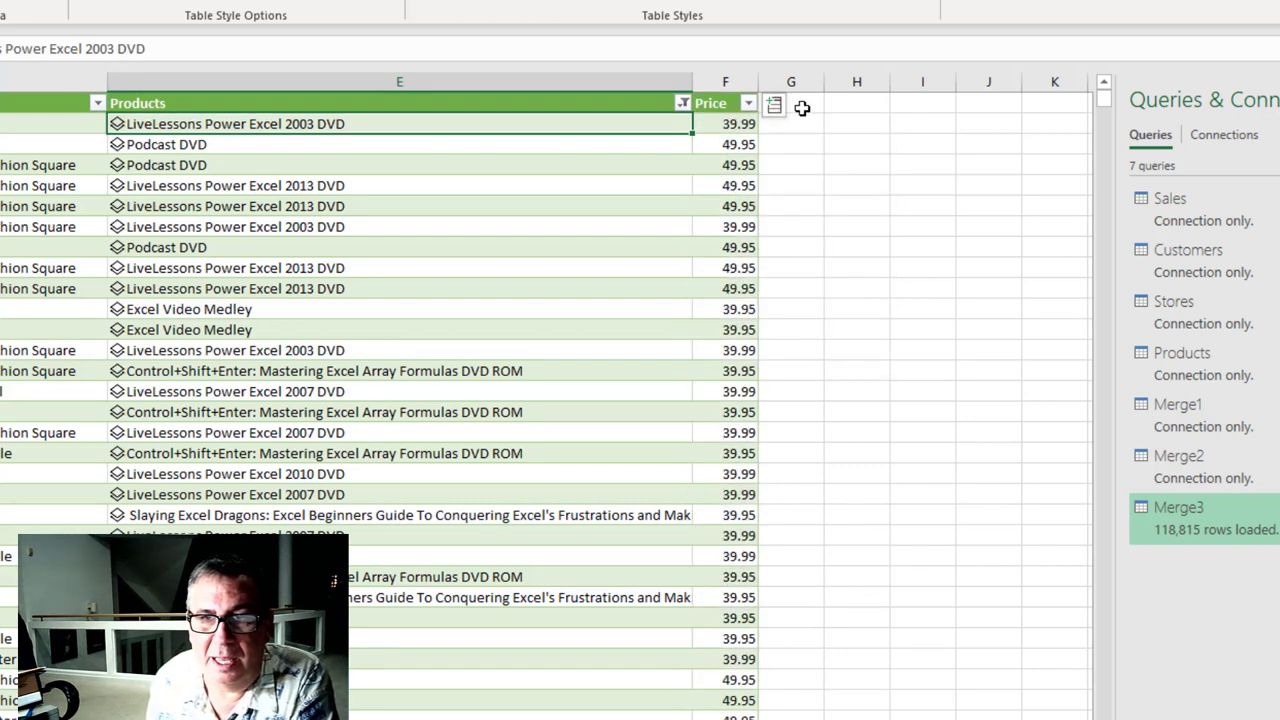
pyautogui.click(790, 101)
pyautogui.write('Revenue')
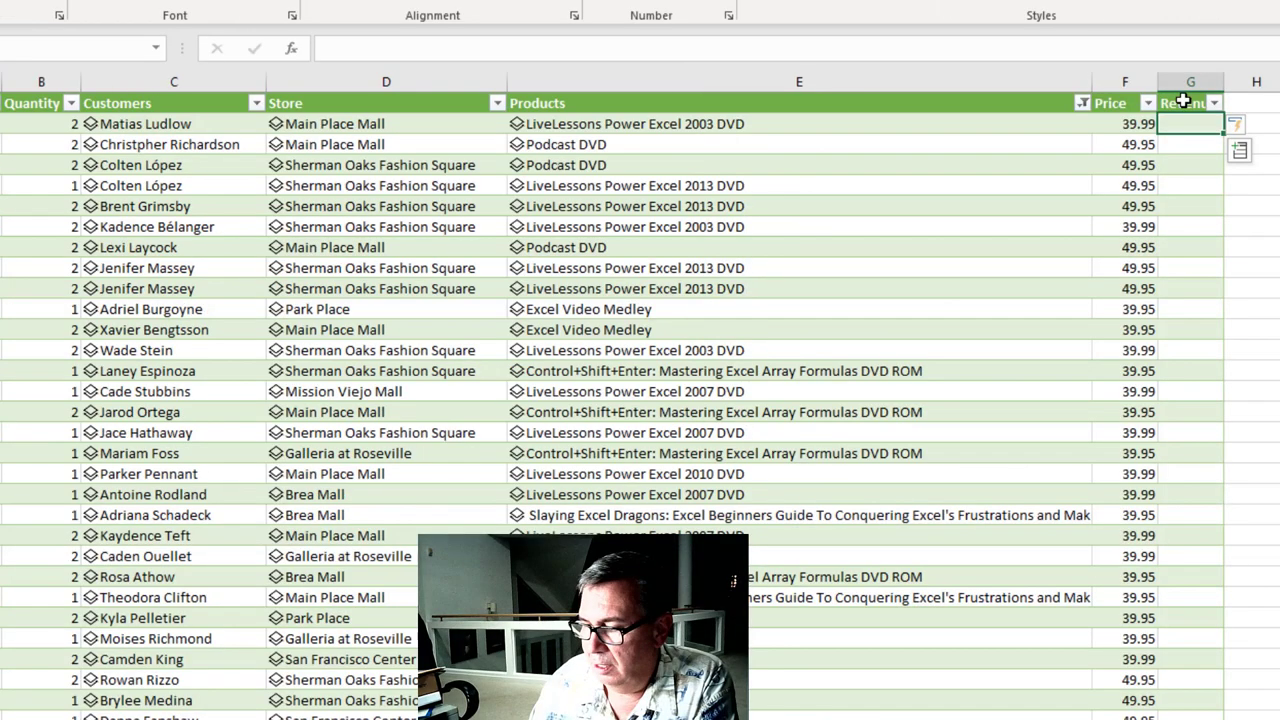
pyautogui.write('=[@Price]*')
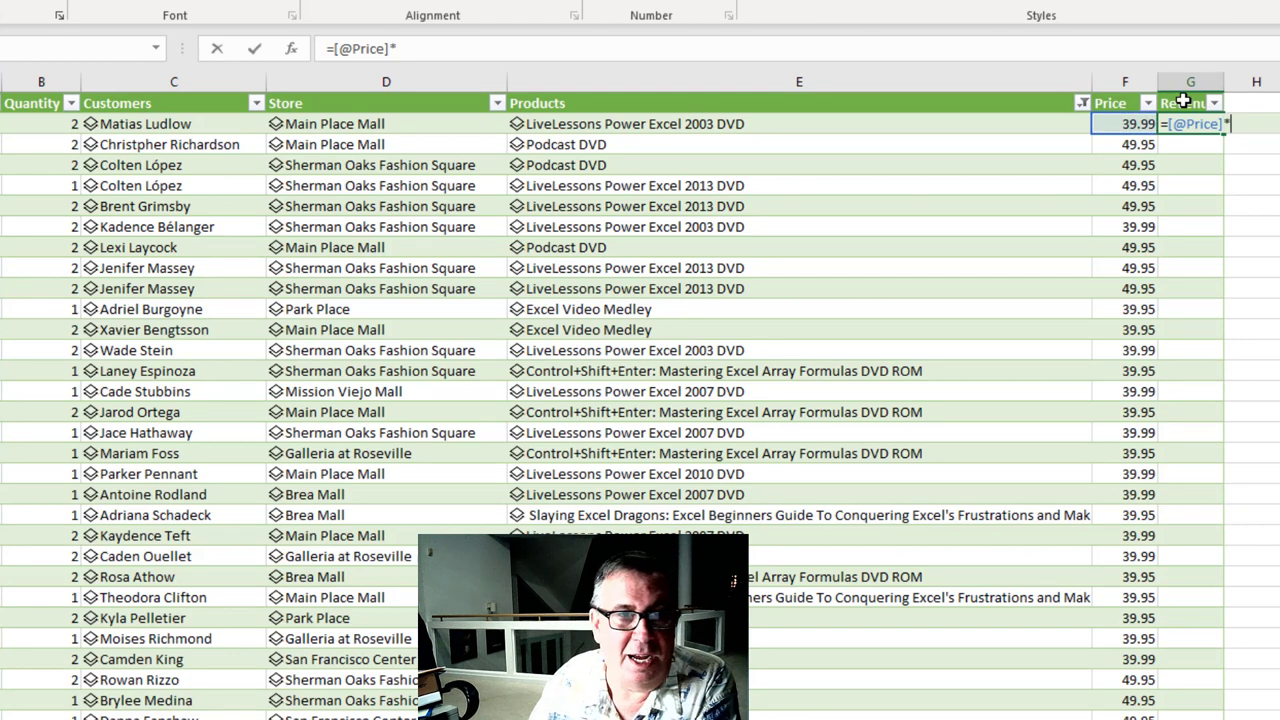
pyautogui.press('Return')
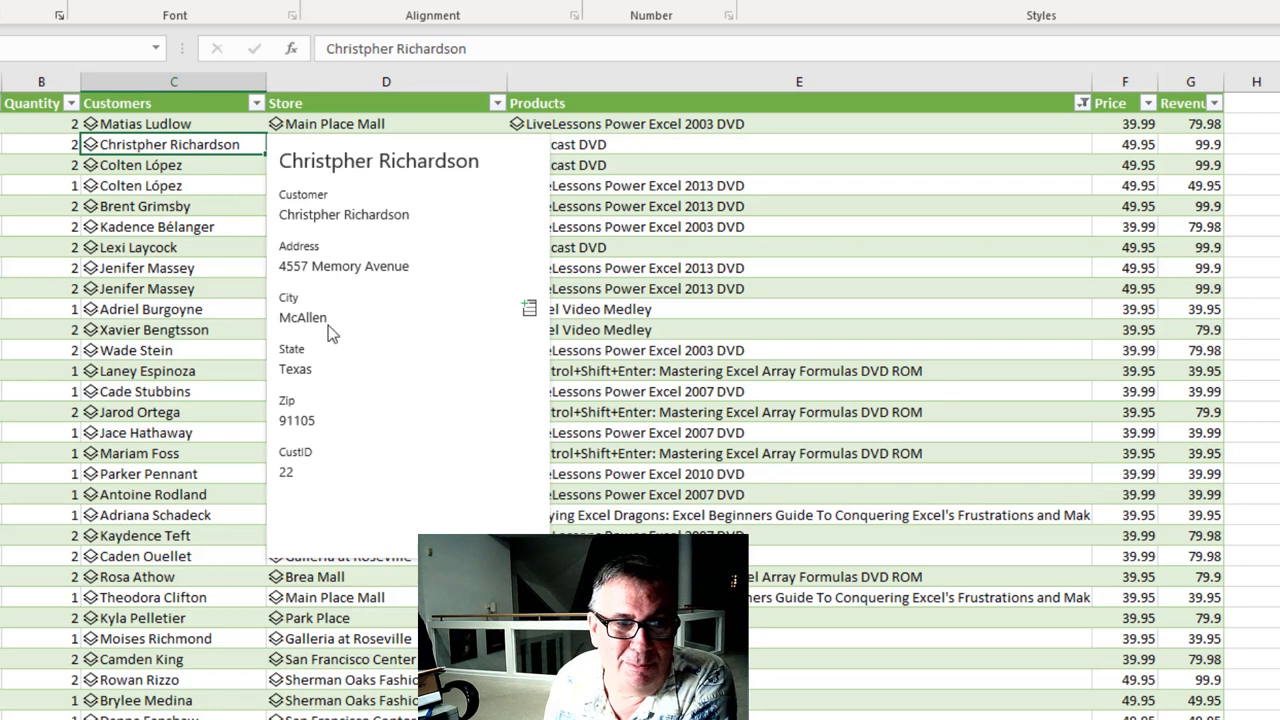
pyautogui.moveTo(325, 495)
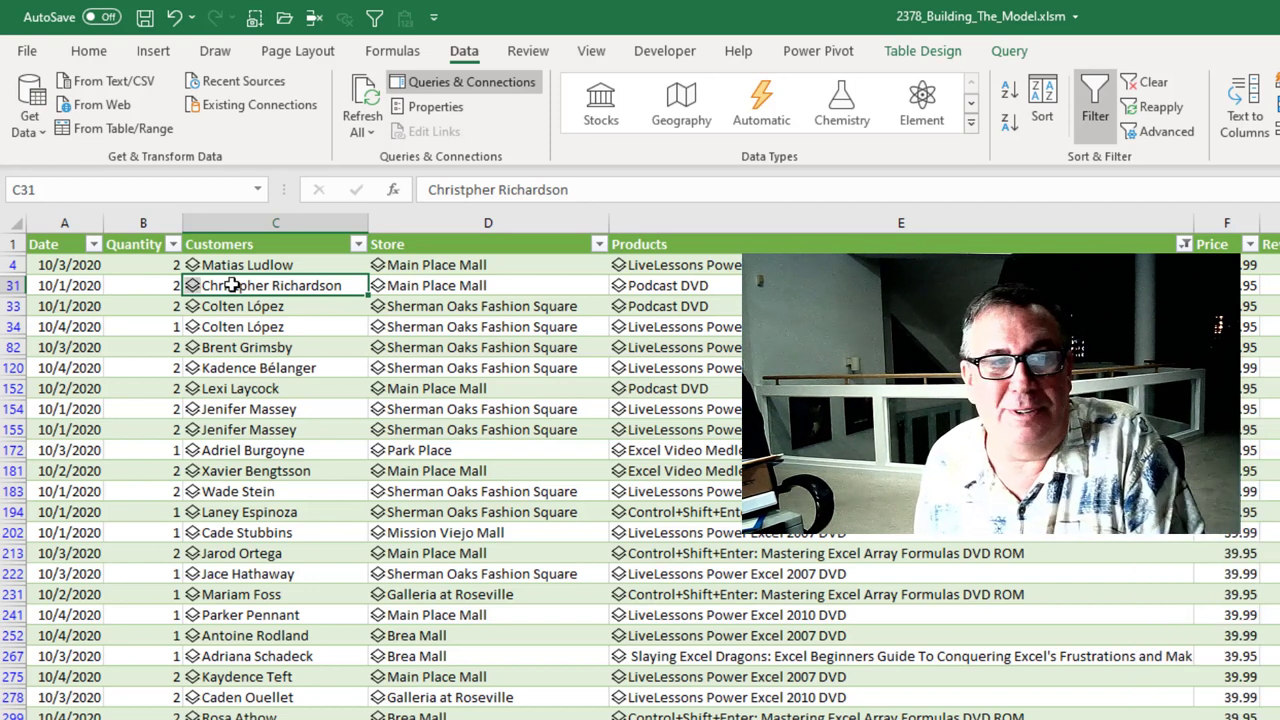
pyautogui.moveTo(303, 317)
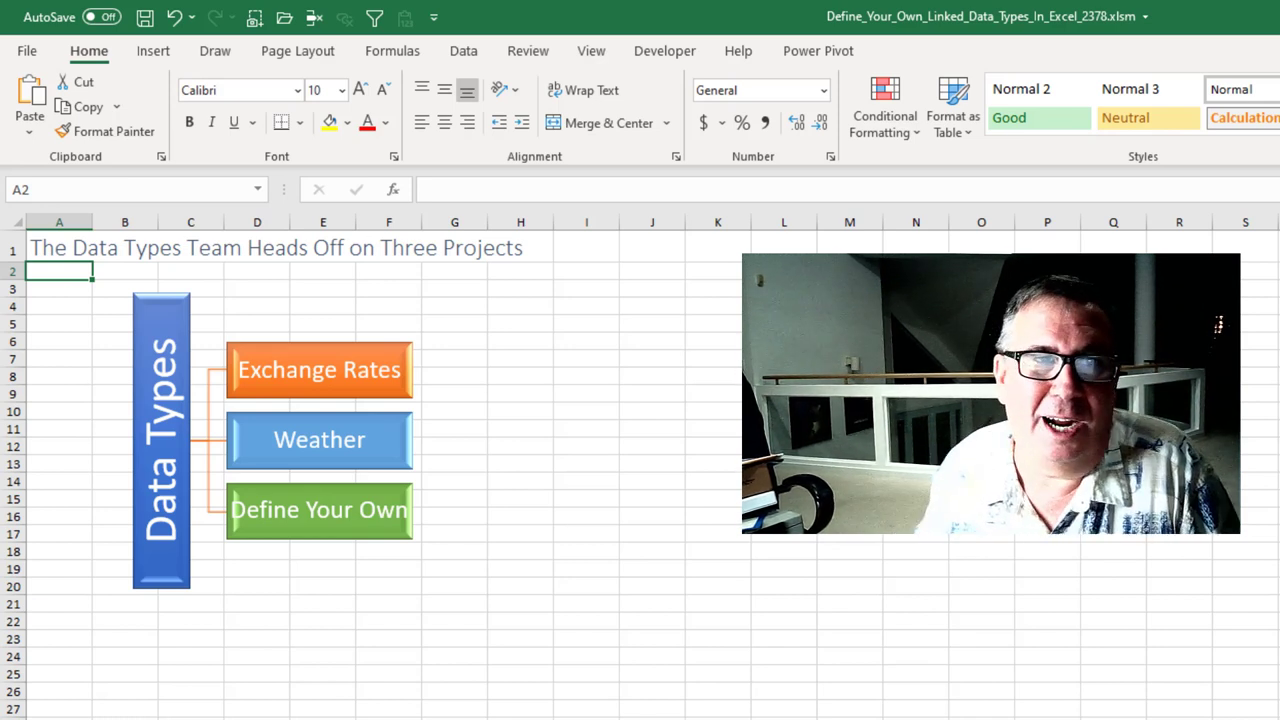
pyautogui.moveTo(1163, 638)
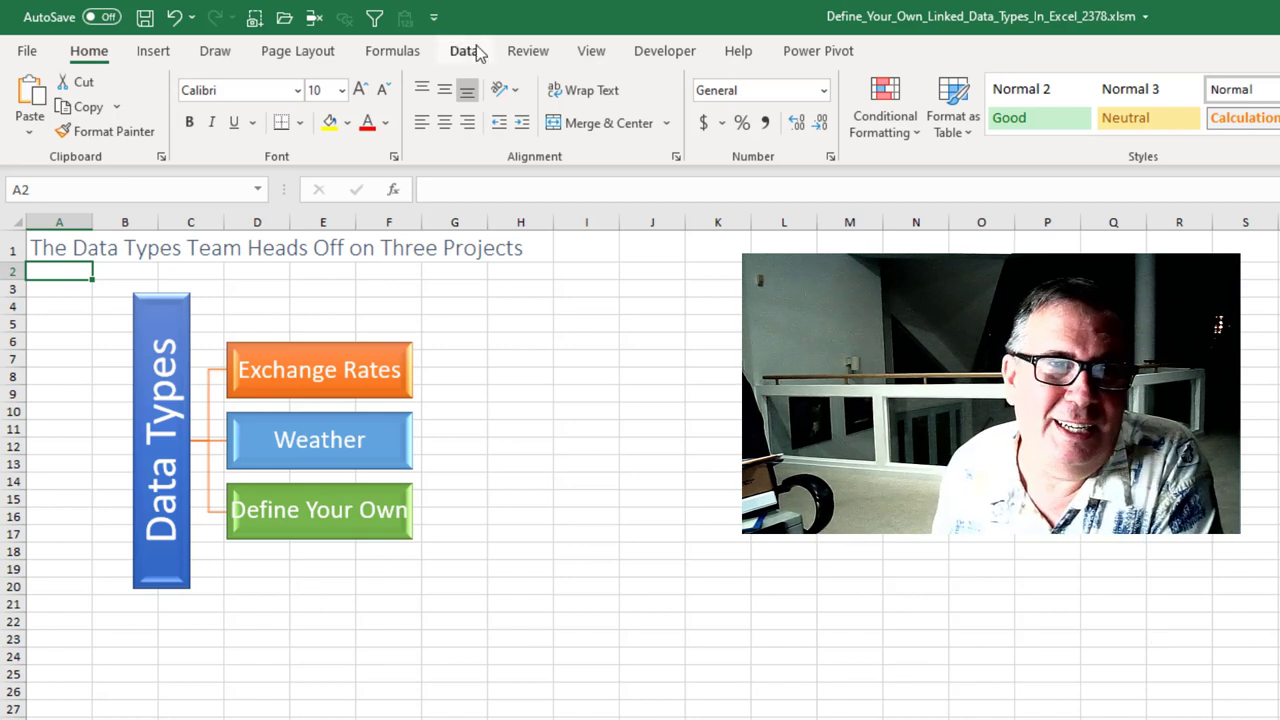
# - Show the Data ribbon with its built-in data types gallery
pyautogui.click(463, 51)
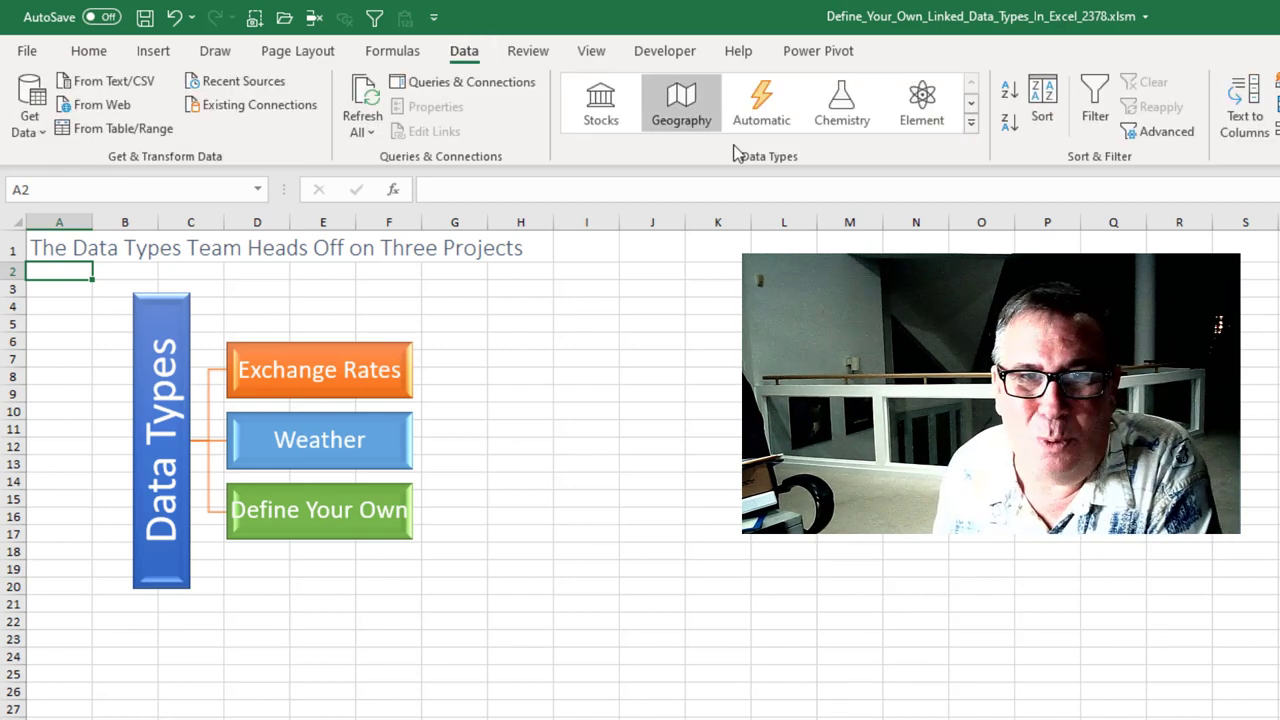